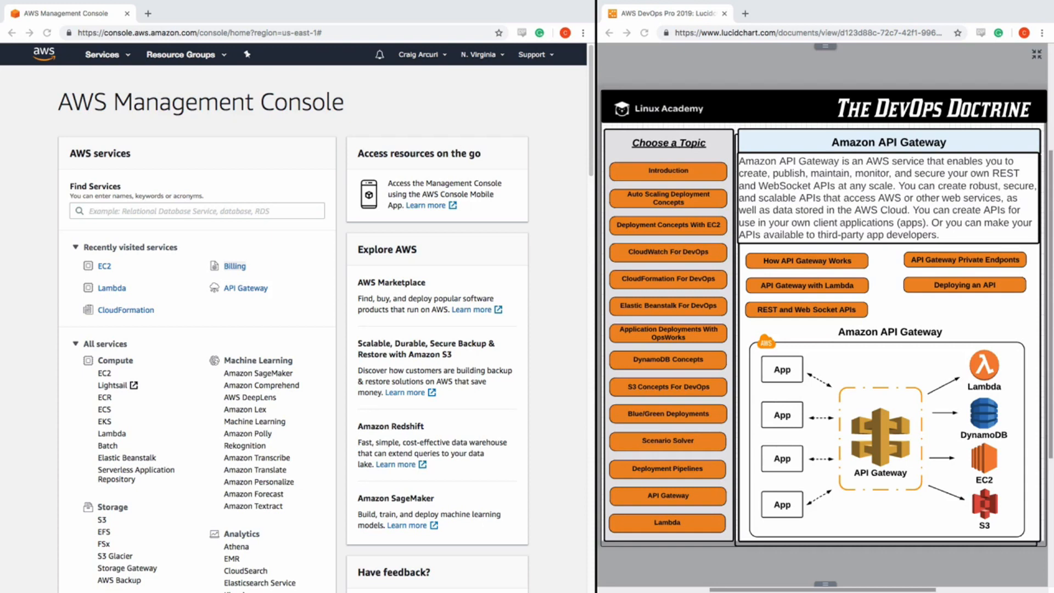
mouse_move(947, 274)
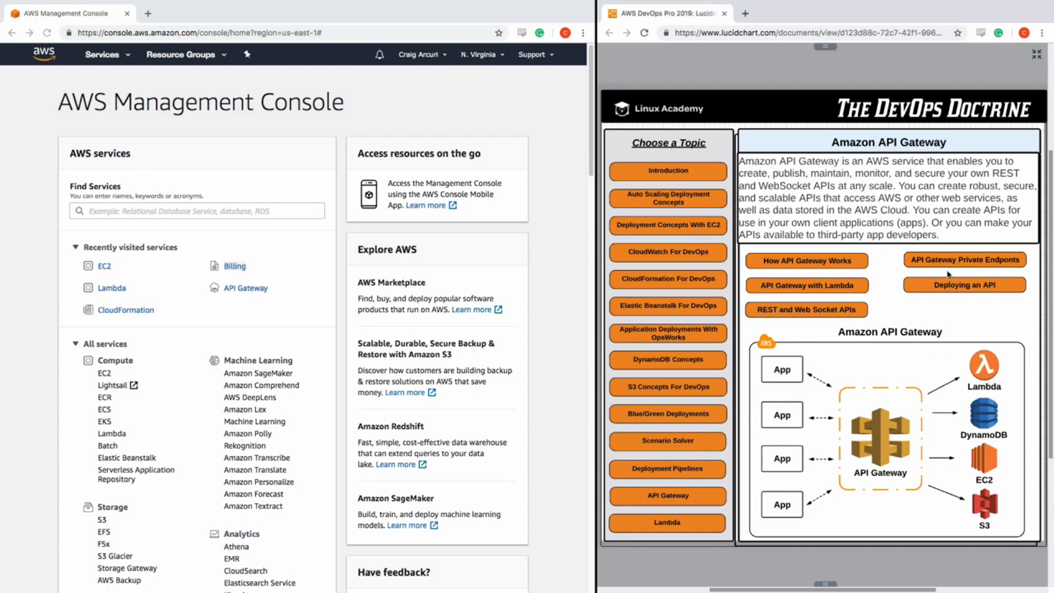
mouse_move(961, 265)
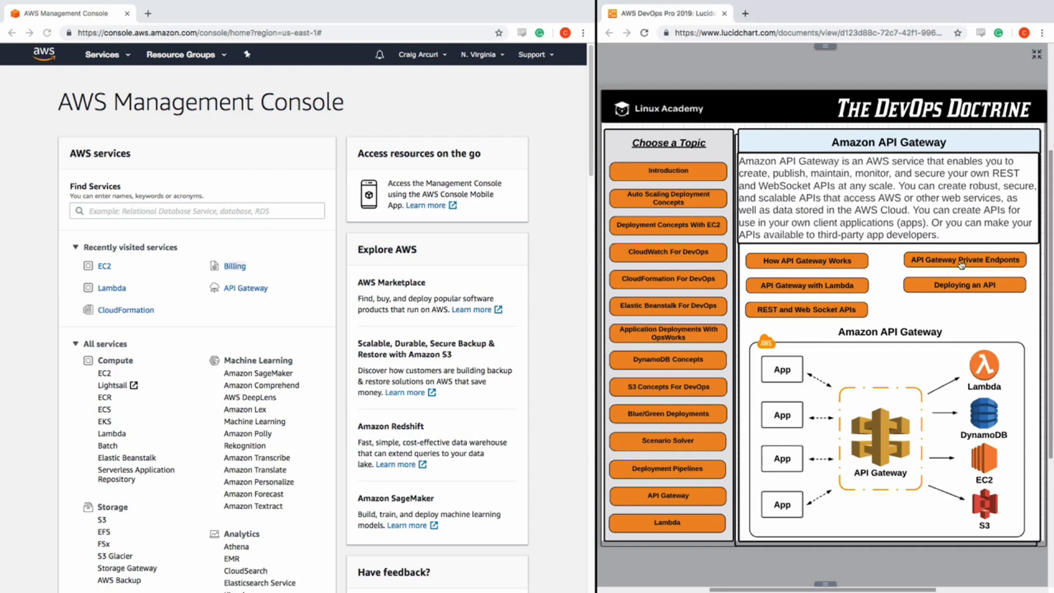
- Open the 'API Gateway Private Endpoints' page of the DevOps Doctrine diagram
left_click(964, 259)
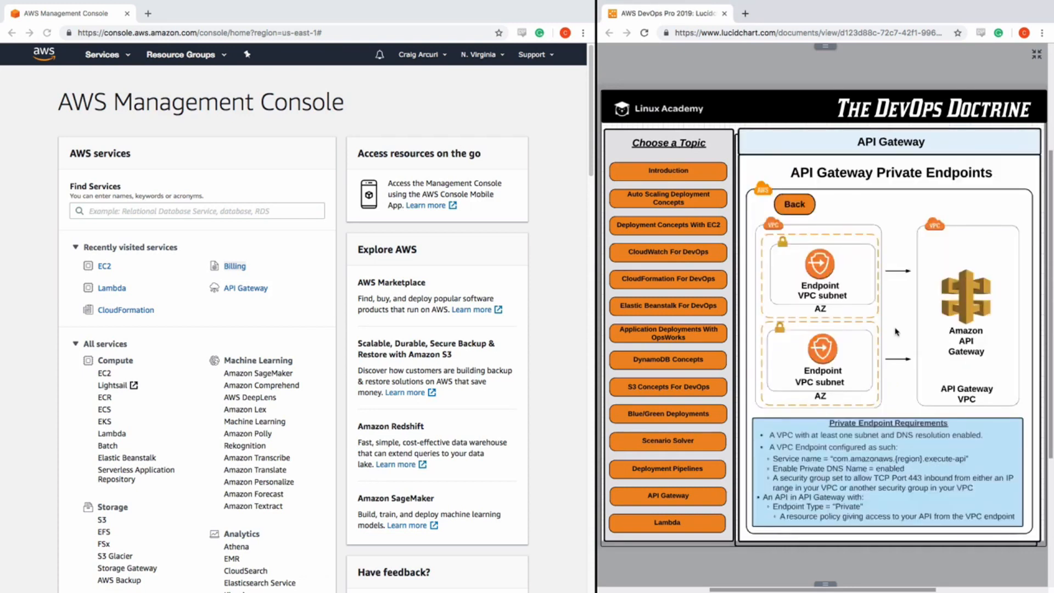
mouse_move(810, 256)
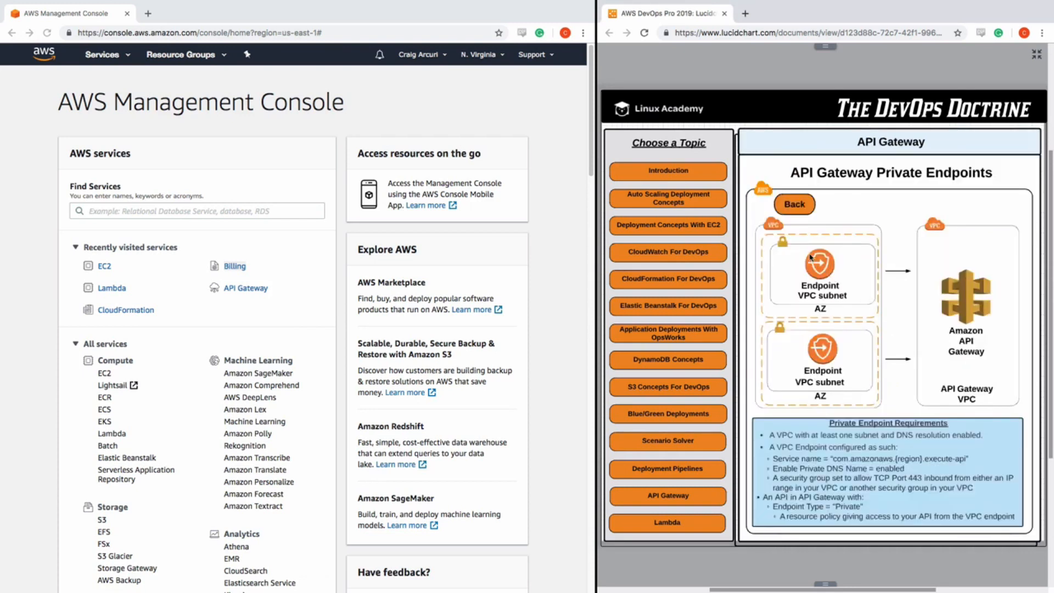
mouse_move(803, 255)
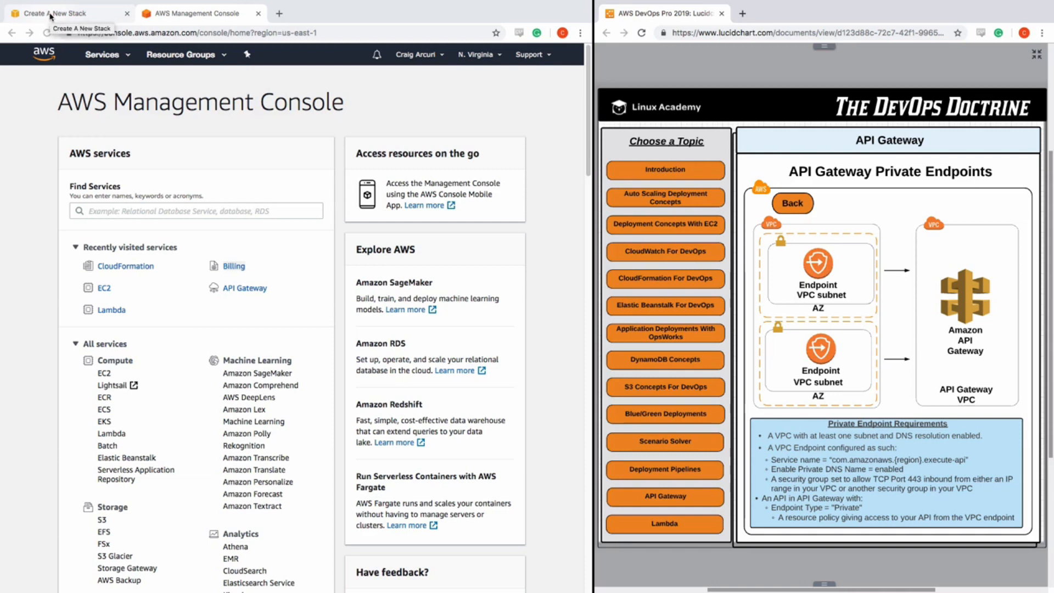
- Load the VPC template from the S3 URL into the CloudFormation Designer
left_click(63, 13)
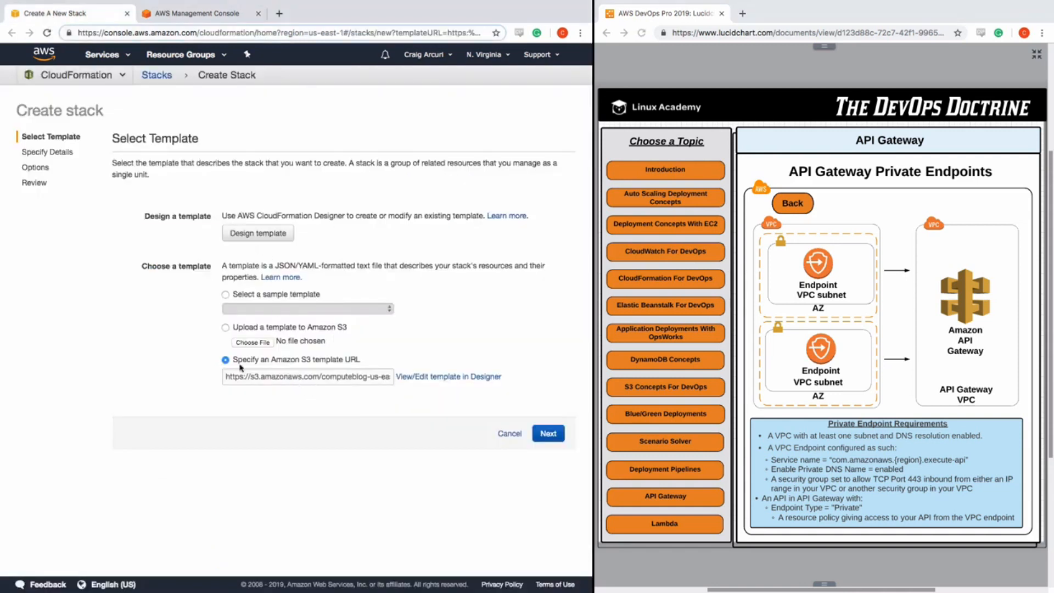
mouse_move(405, 389)
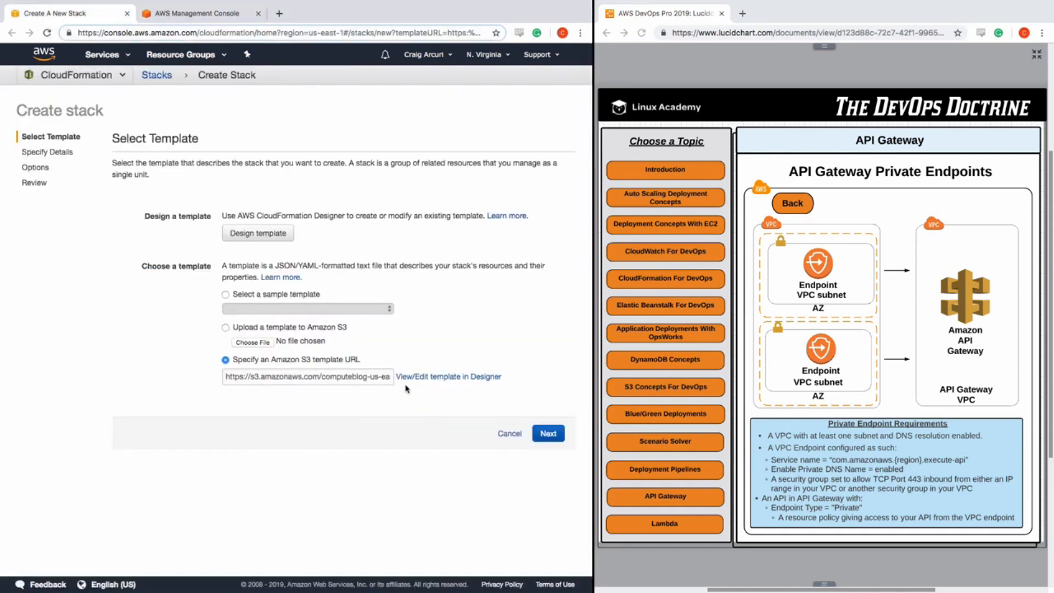
mouse_move(434, 379)
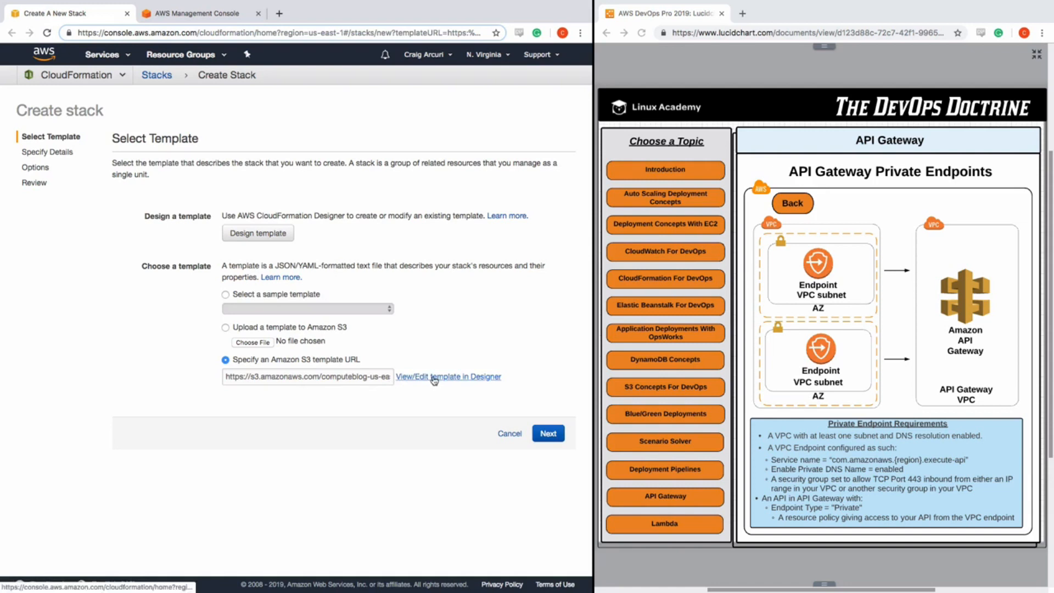
left_click(448, 376)
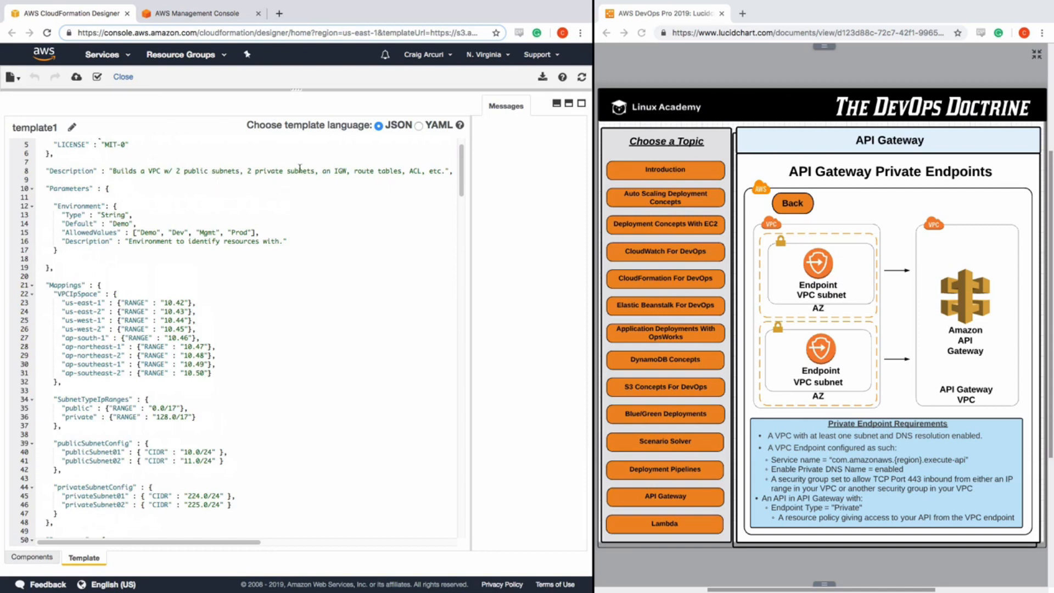
mouse_move(277, 294)
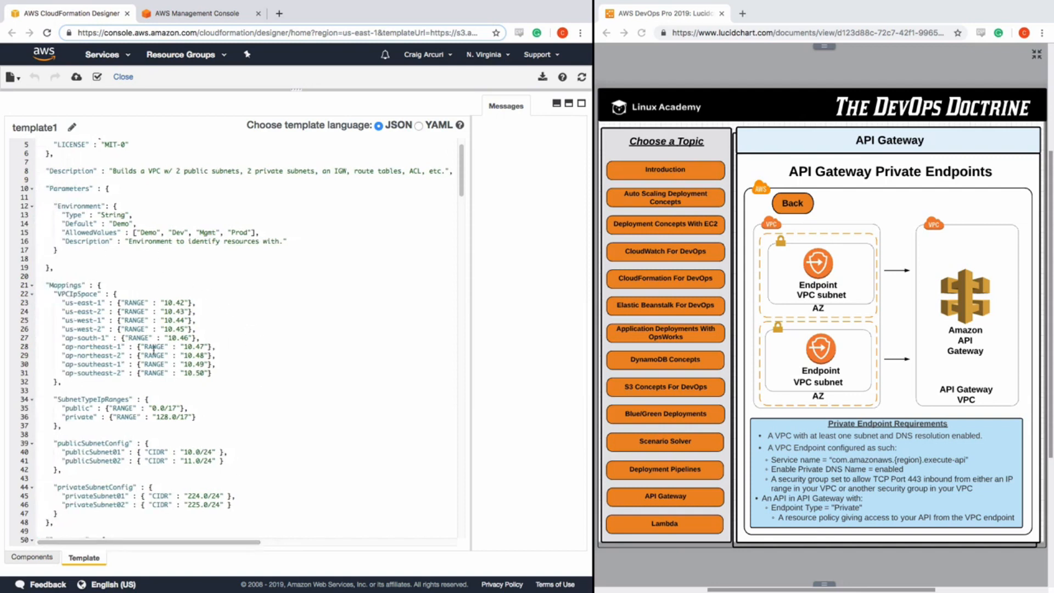
- Review the template JSON from VPC and subnets through EndpointSG to its outputs
scroll("down", 3)
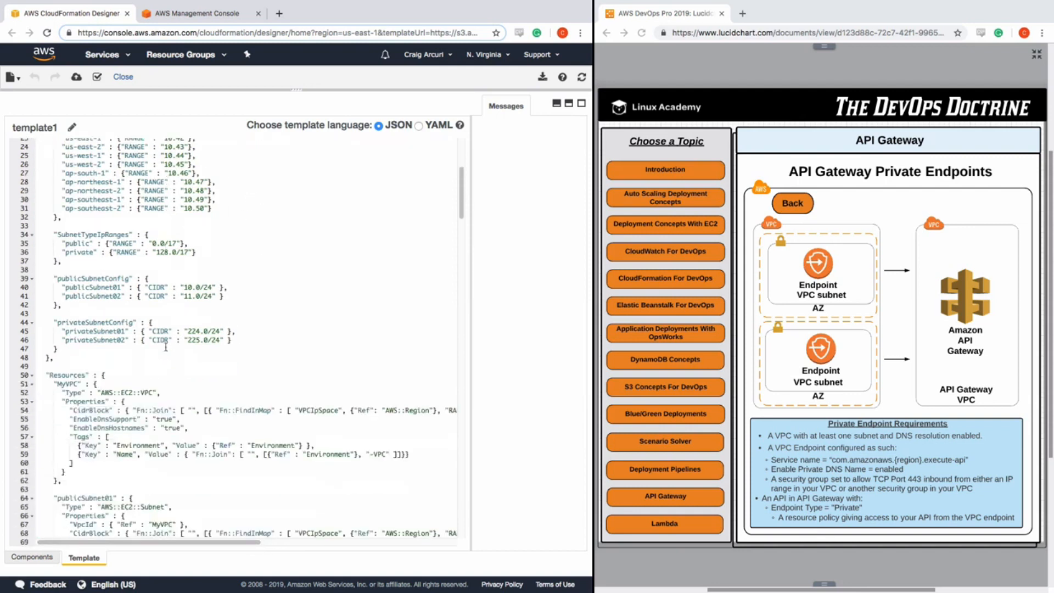
scroll("down", 3)
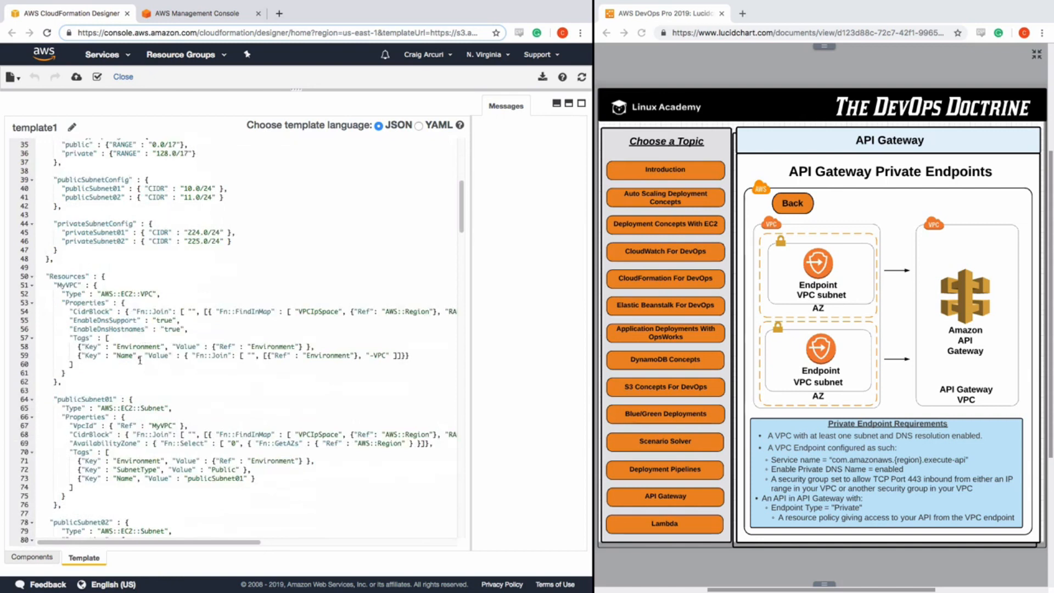
scroll("down", 3)
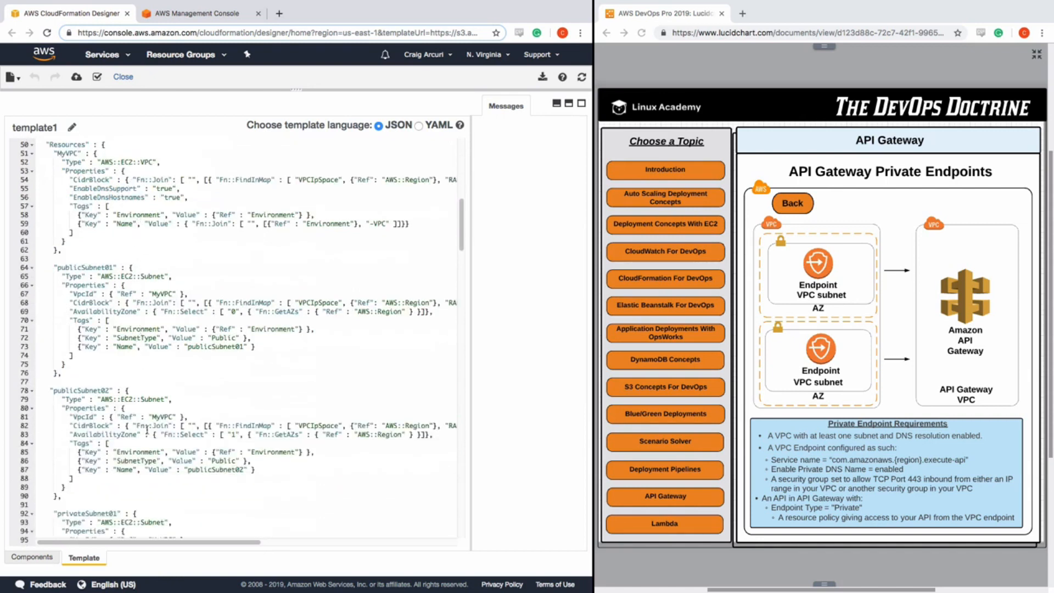
scroll("down", 3)
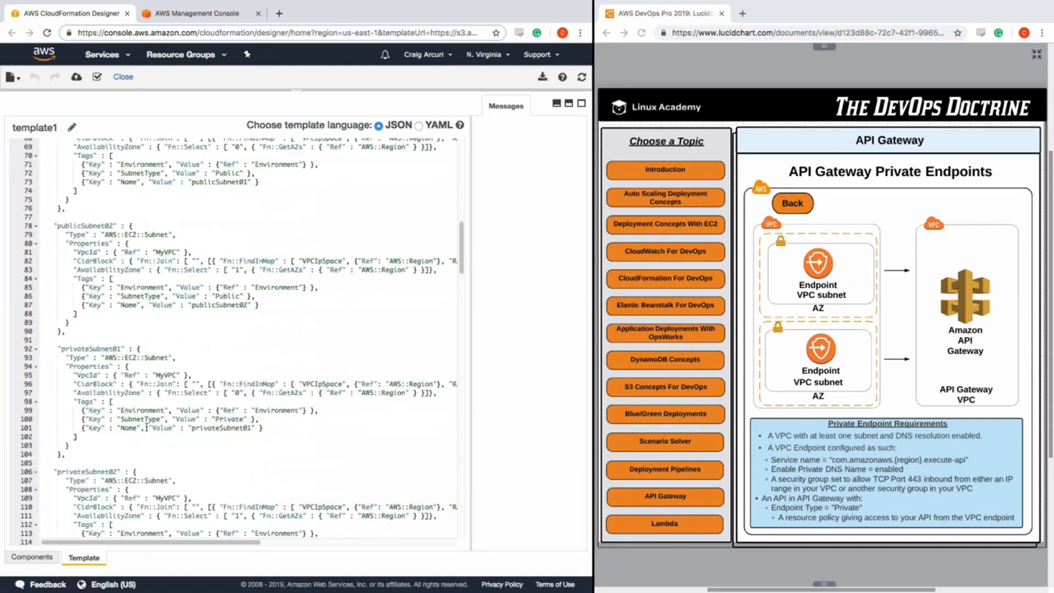
scroll("down", 3)
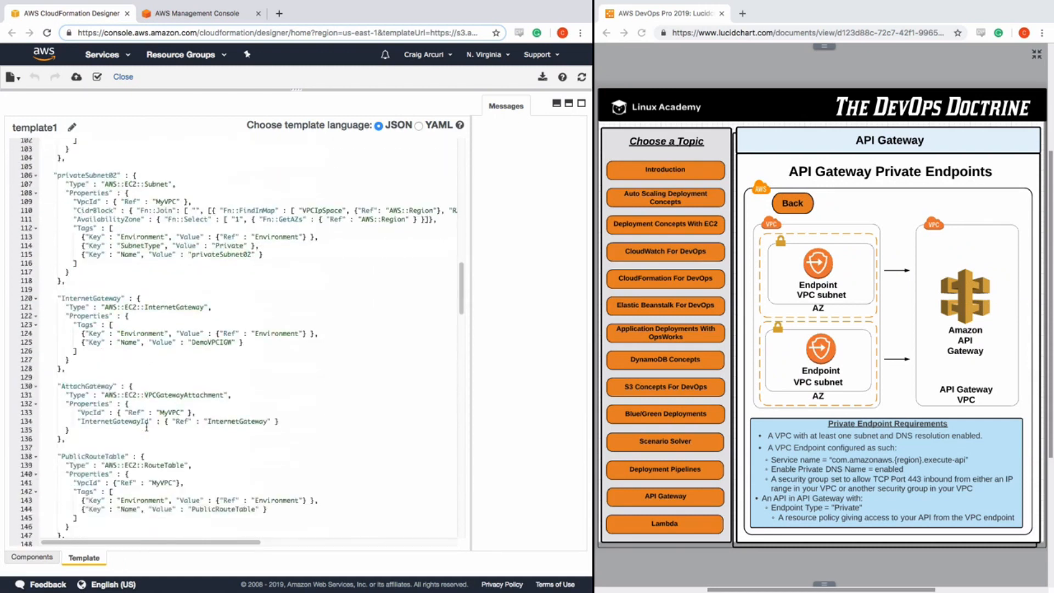
scroll("down", 3)
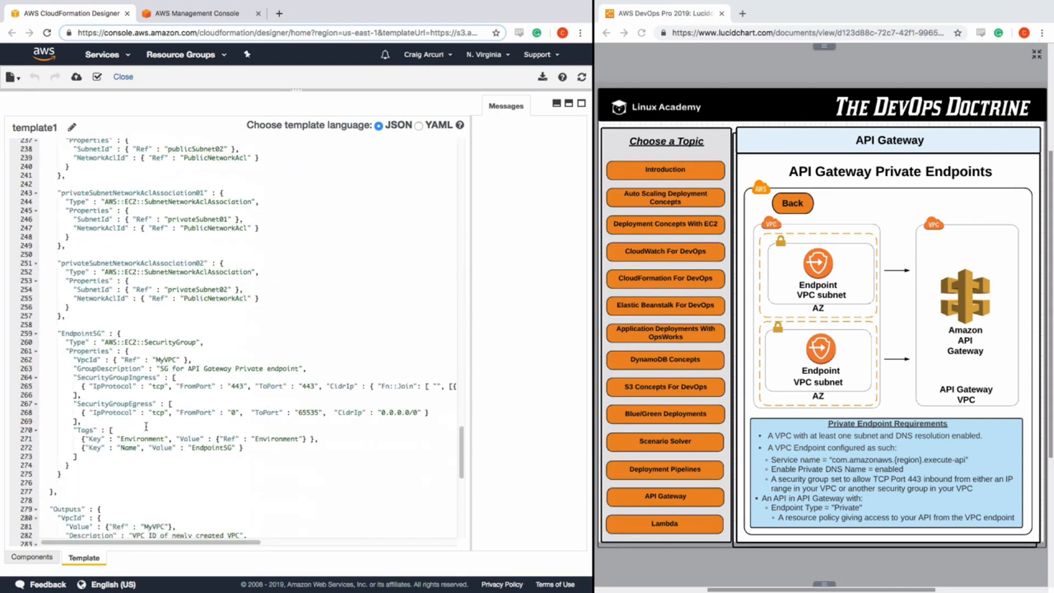
scroll("down", 3)
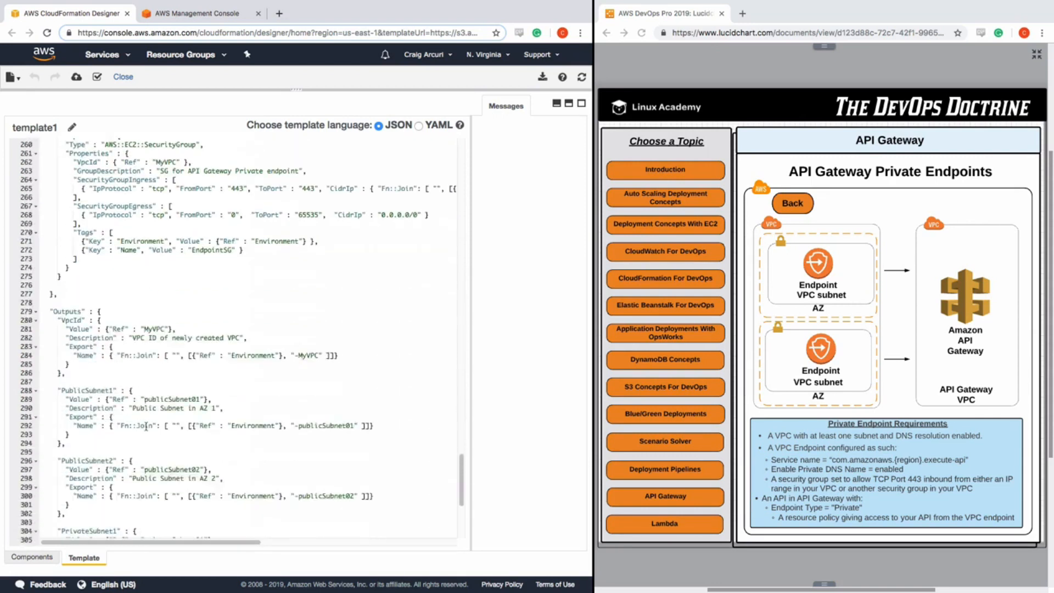
scroll("down", 3)
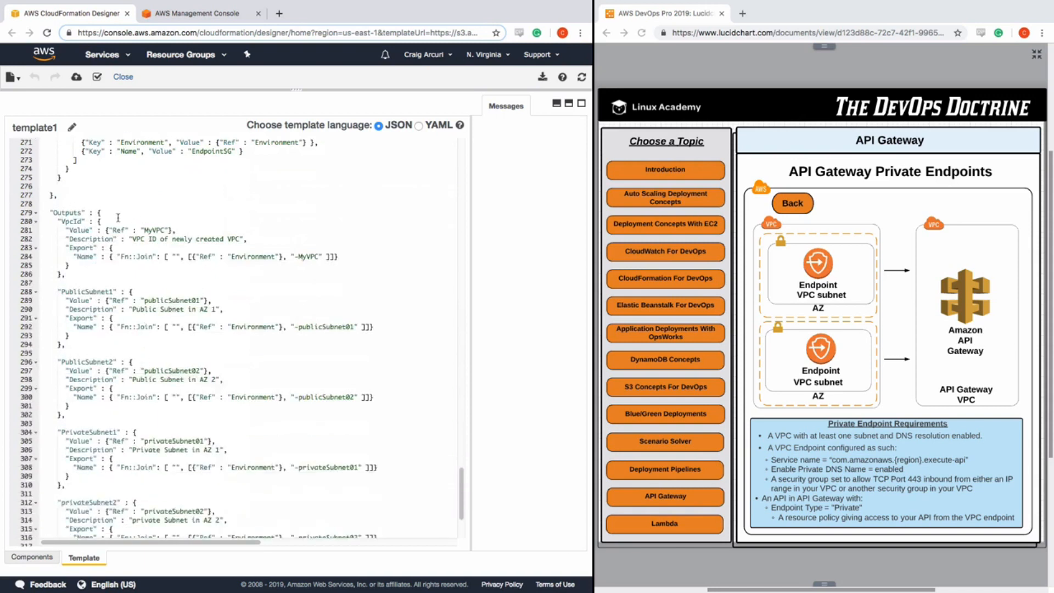
scroll("down", 3)
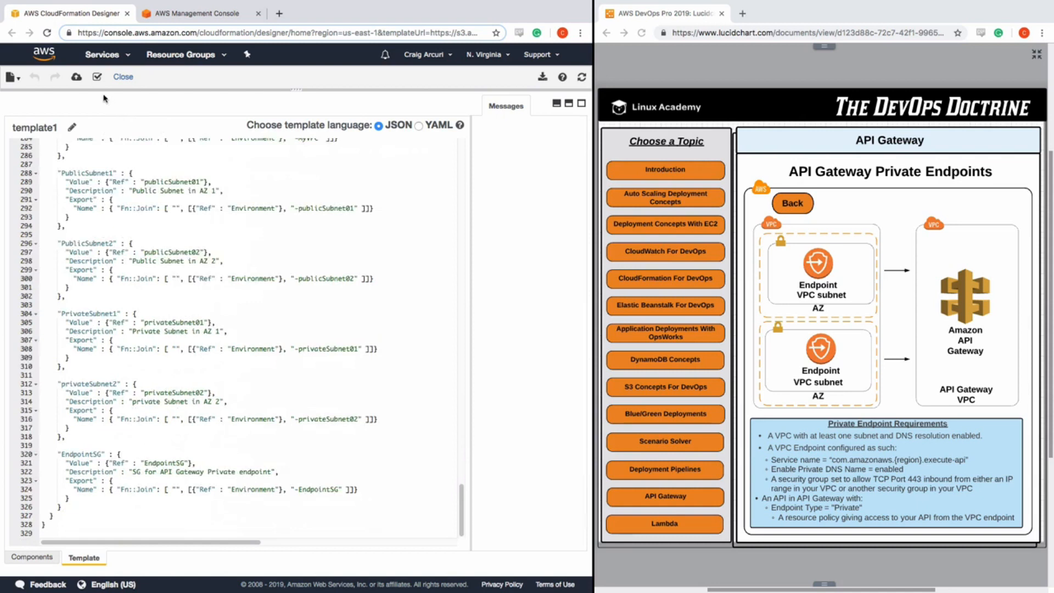
mouse_move(822, 449)
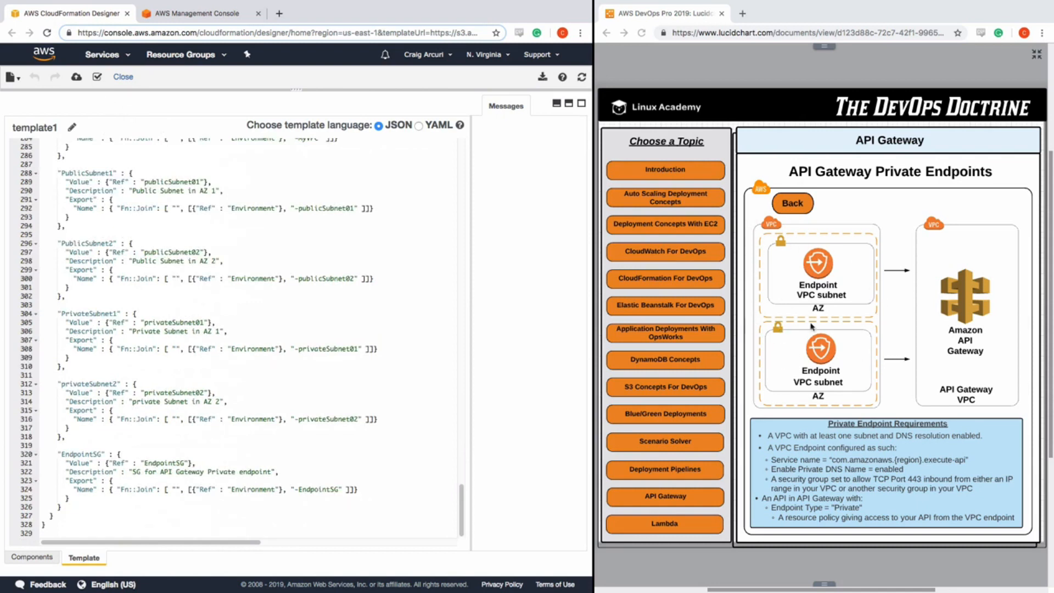
mouse_move(828, 303)
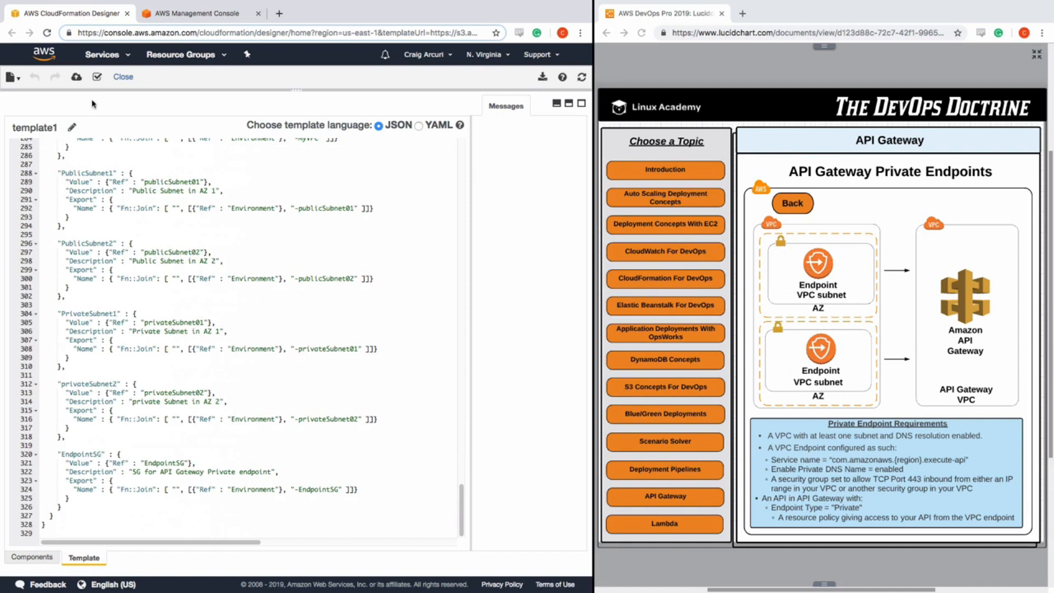
mouse_move(97, 77)
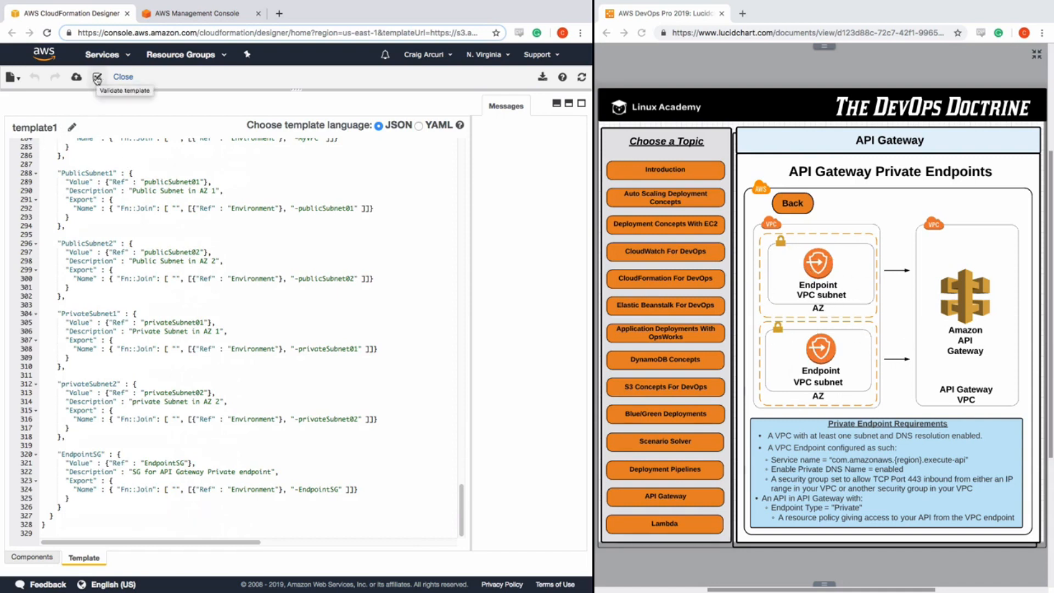
- Validate the template and name the new stack PrivateAPIDemo with environment Demo
left_click(98, 77)
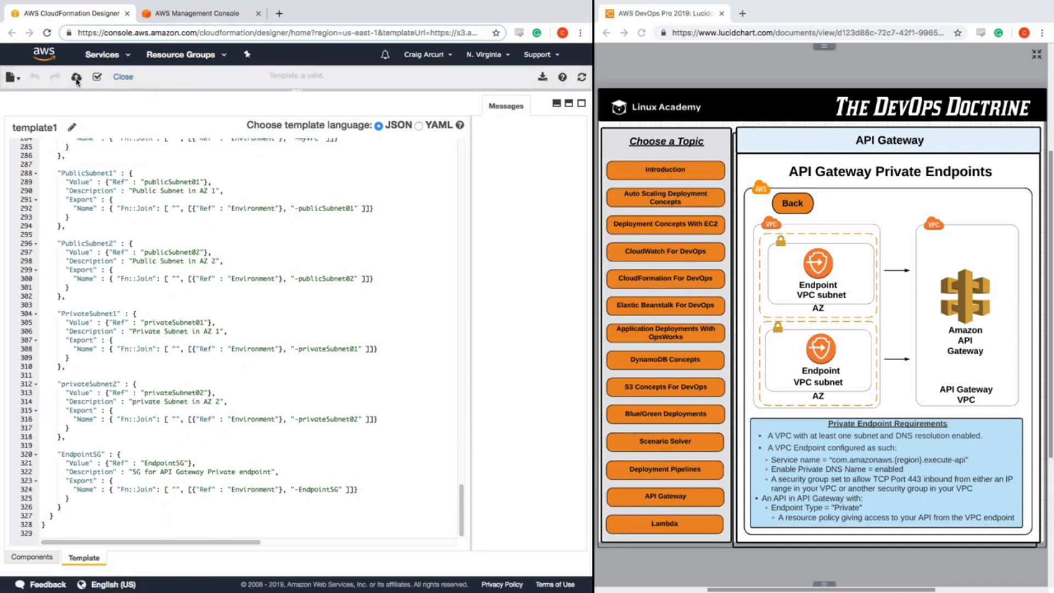
left_click(76, 77)
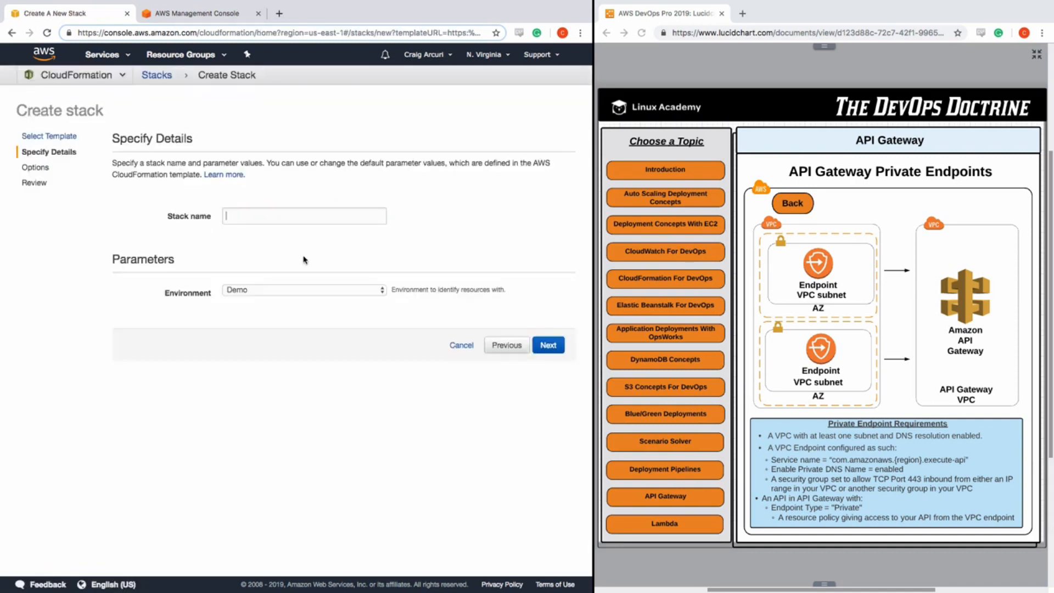
type("PrivateAPIDemo")
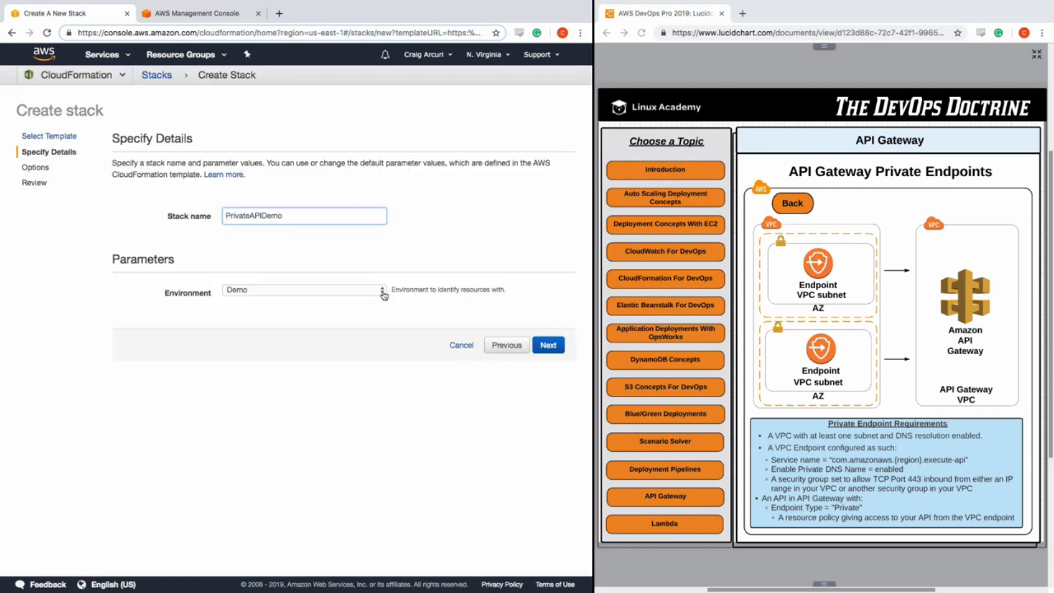
left_click(302, 290)
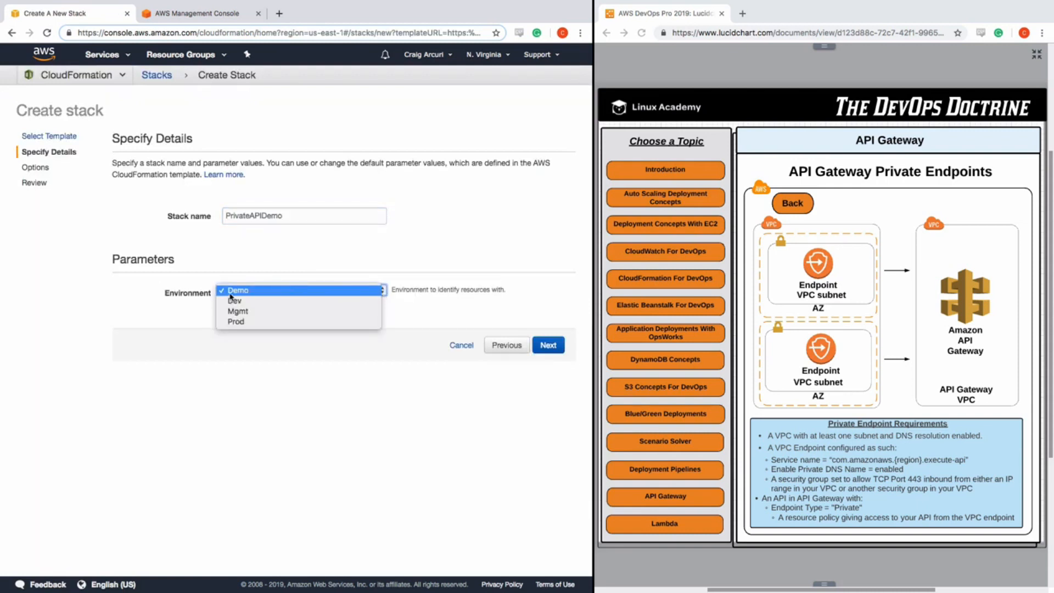
left_click(237, 290)
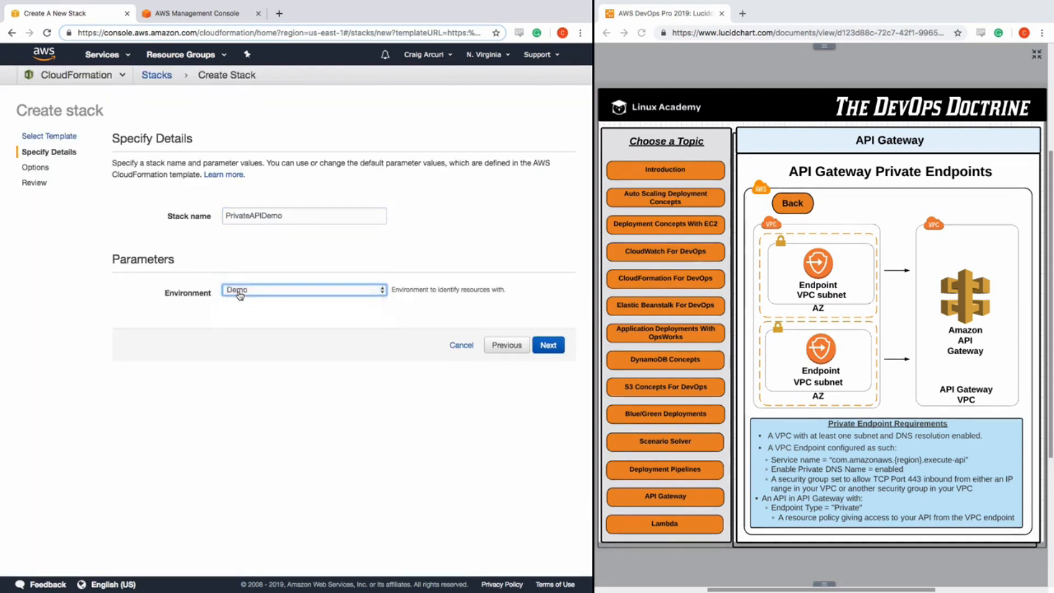
- Advance through stack options to the review page for PrivateAPIDemo
left_click(547, 344)
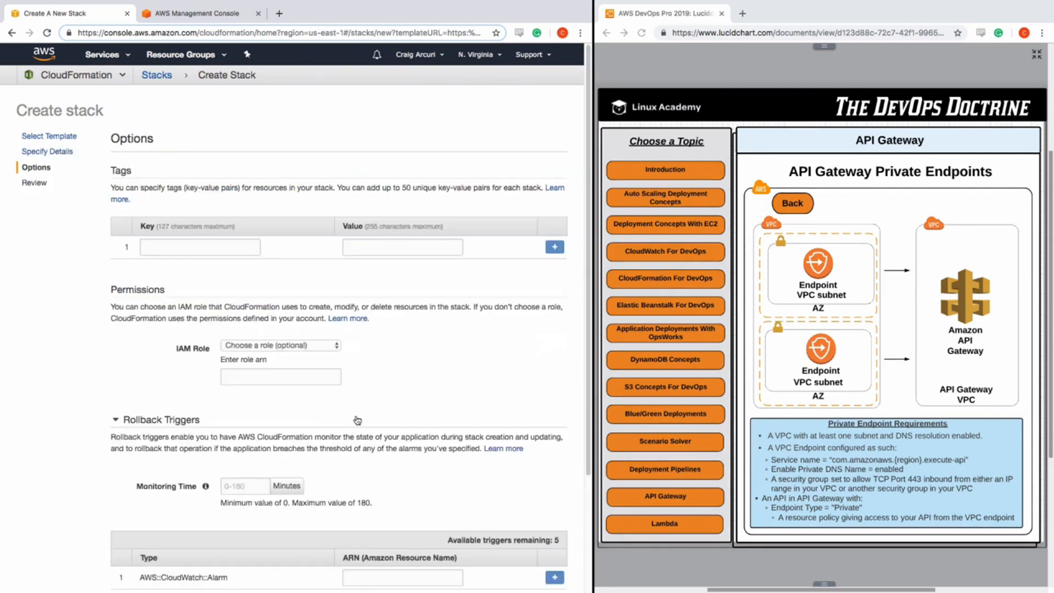
scroll("down", 3)
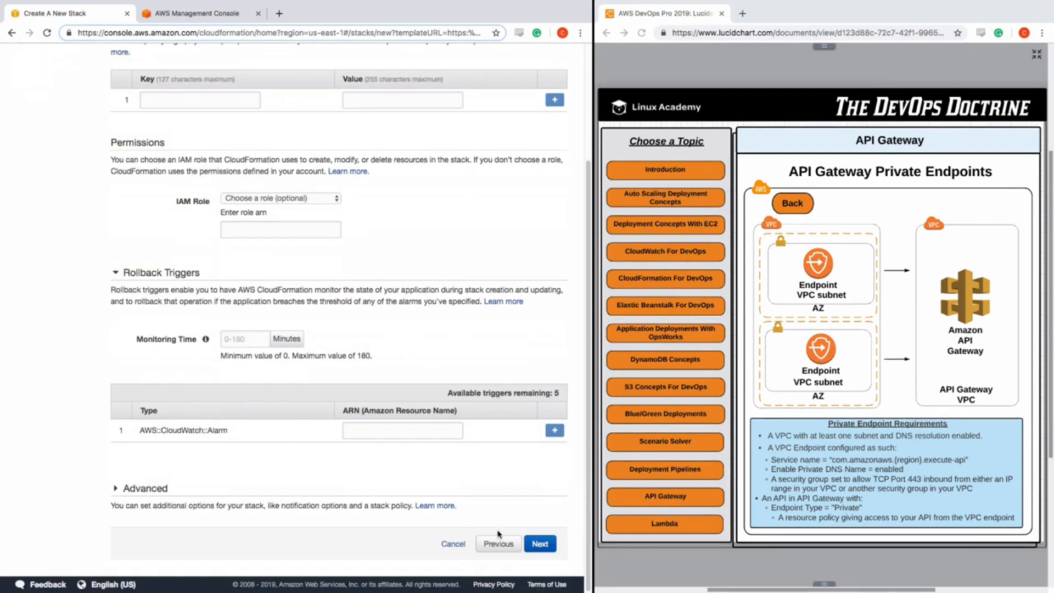
left_click(540, 543)
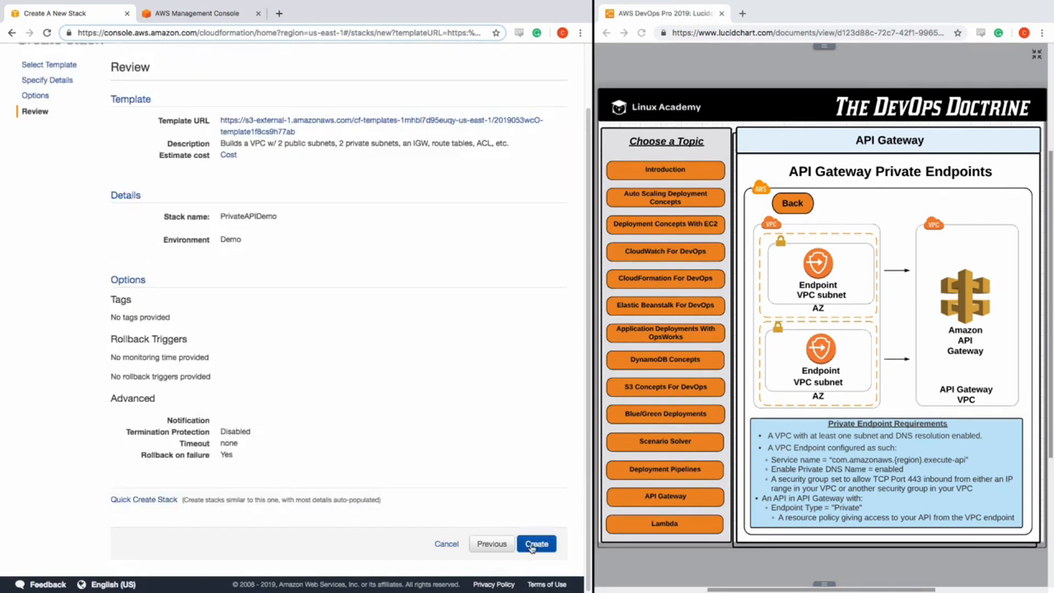
- Create the PrivateAPIDemo stack and show its outputs with subnets, VPC ID and EndpointSG
left_click(535, 544)
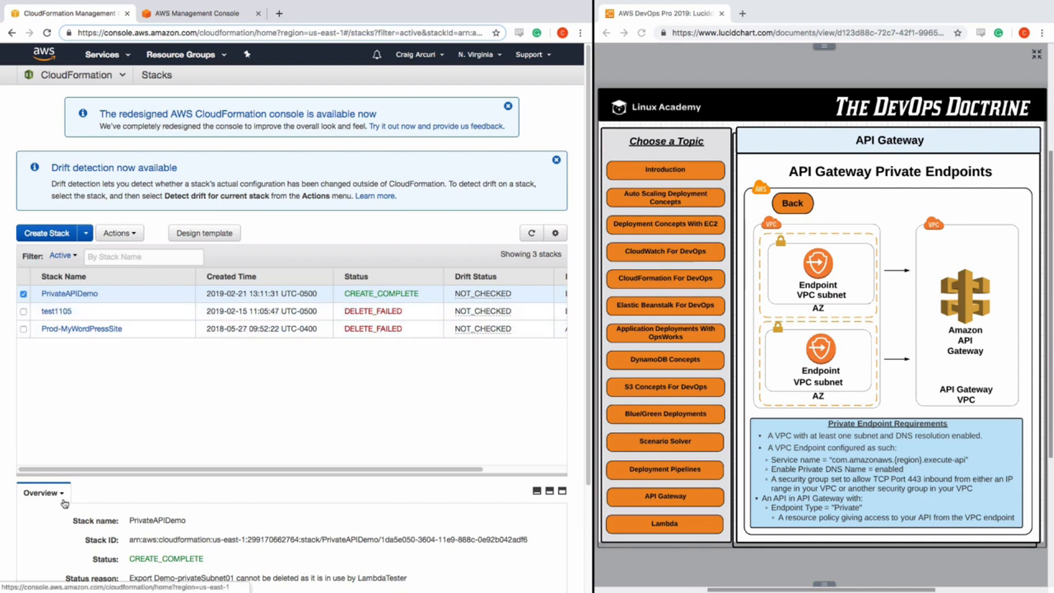
left_click(43, 492)
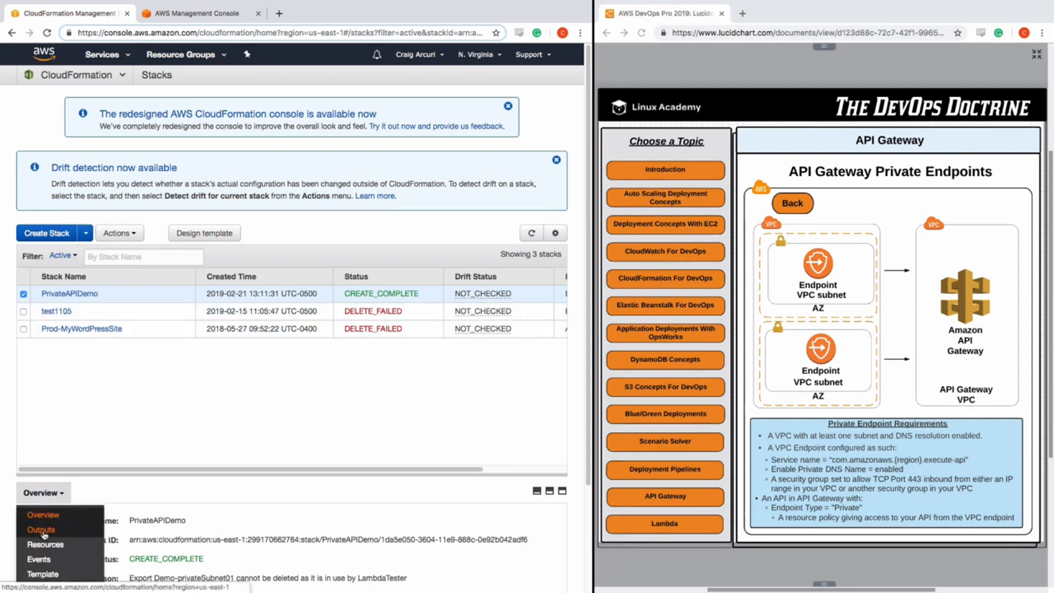
left_click(42, 529)
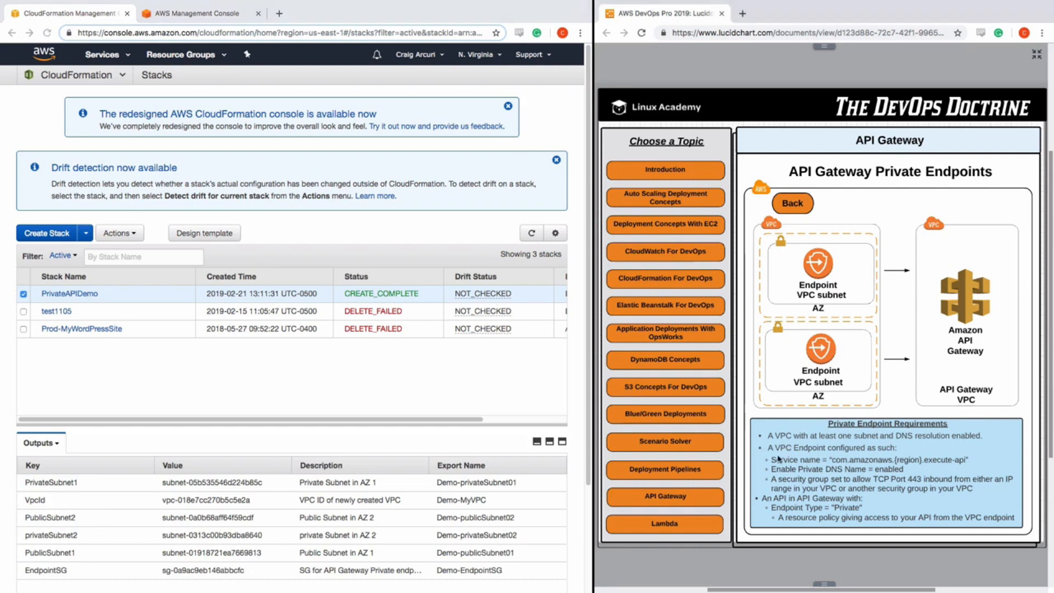
mouse_move(868, 450)
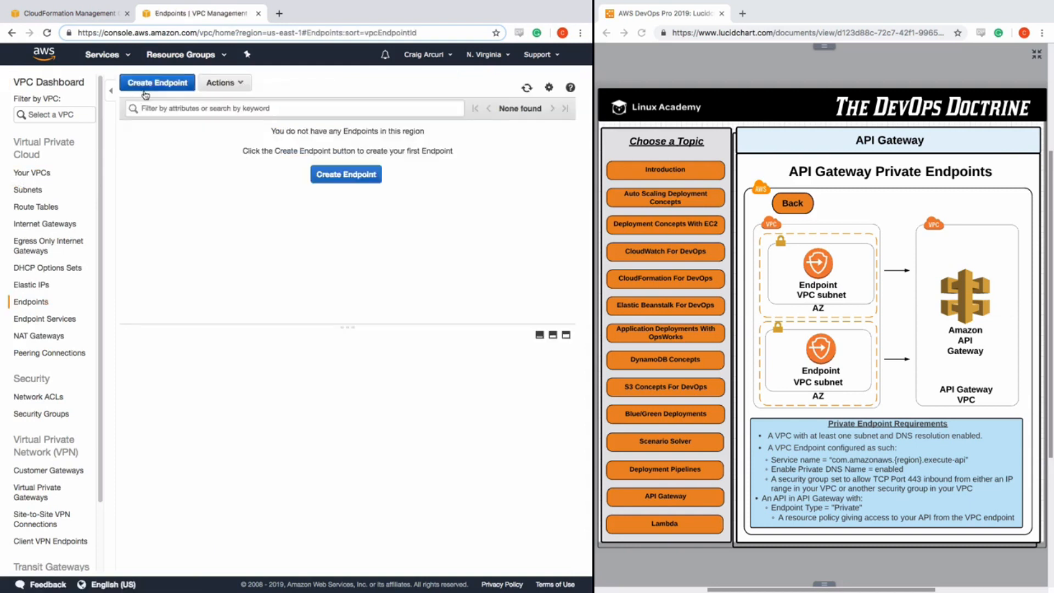
mouse_move(150, 88)
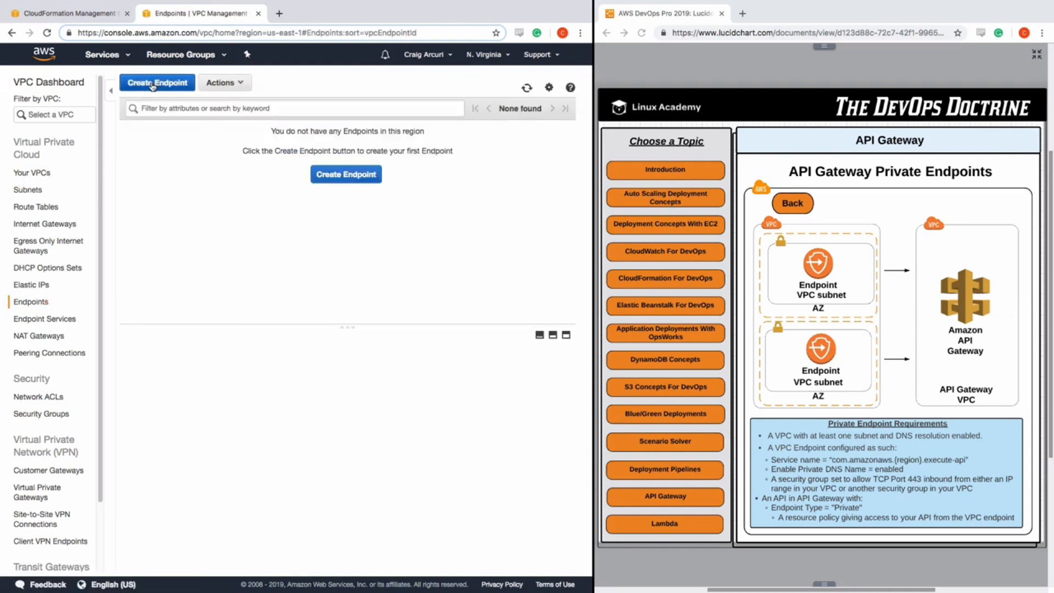
- Start an execute-api endpoint and place it in Demo-VPC using the VPC ID from the stack outputs
left_click(157, 82)
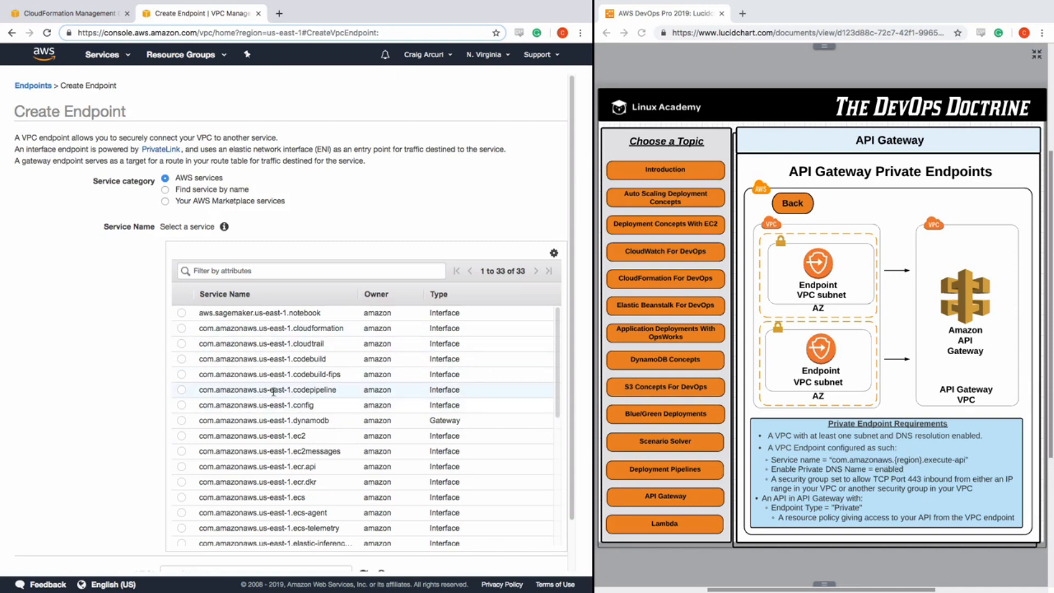
scroll("down", 3)
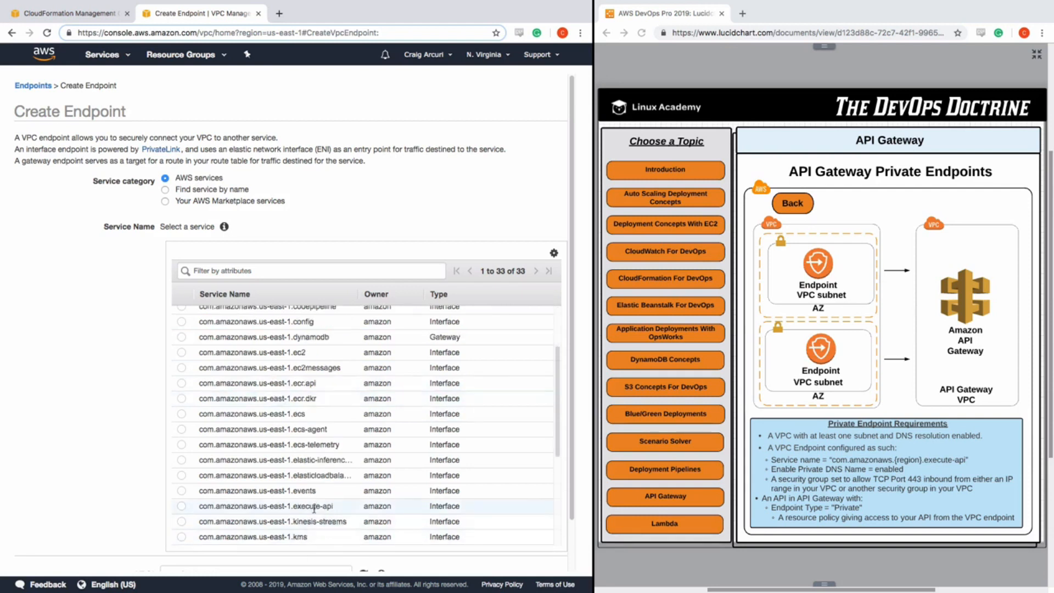
left_click(181, 505)
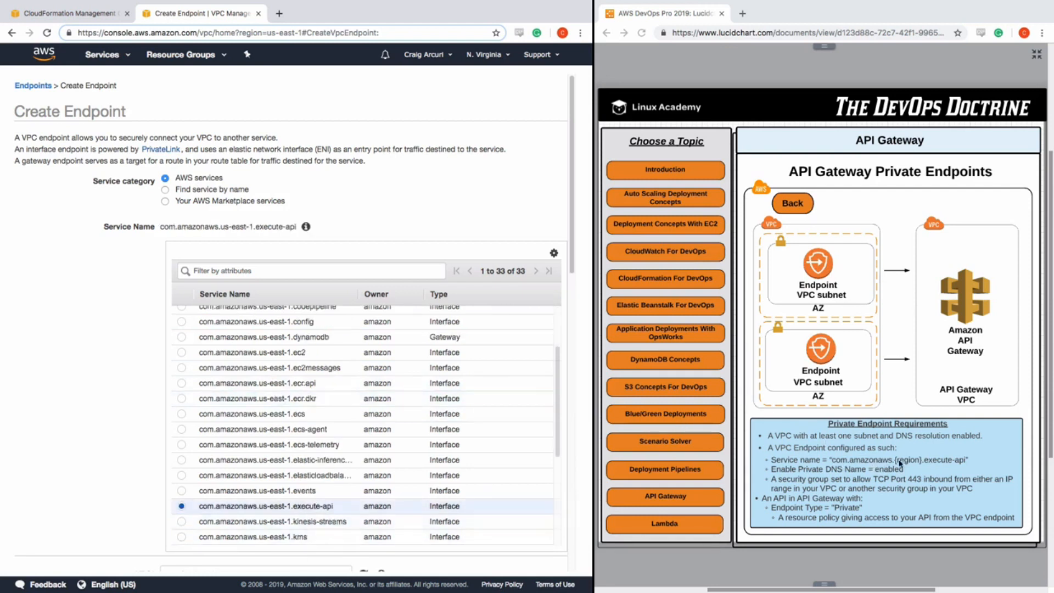
scroll("down", 3)
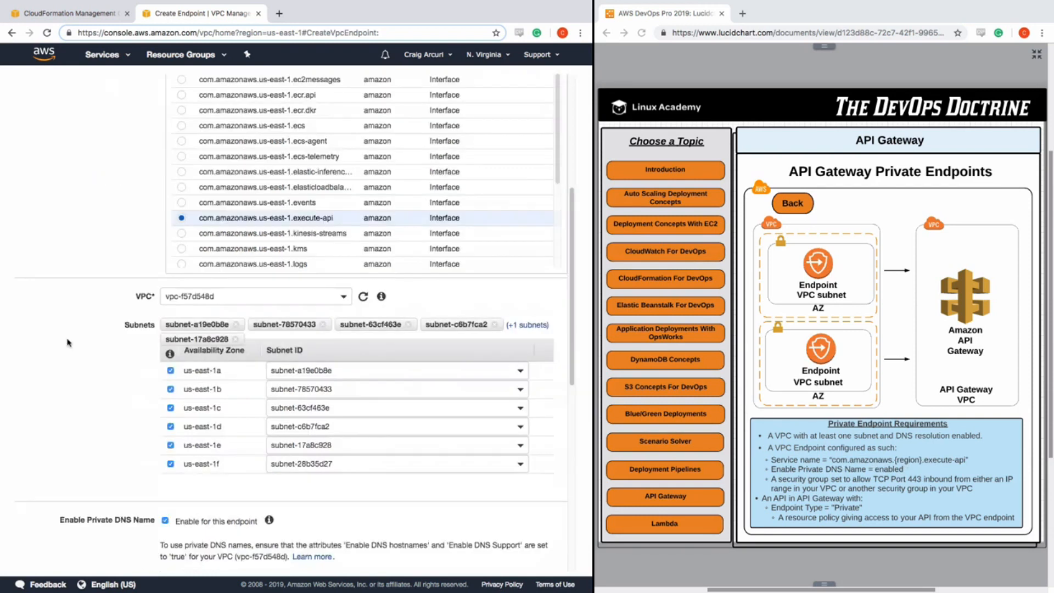
mouse_move(199, 311)
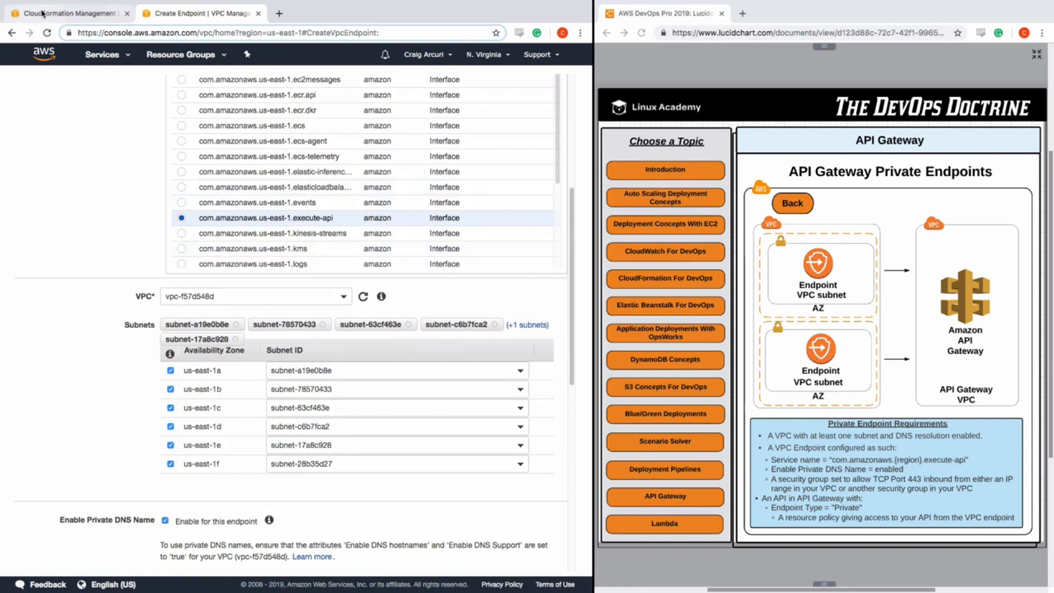
left_click(67, 13)
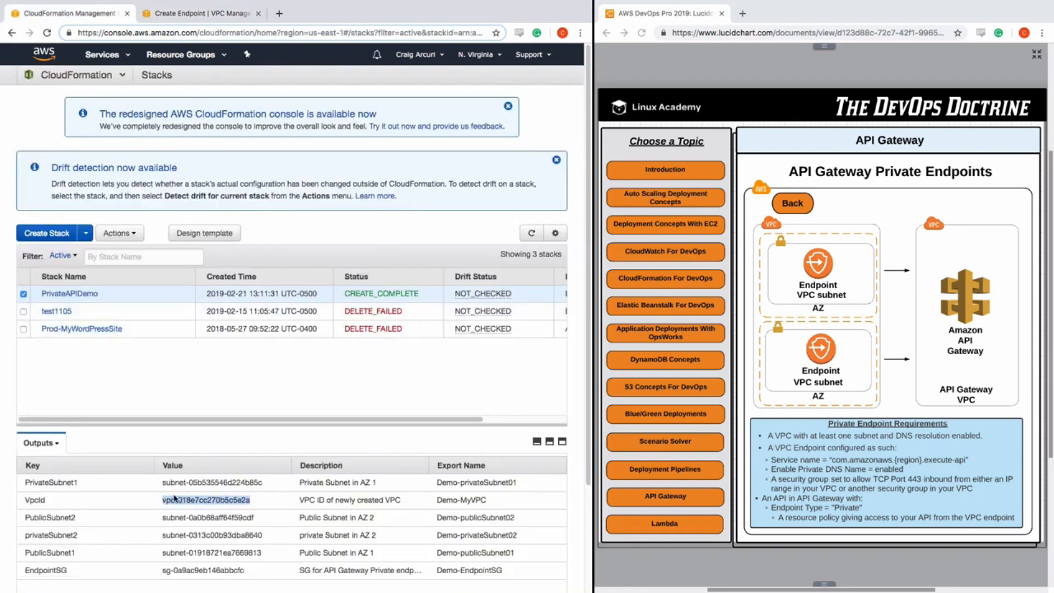
left_click(199, 13)
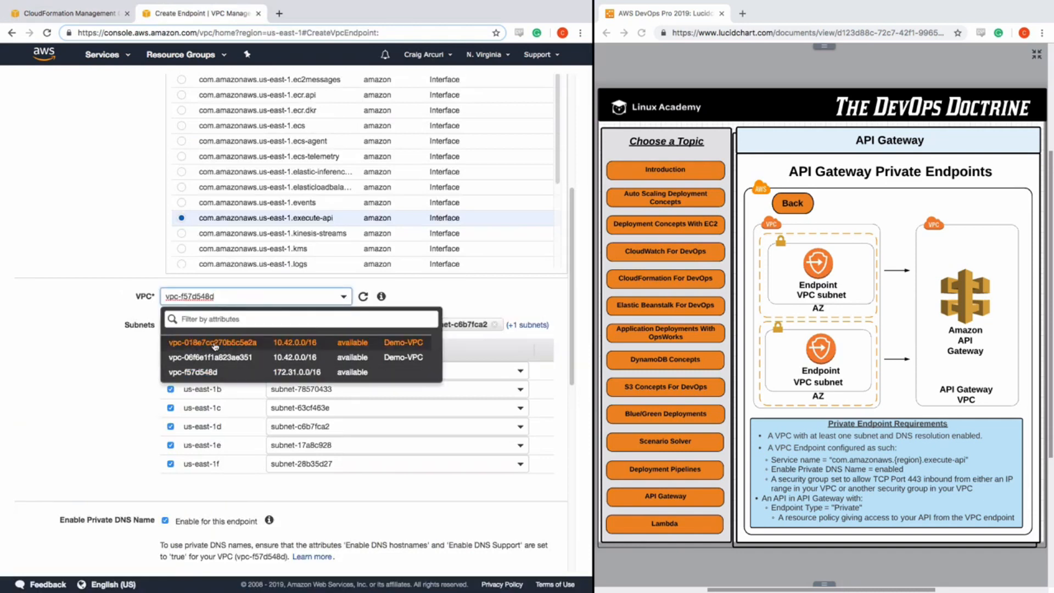
left_click(210, 341)
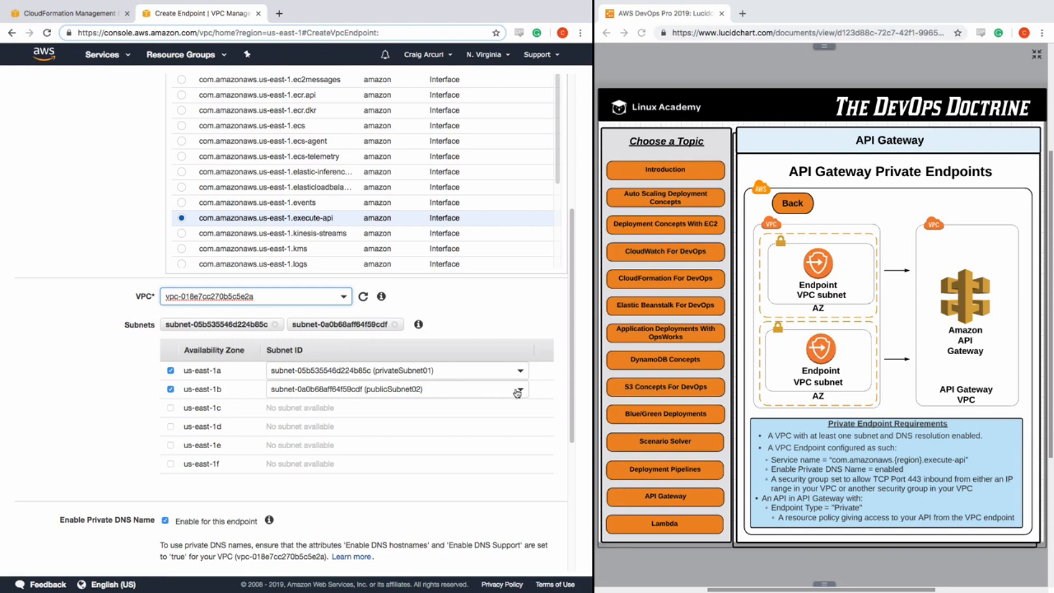
- Assign privateSubnet01/02, private DNS and the EndpointSG group, and create the endpoint
left_click(517, 389)
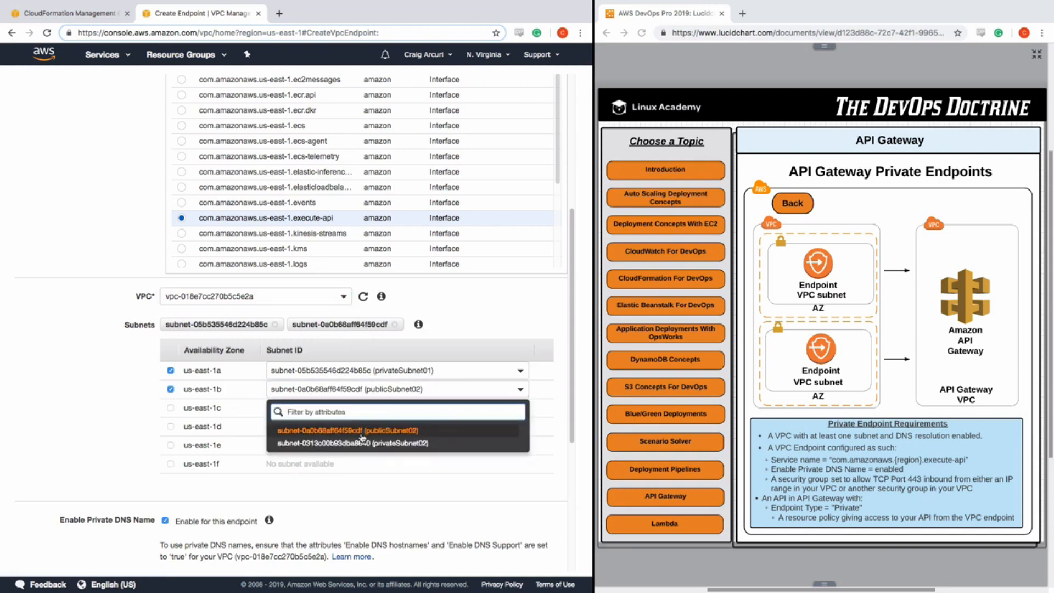
mouse_move(396, 442)
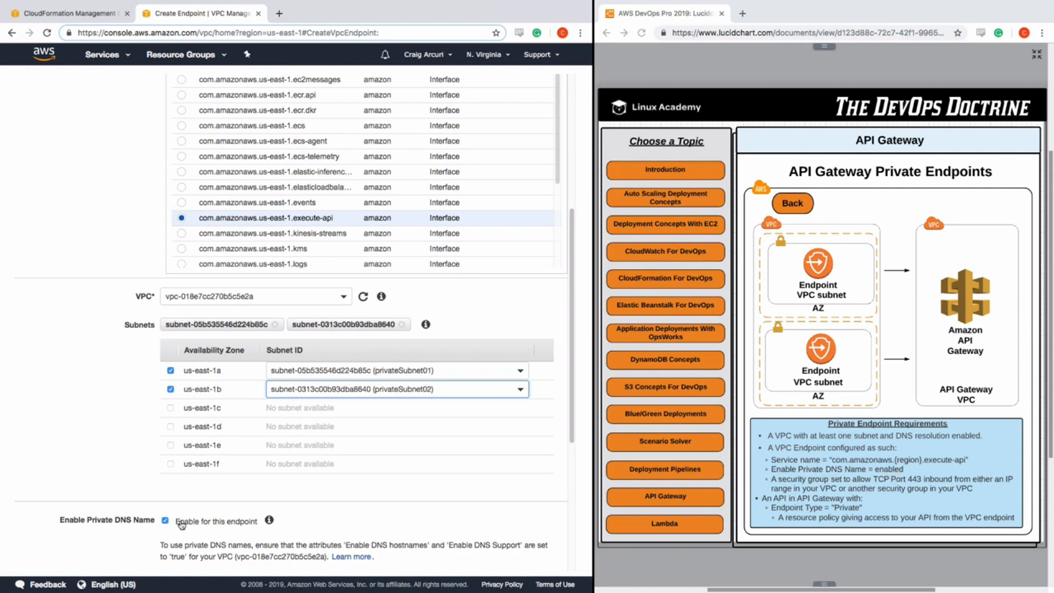
scroll("down", 3)
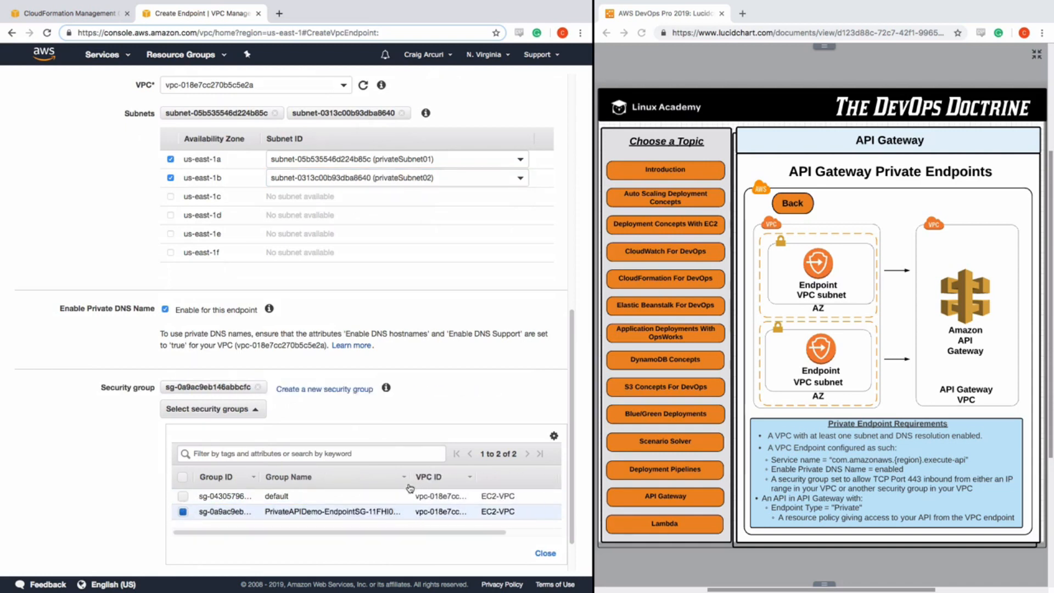
scroll("right", 3)
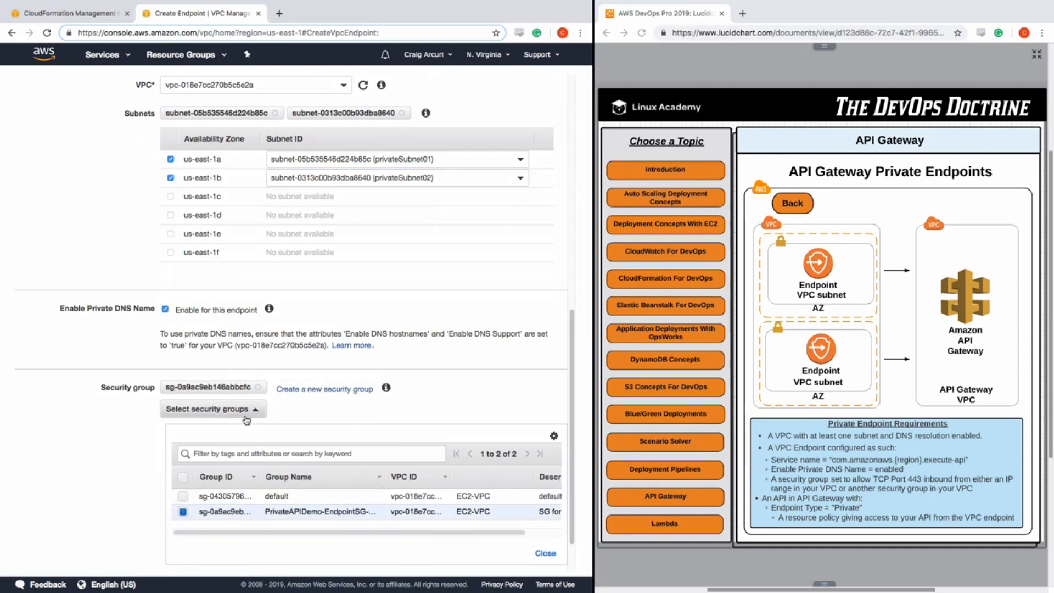
scroll("down", 3)
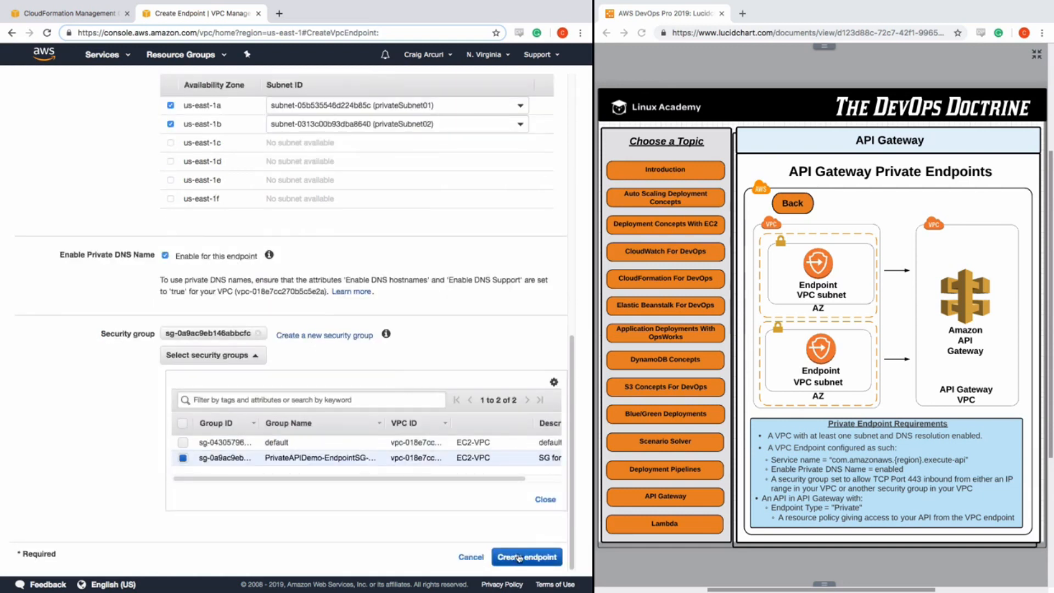
left_click(526, 556)
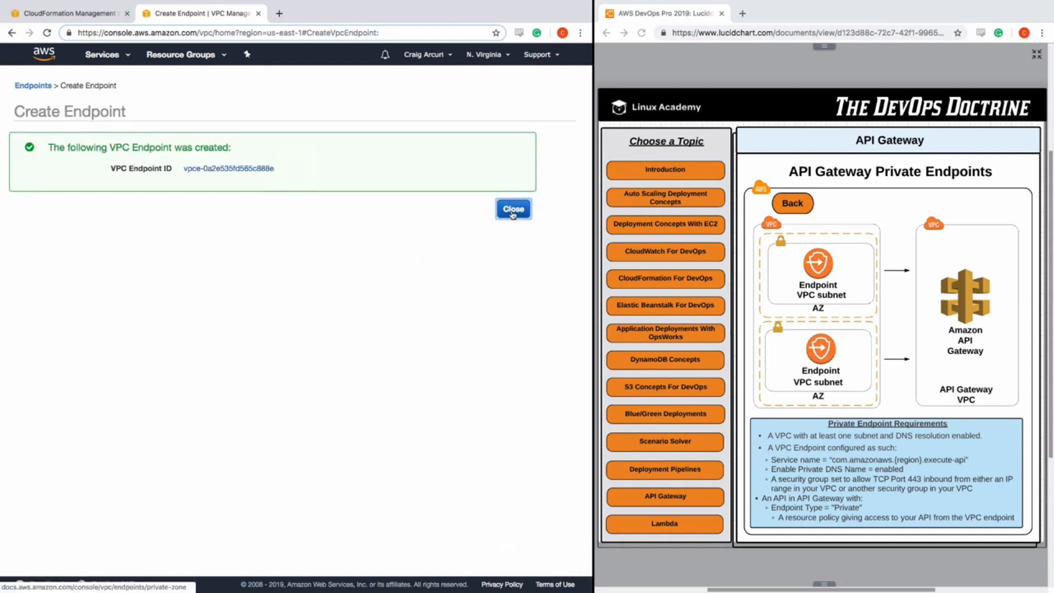
- Dismiss the confirmation and return to the endpoints list with the pending execute-api endpoint
left_click(513, 209)
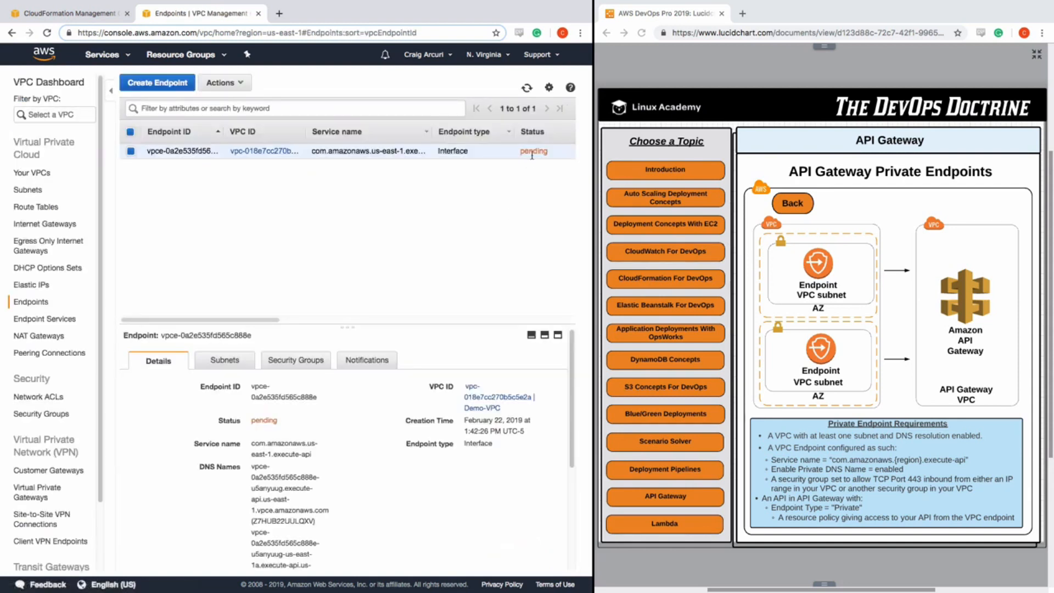
mouse_move(674, 301)
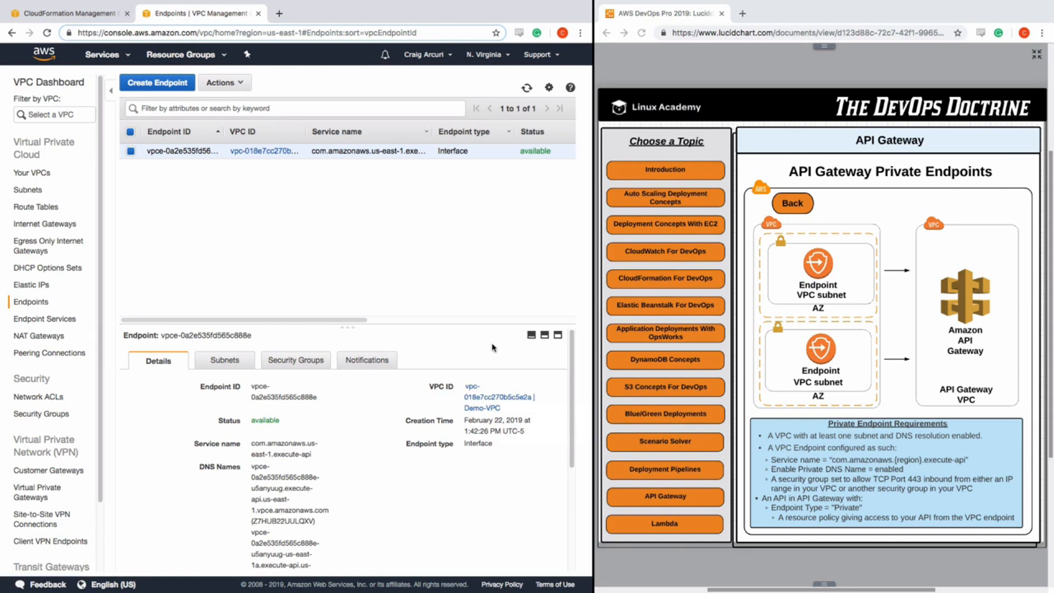
mouse_move(796, 322)
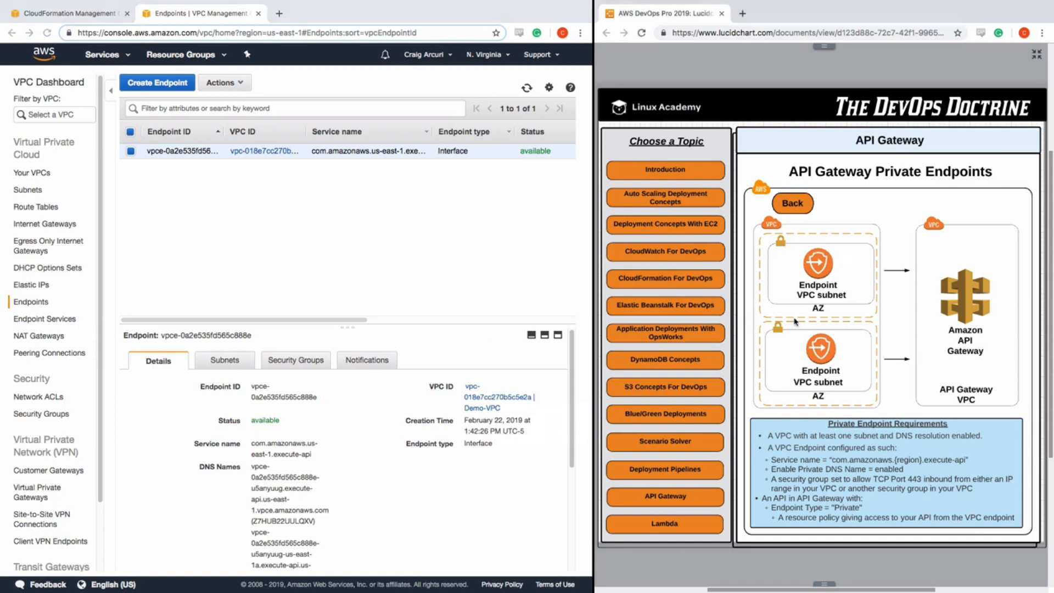
mouse_move(812, 295)
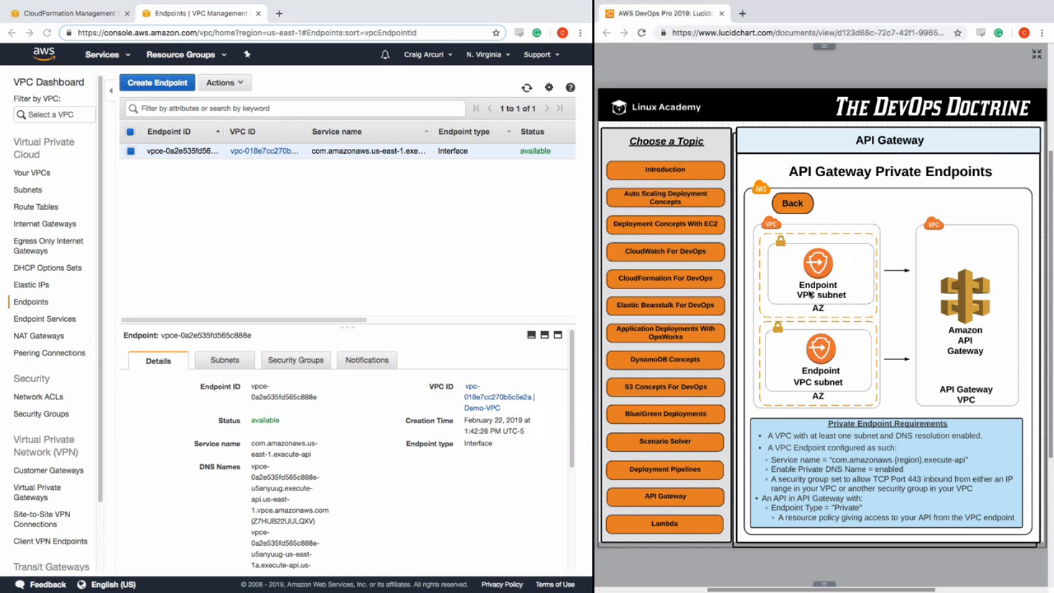
mouse_move(948, 309)
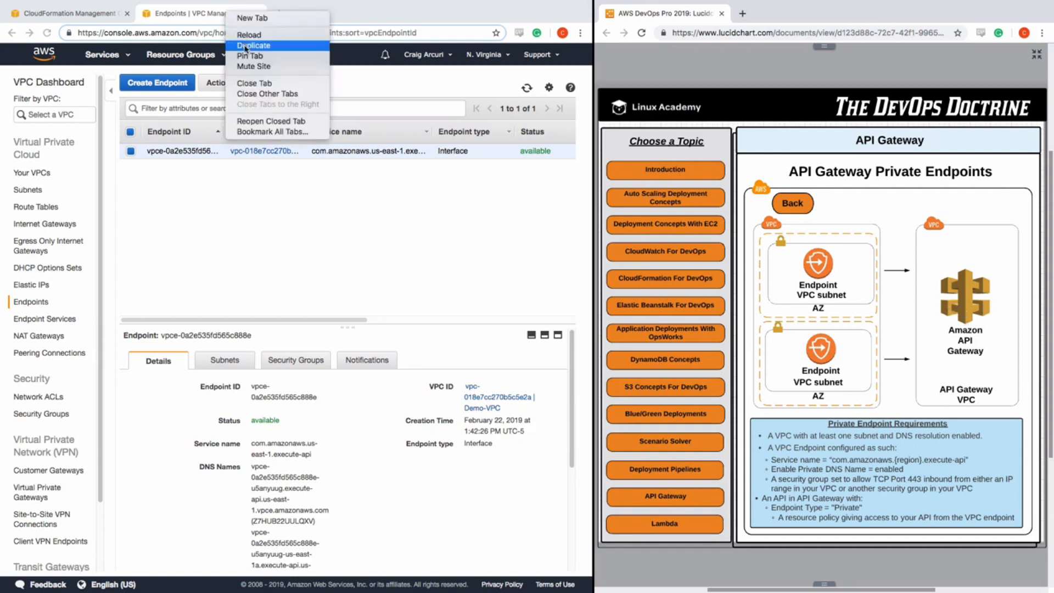
- Start a new REST API from the PetStore example and set its endpoint type to Private
left_click(253, 46)
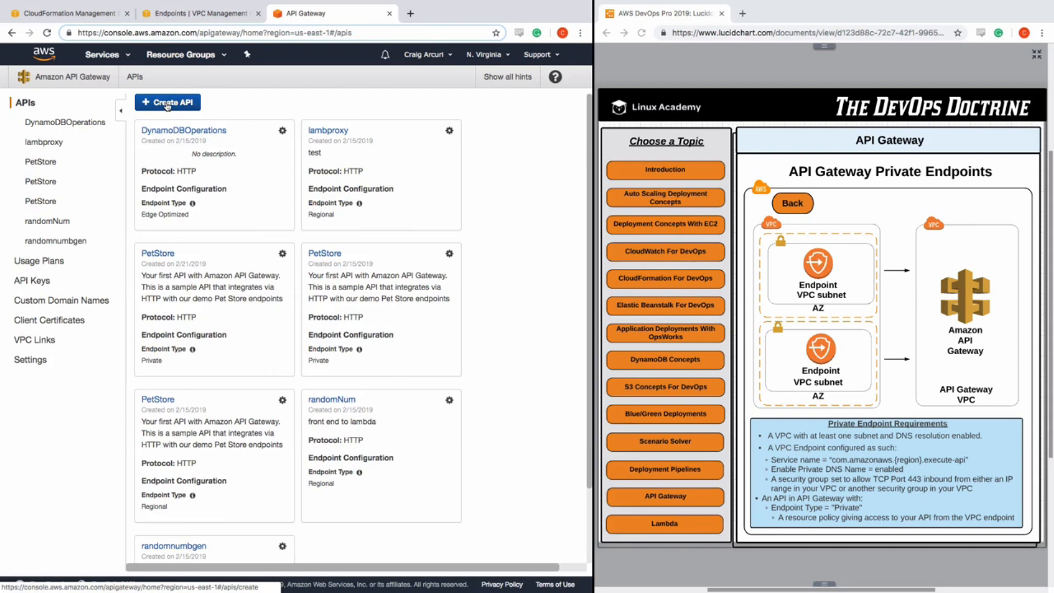
left_click(166, 102)
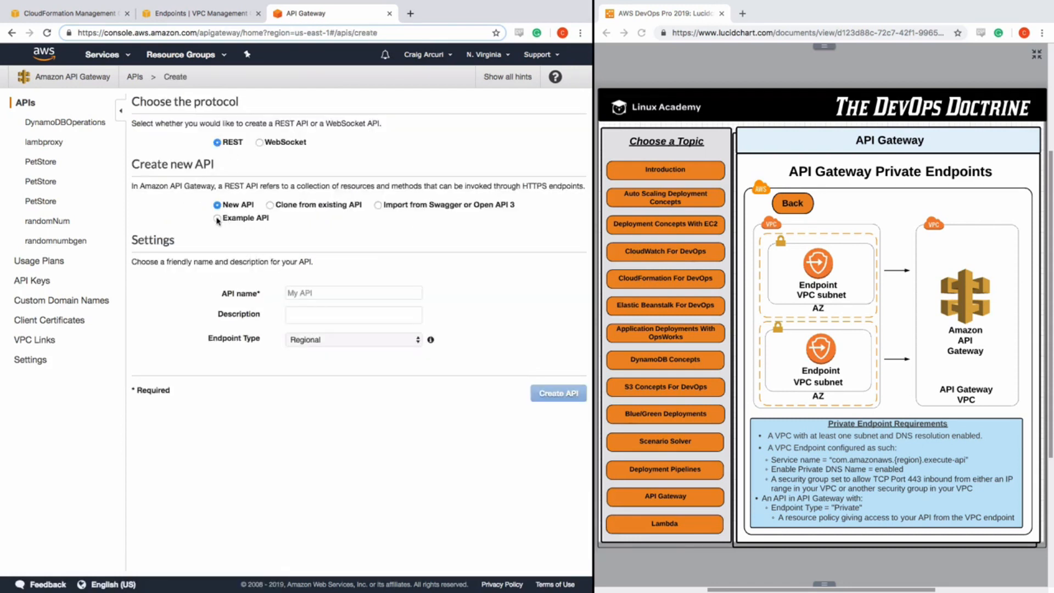
left_click(217, 221)
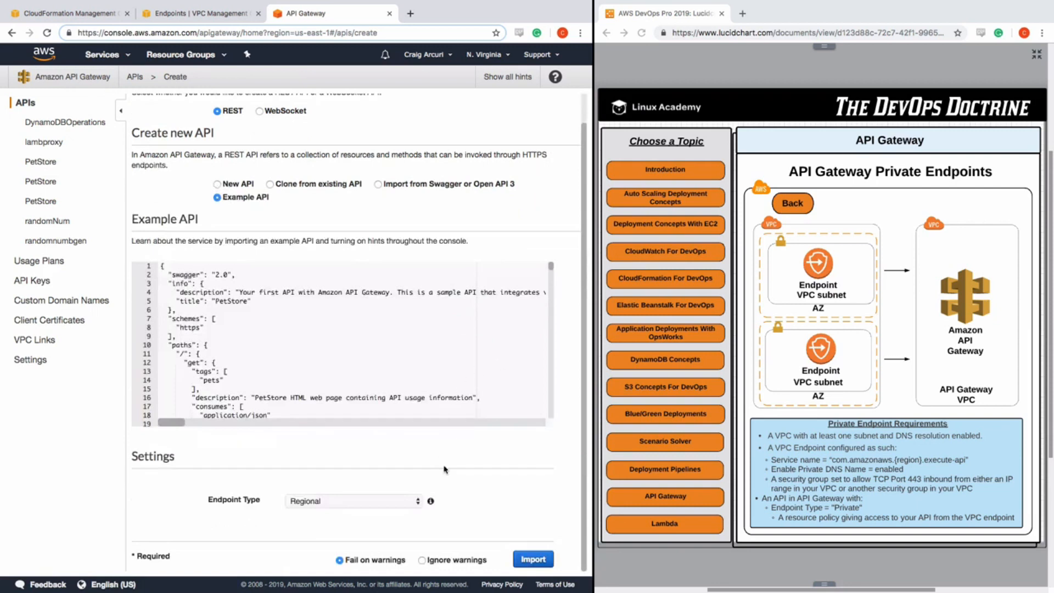
mouse_move(450, 454)
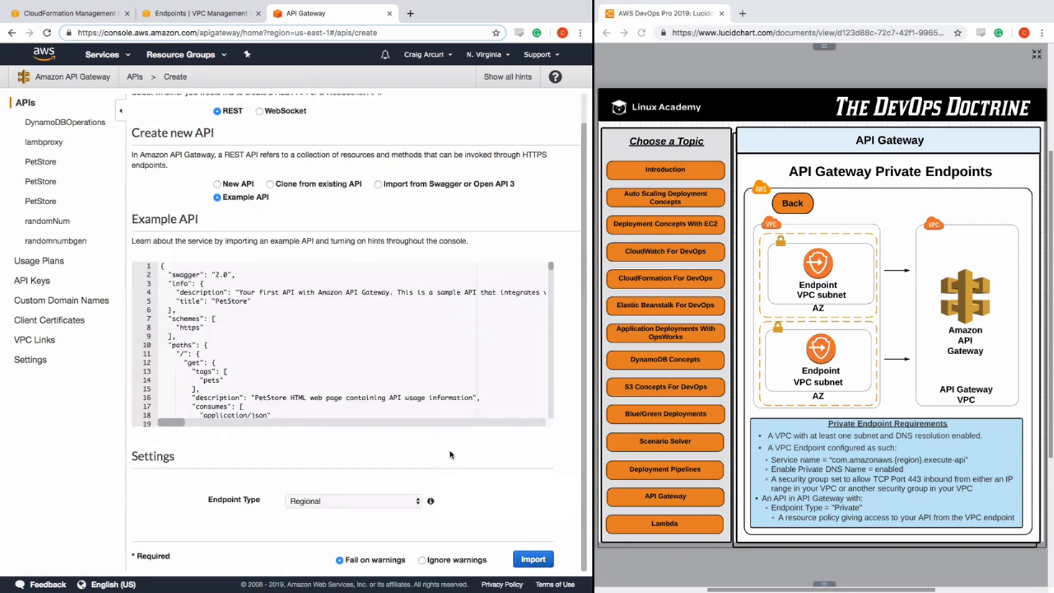
mouse_move(253, 508)
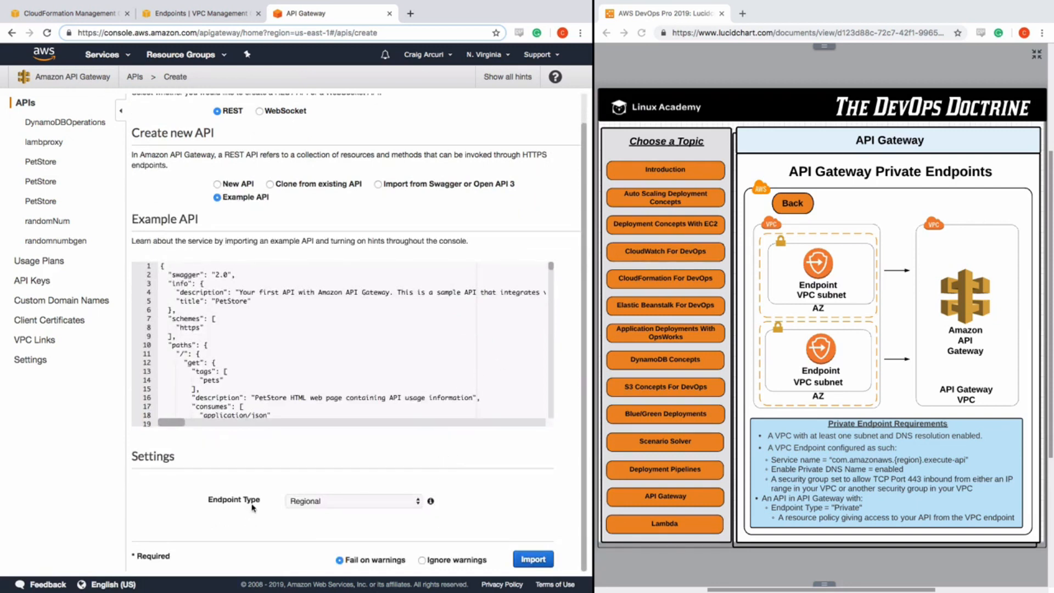
left_click(353, 500)
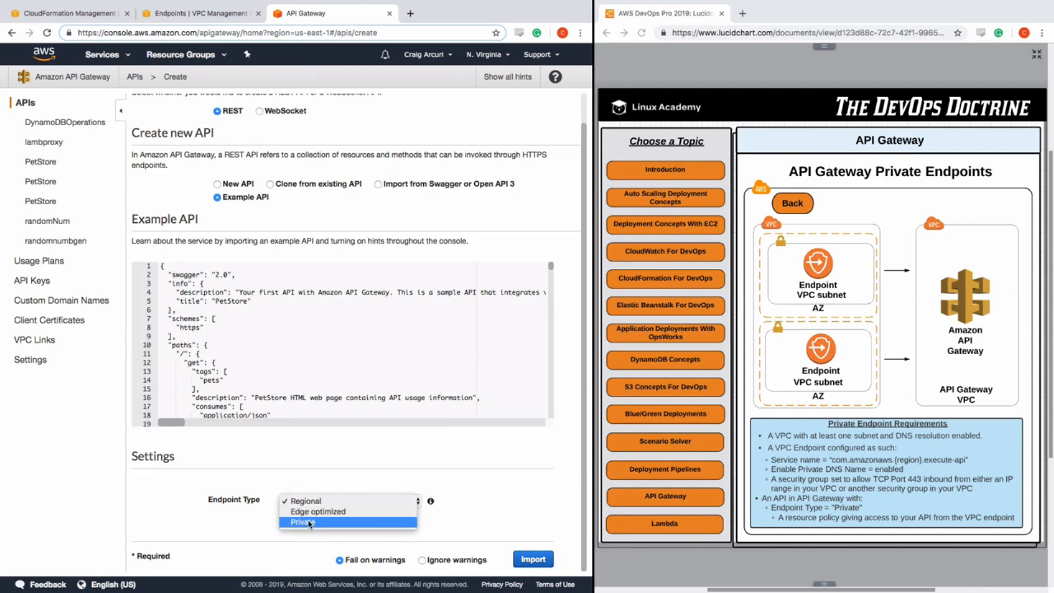
left_click(301, 523)
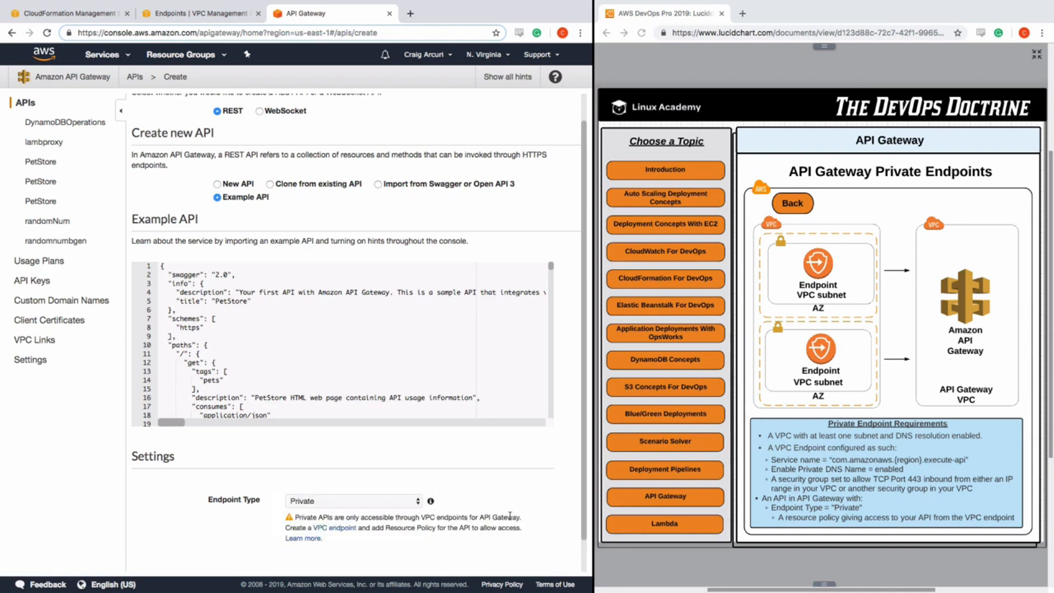
mouse_move(470, 508)
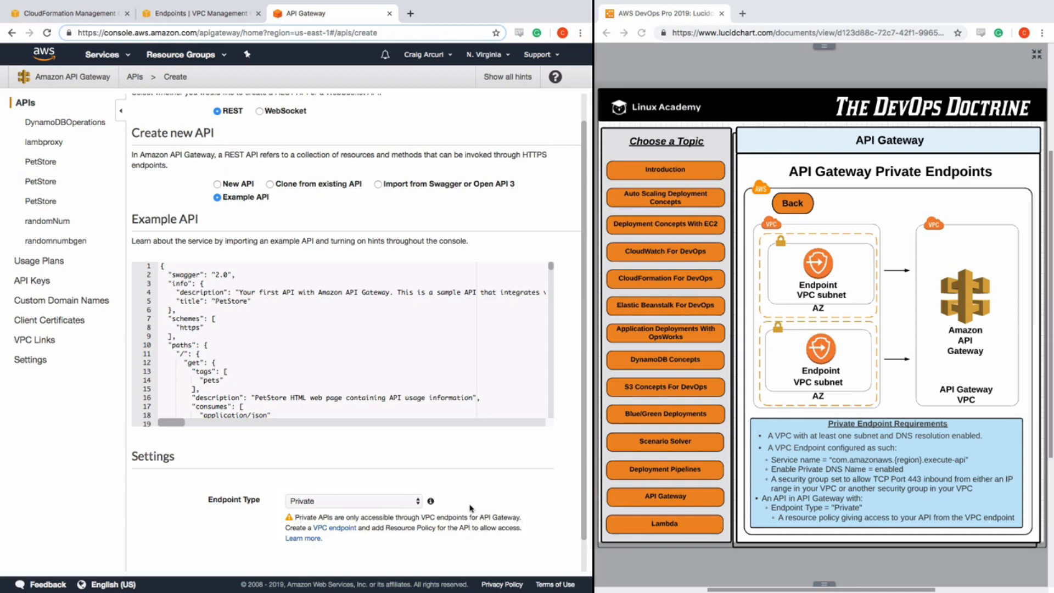
scroll("down", 3)
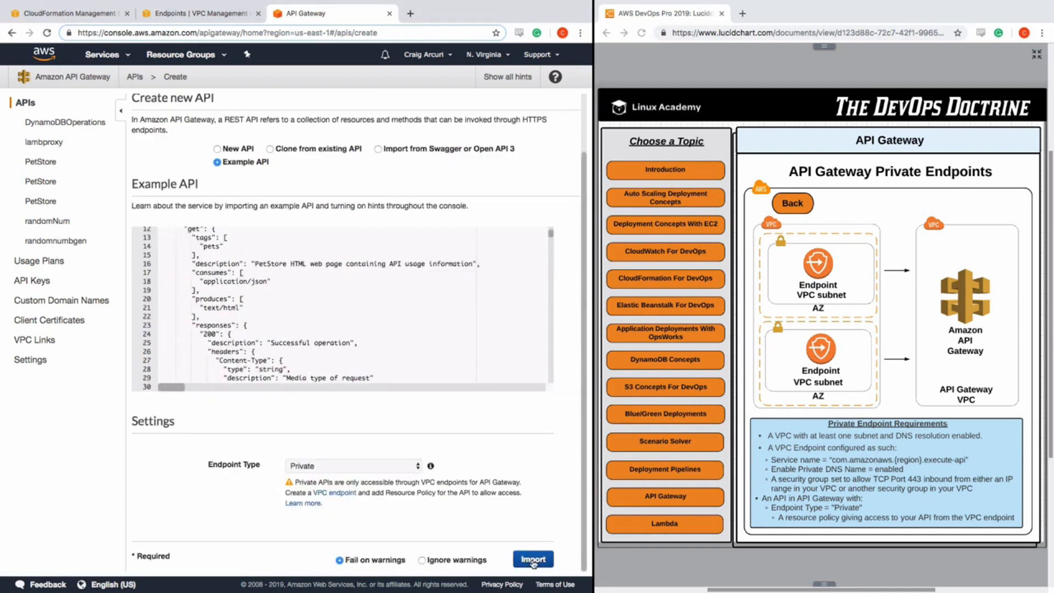
- Import the private PetStore API and show its empty resource policy editor
left_click(532, 559)
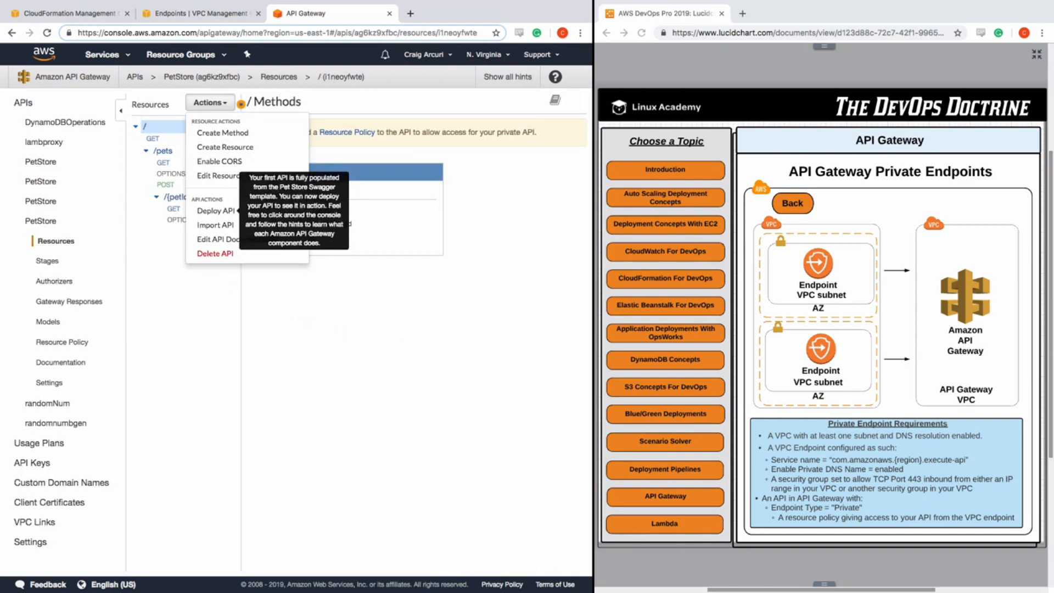
mouse_move(321, 364)
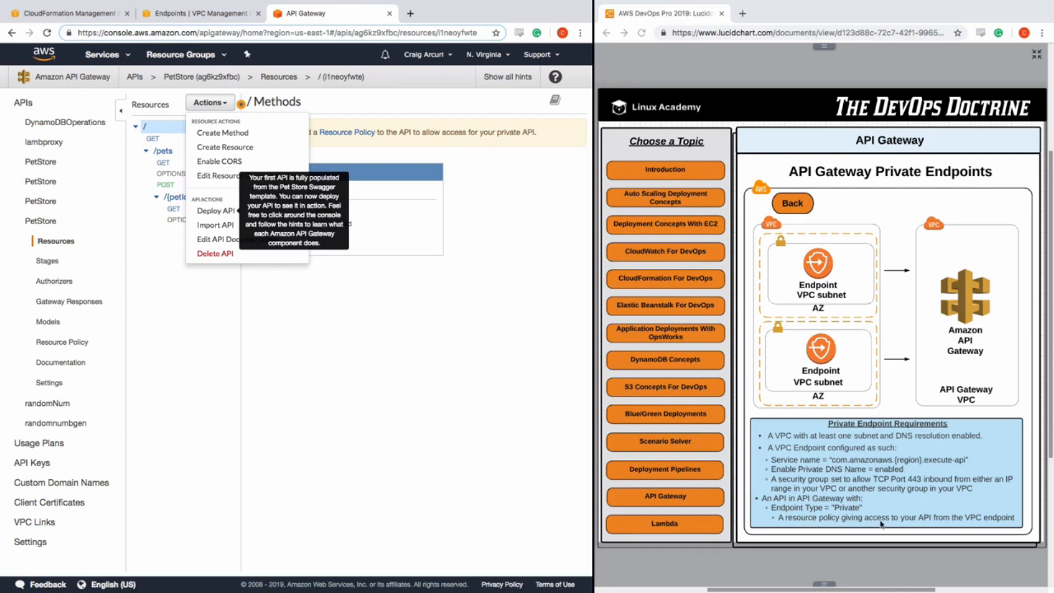
mouse_move(978, 522)
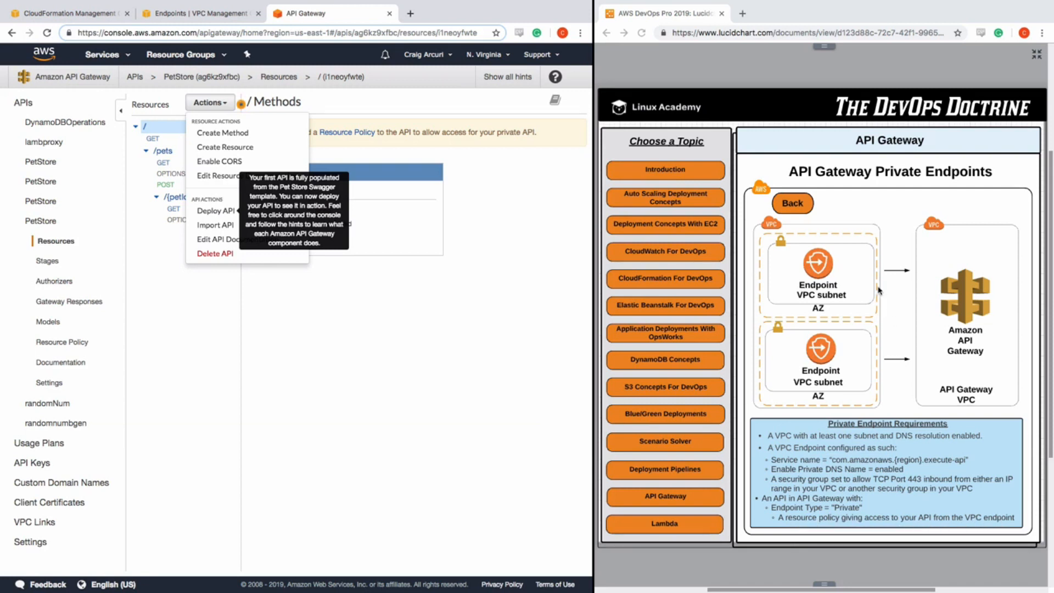
mouse_move(892, 306)
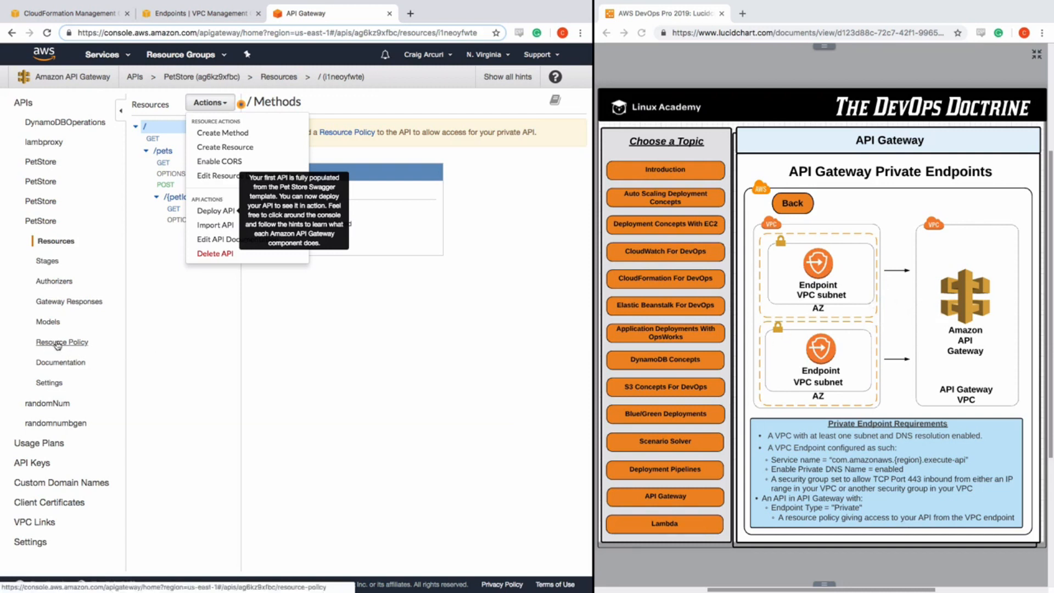
left_click(62, 343)
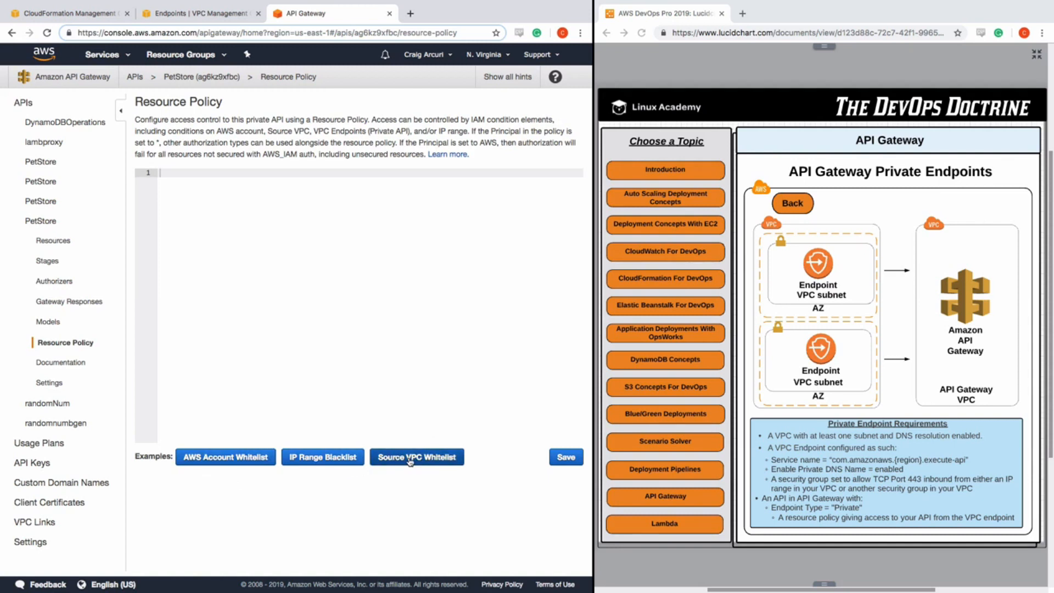
- Load the source VPC whitelist example and delete its Deny statement, keeping the Allow
left_click(416, 457)
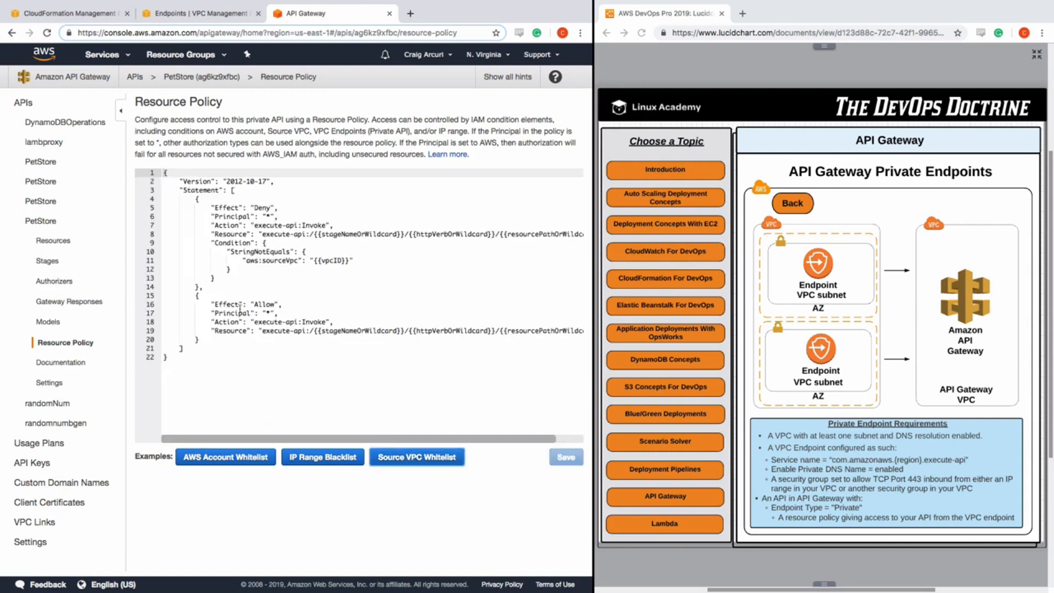
left_click_drag(218, 208, 231, 233)
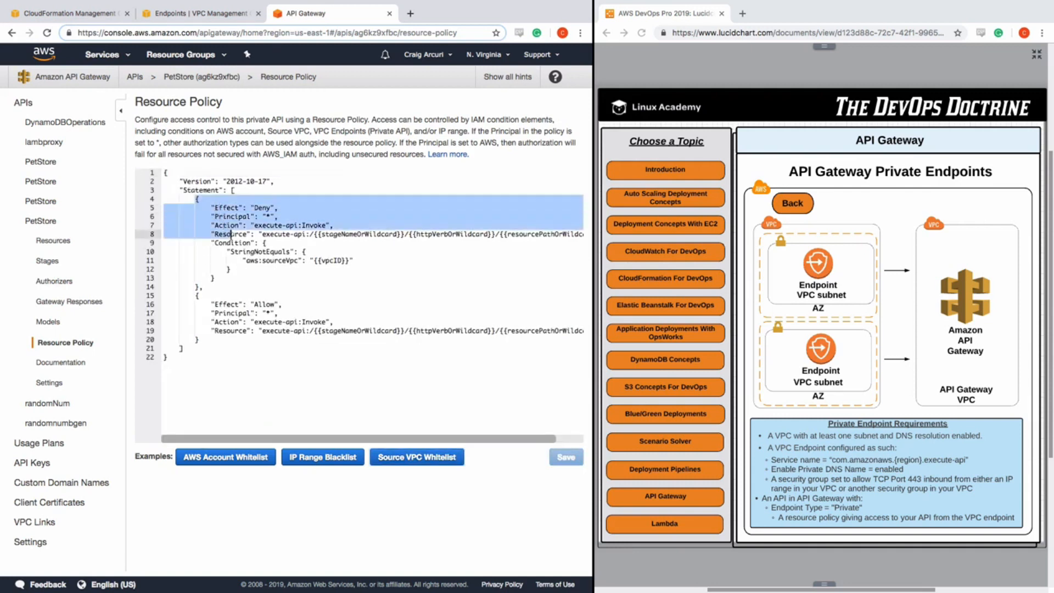
left_click(322, 457)
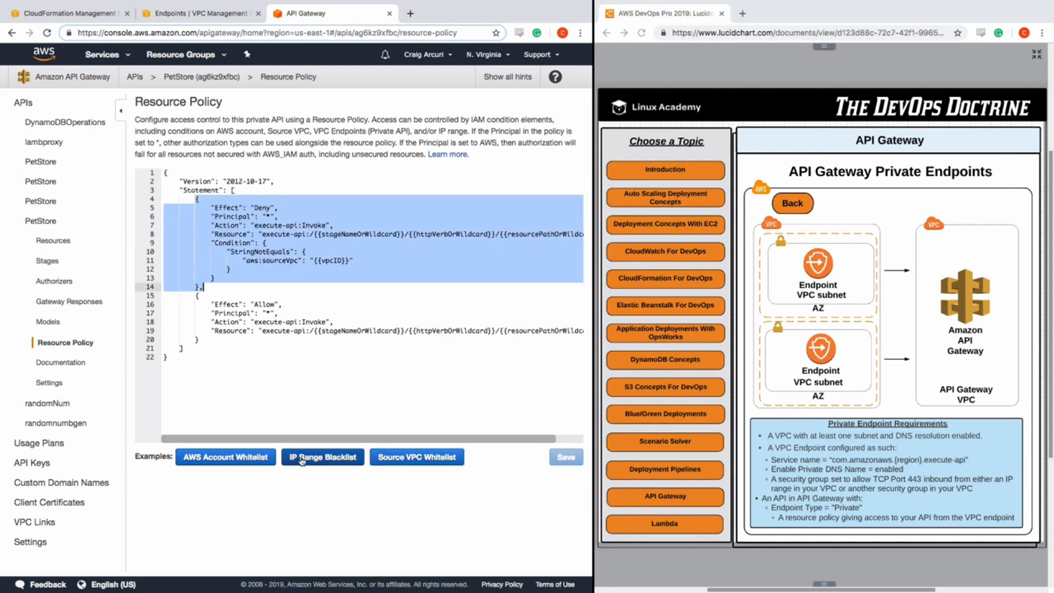
left_click(225, 456)
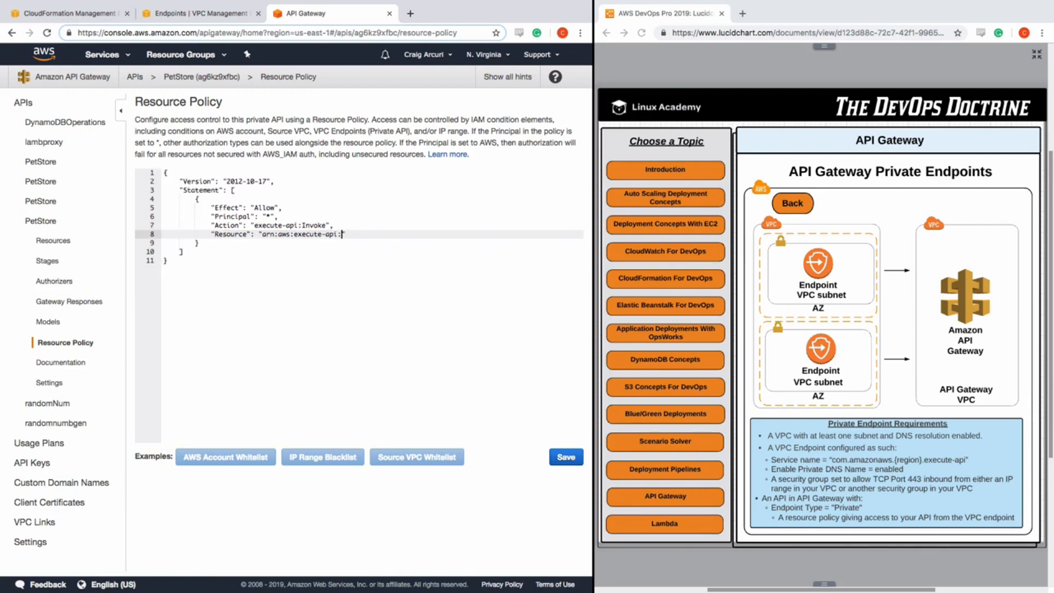
type("us-east-1\"")
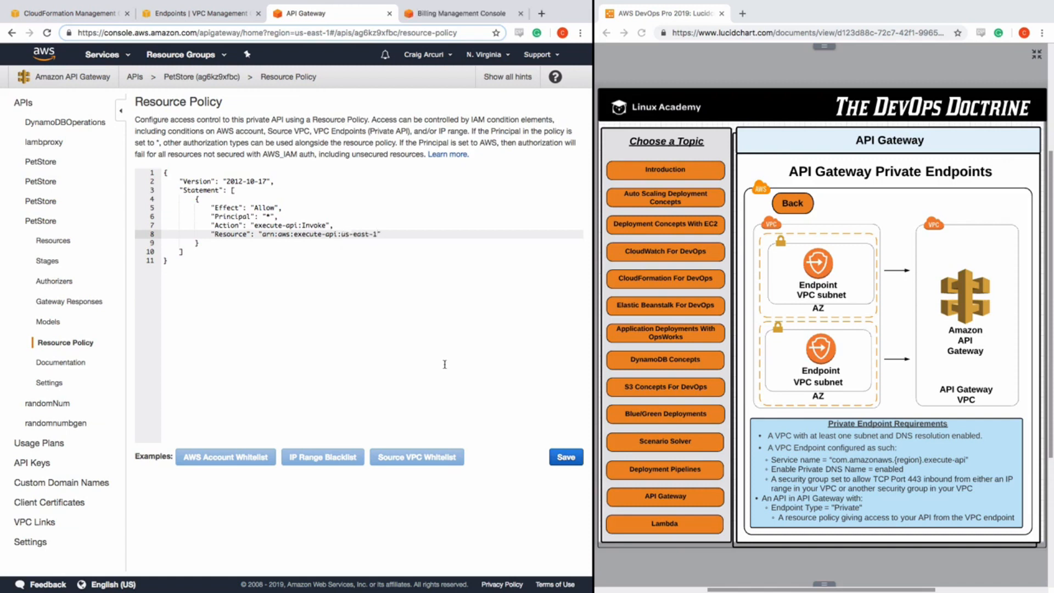
type("299170602764:")
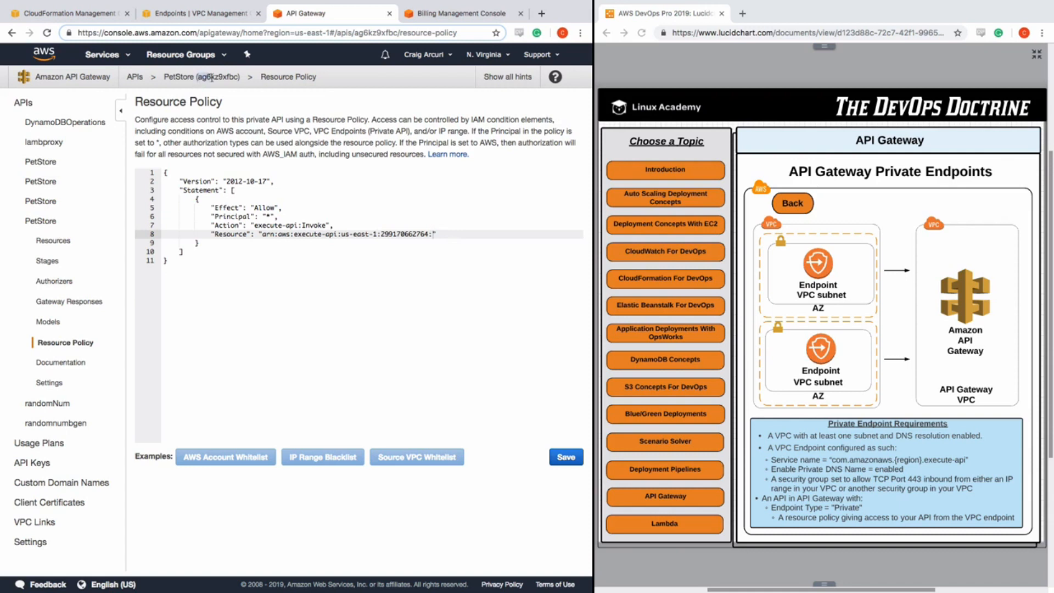
type("ag6kz9xfbc")
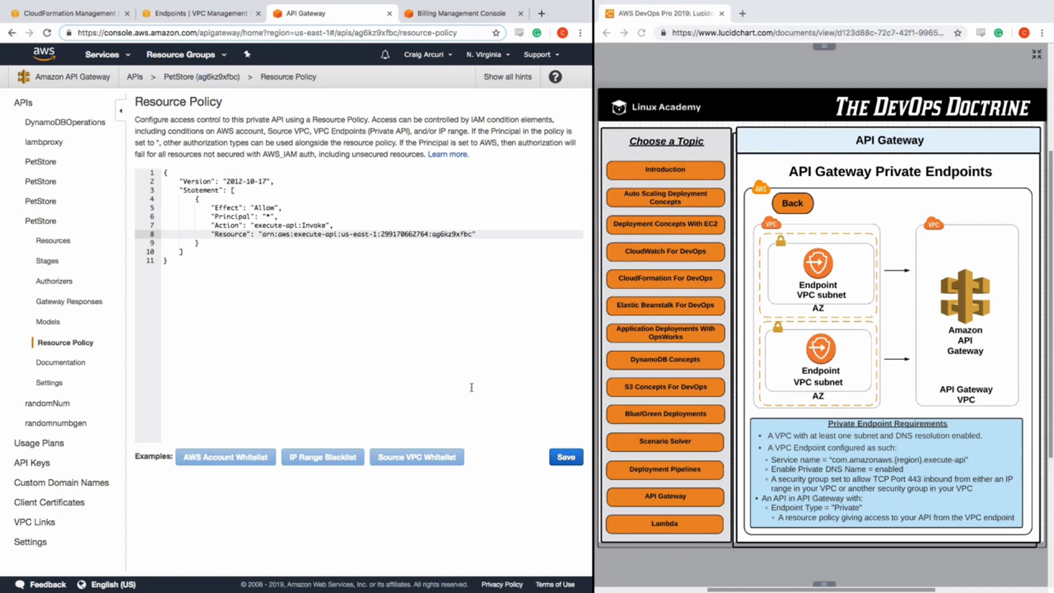
type("/*")
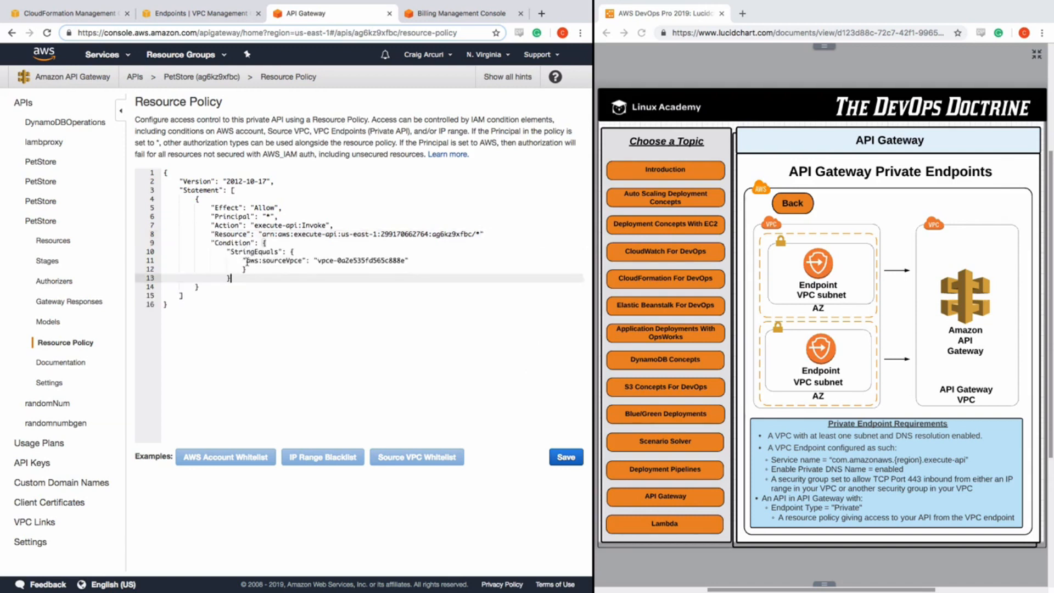
double_click(358, 262)
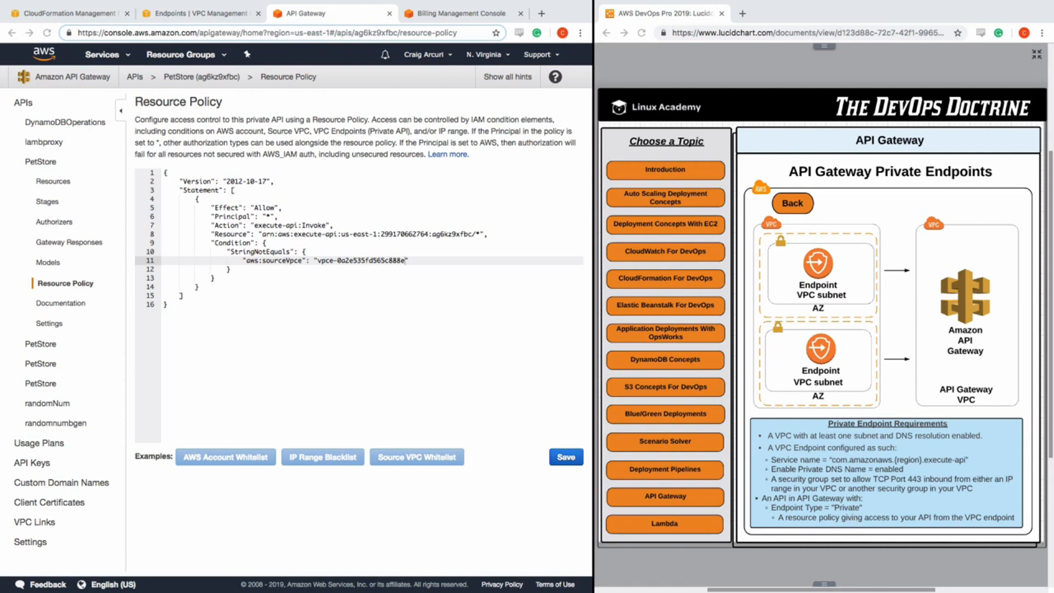
mouse_move(813, 257)
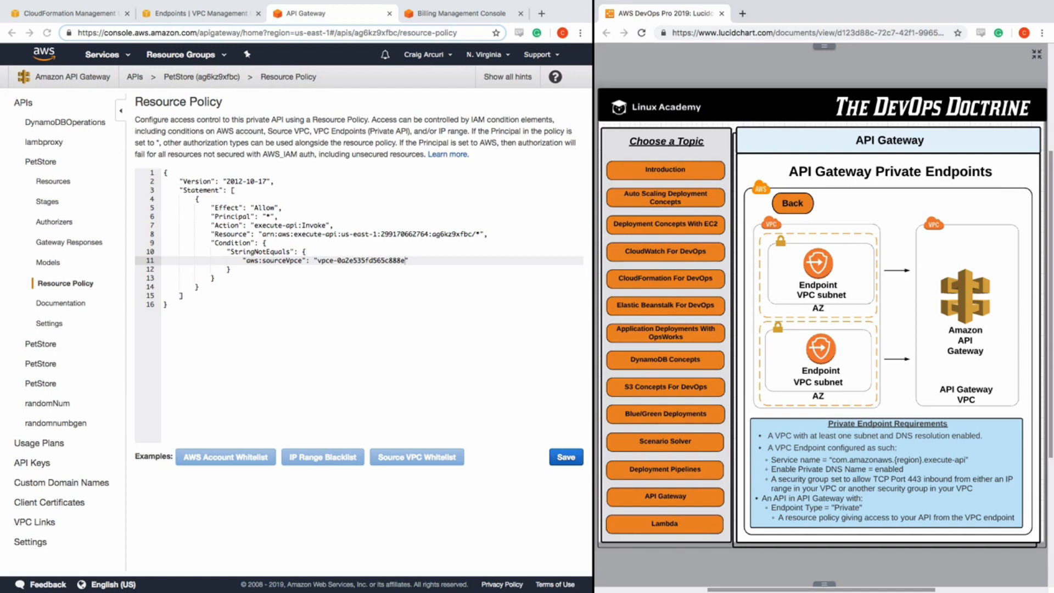
- Paste the Lambda private-API test template into the CloudFormation designer, validate it, and start a stack from it
left_click(67, 13)
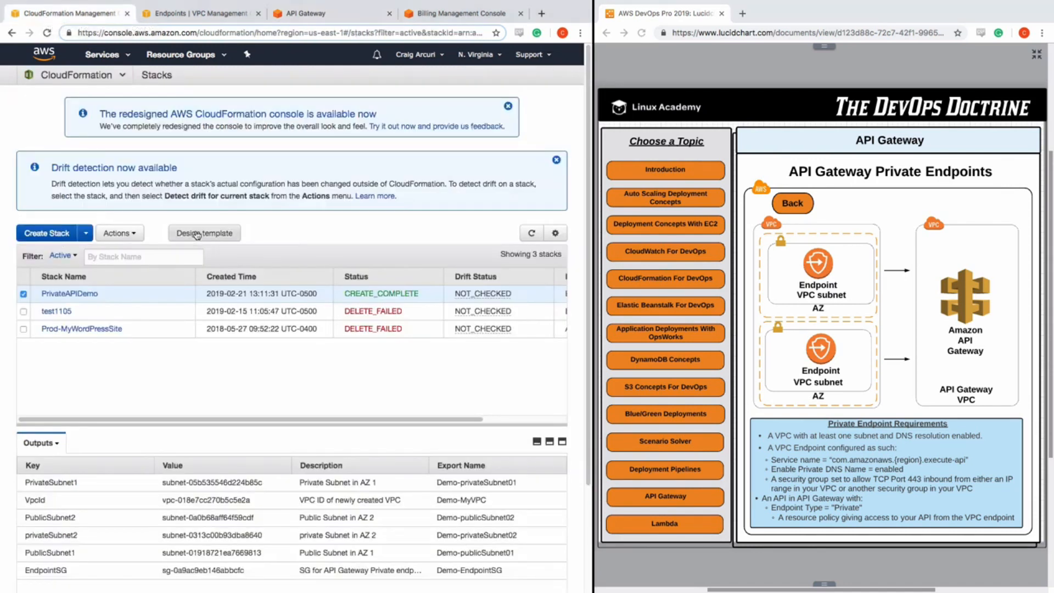
left_click(203, 233)
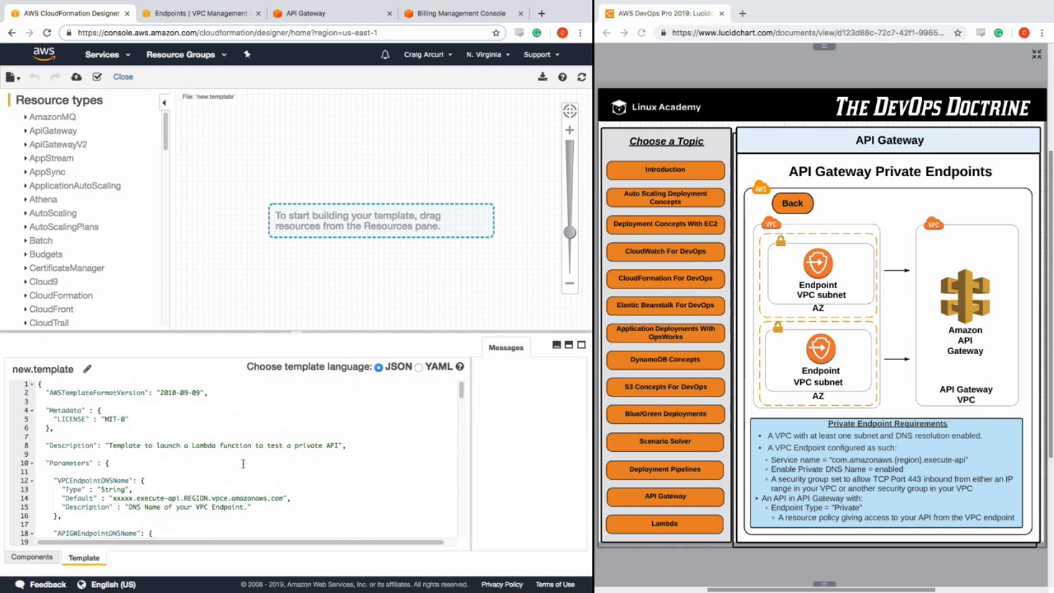
scroll("down", 3)
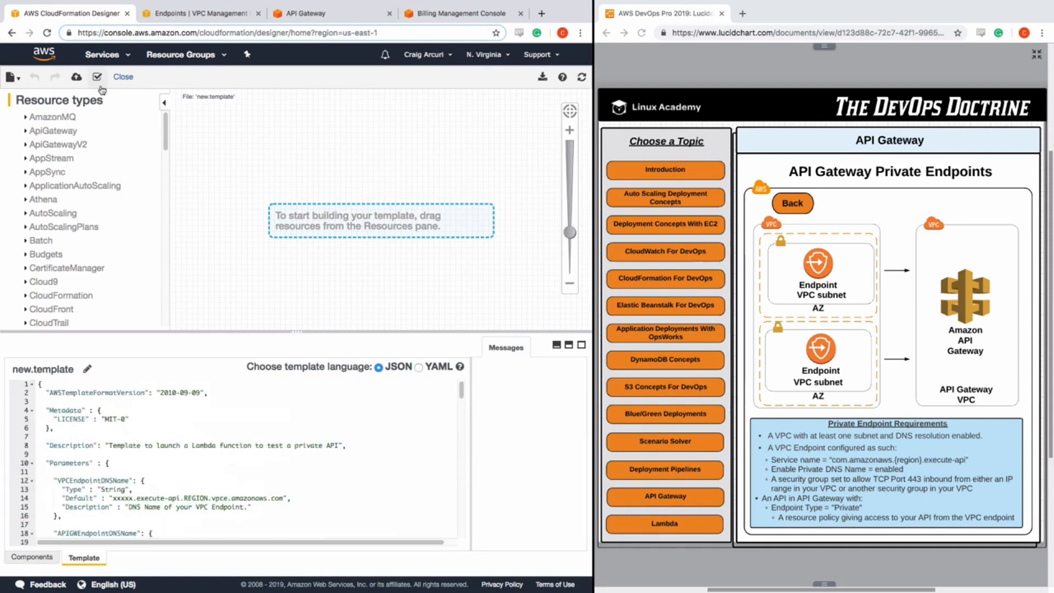
left_click(76, 77)
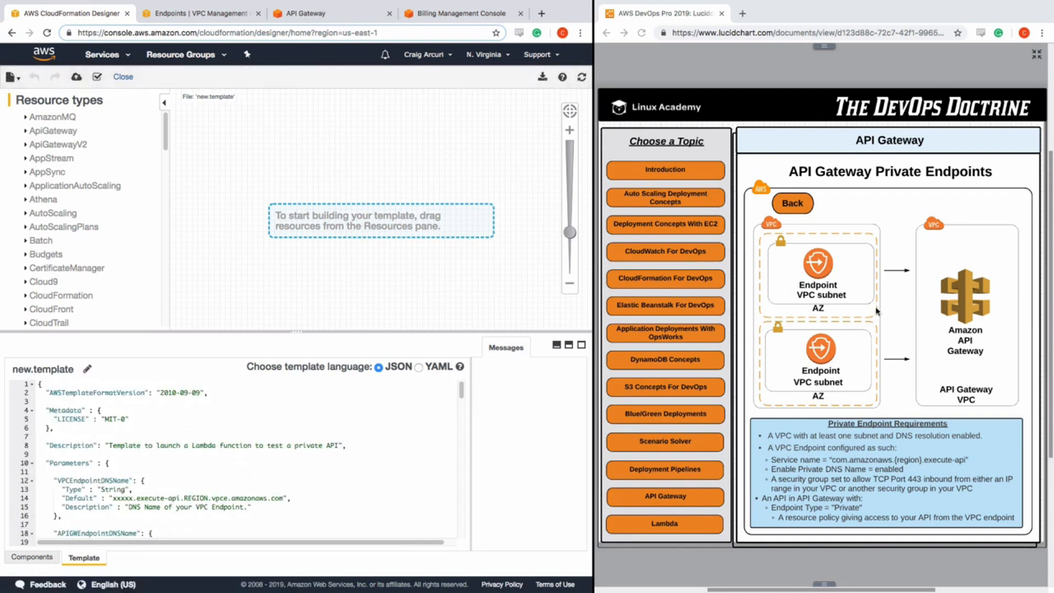
mouse_move(789, 276)
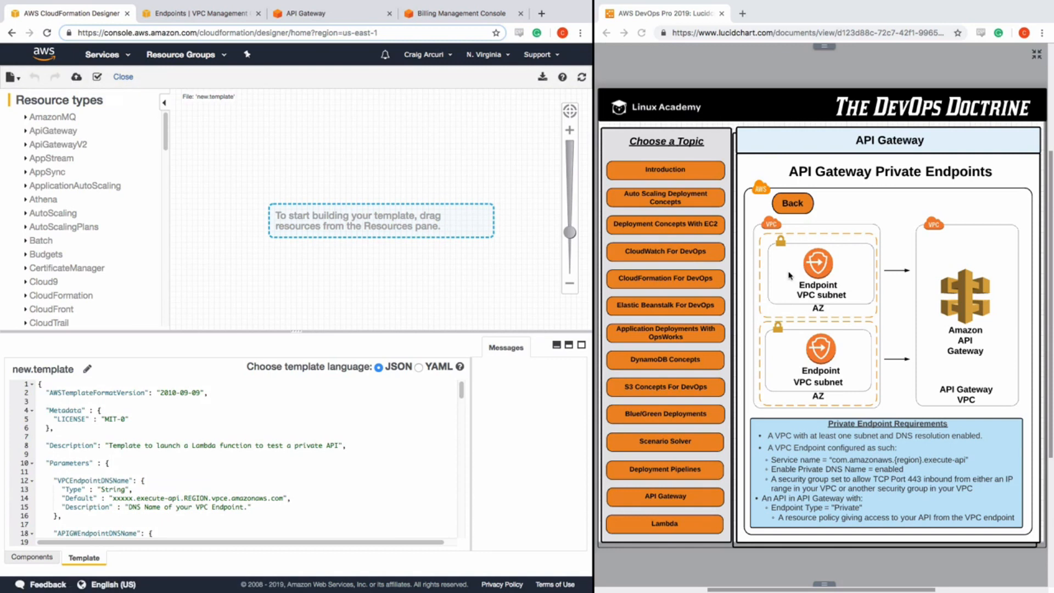
mouse_move(785, 275)
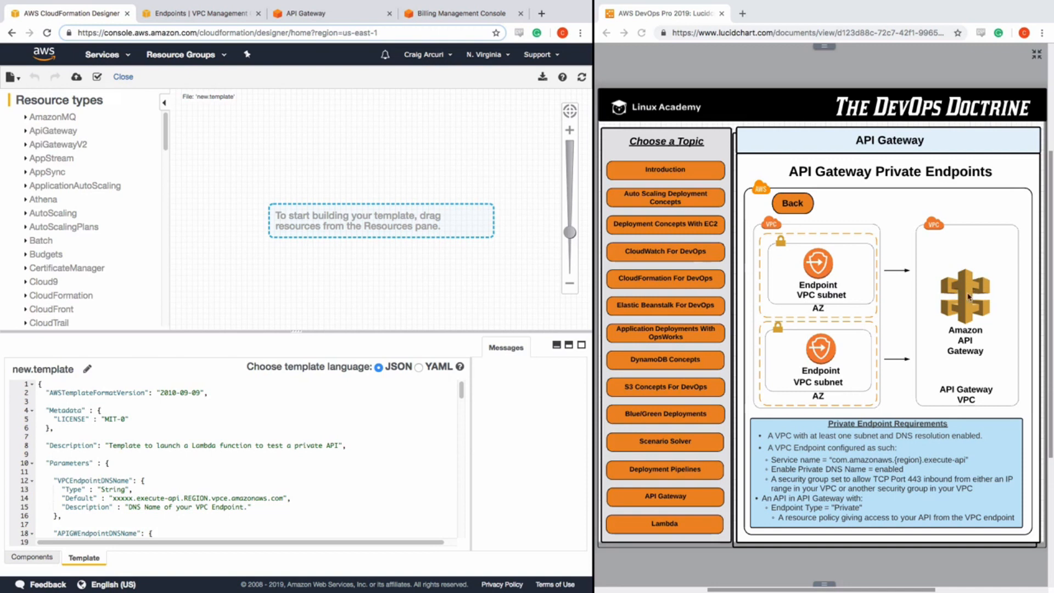
mouse_move(820, 282)
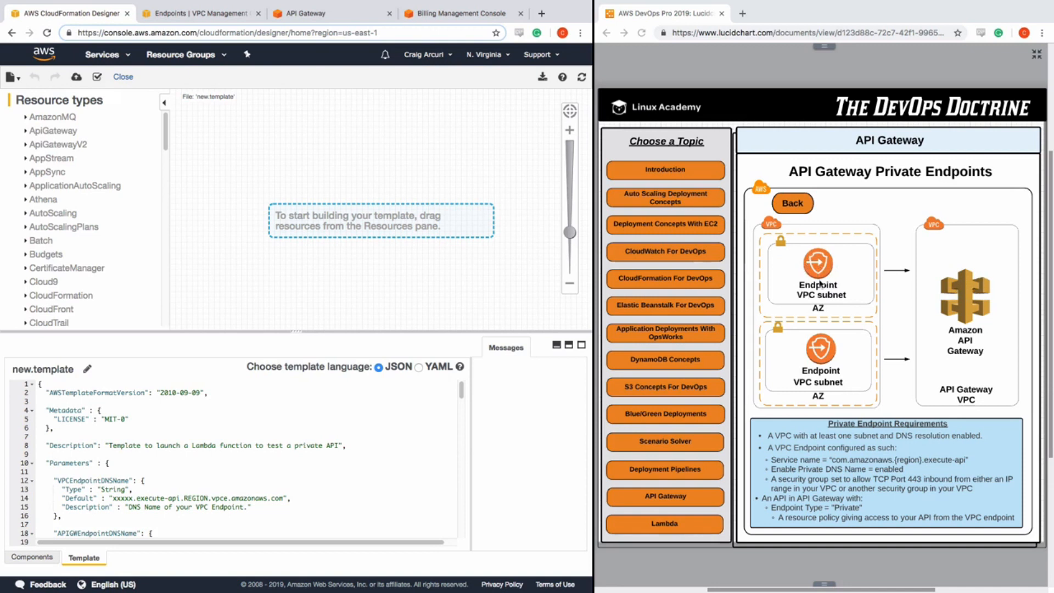
mouse_move(780, 274)
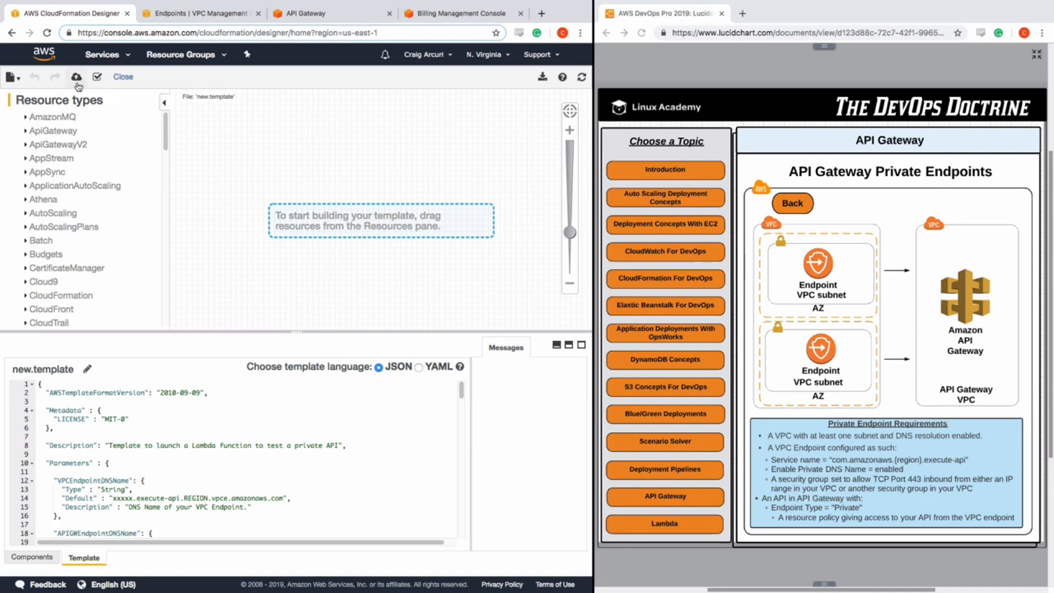
left_click(76, 77)
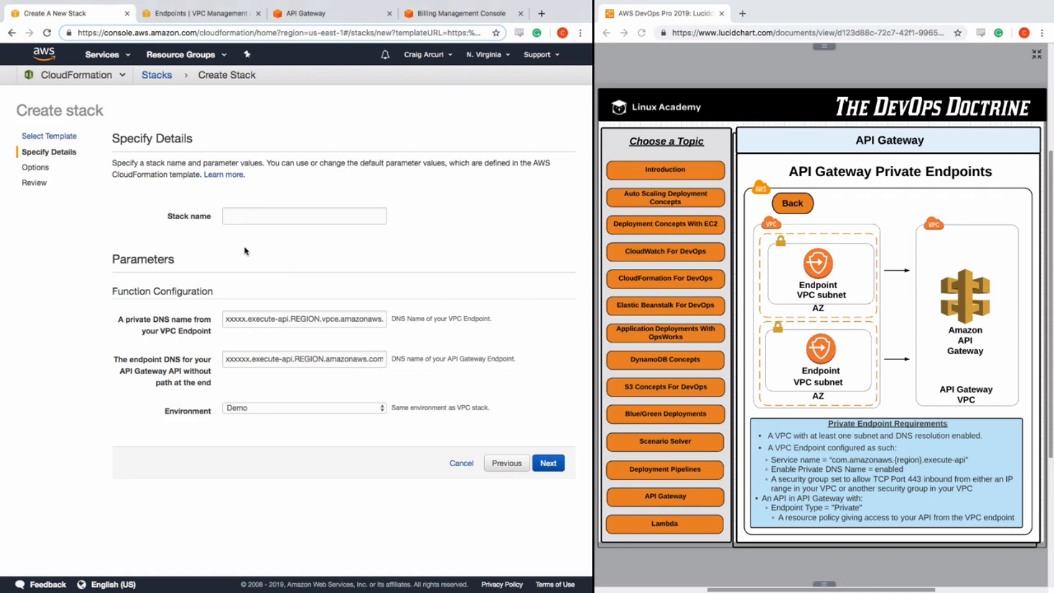
- Name the stack LambdaTester and fill its private DNS parameter from the VPC endpoint's DNS names
type("LambdaTester")
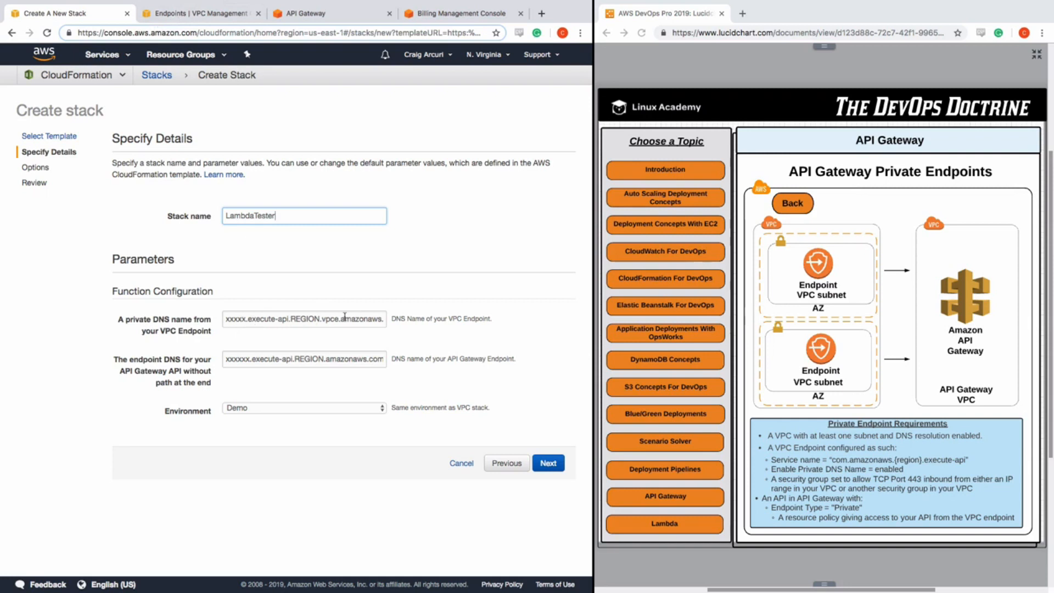
left_click(304, 319)
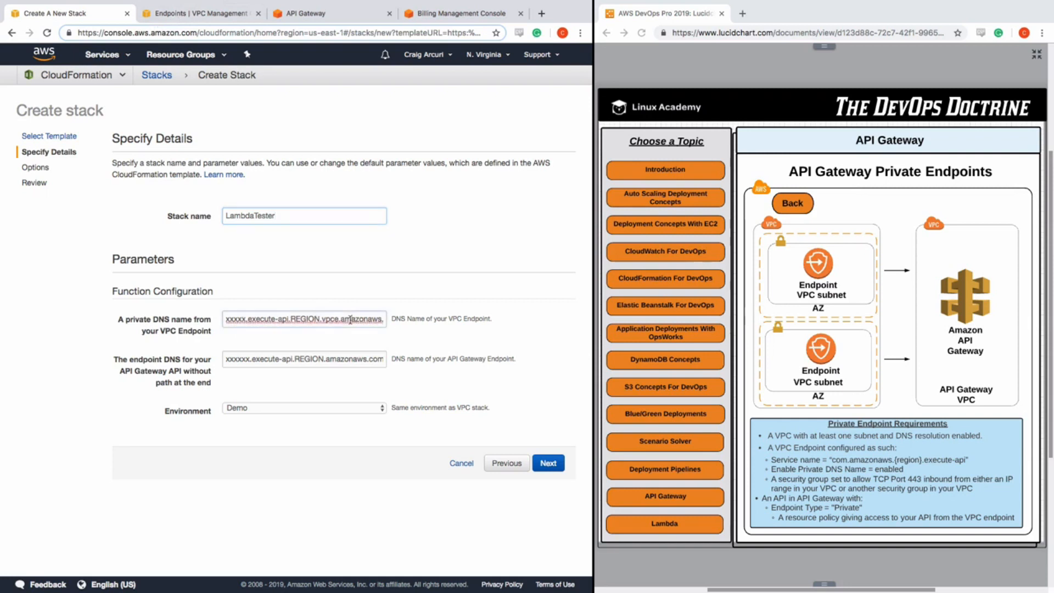
left_click(196, 13)
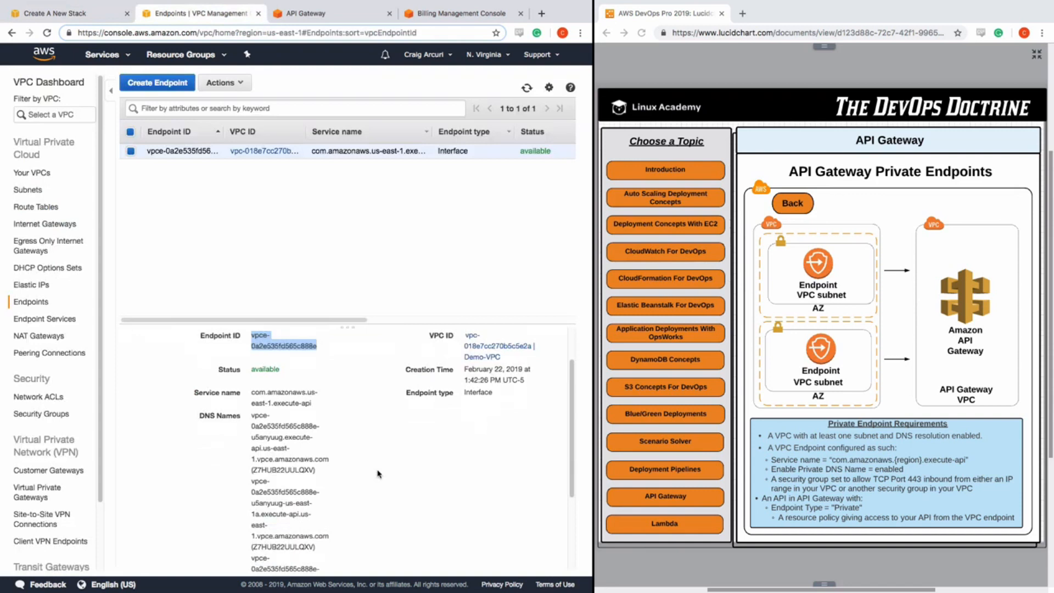
scroll("down", 3)
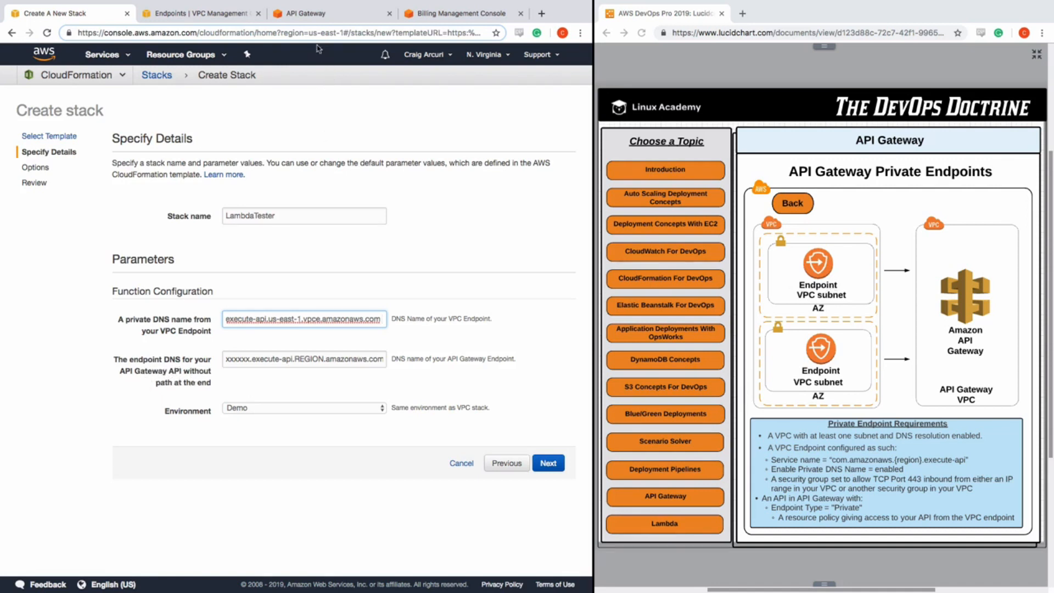
left_click(316, 13)
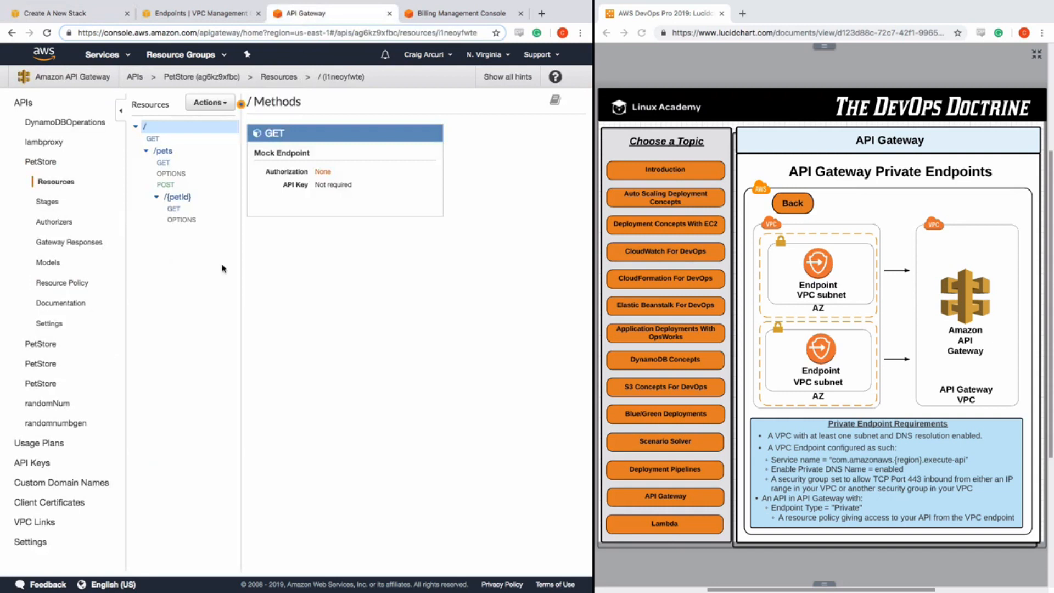
- Deploy the PetStore API via Actions > Deploy API to a new stage named demo
left_click(209, 102)
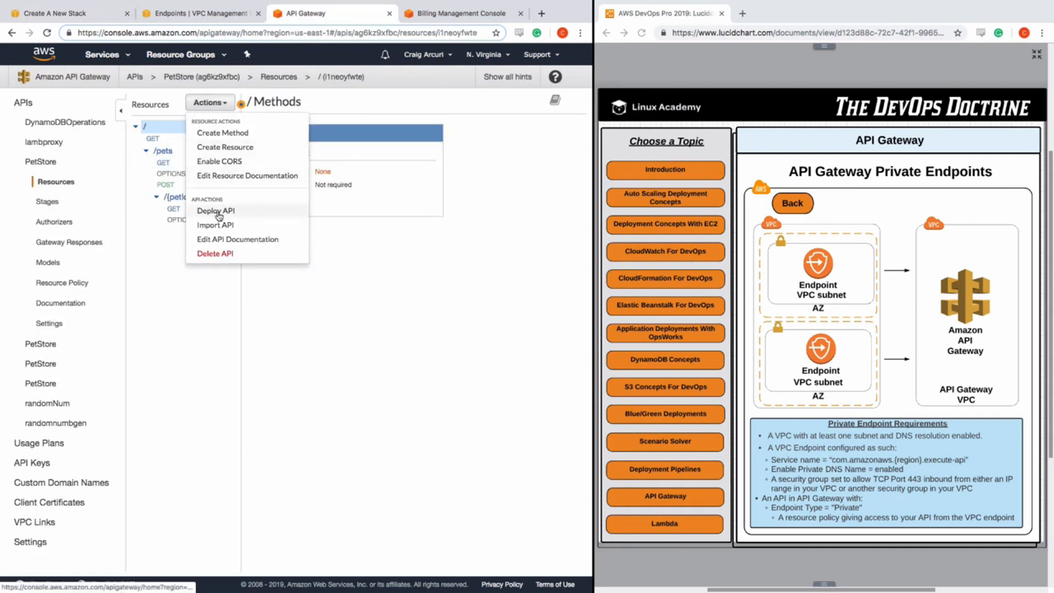
left_click(215, 211)
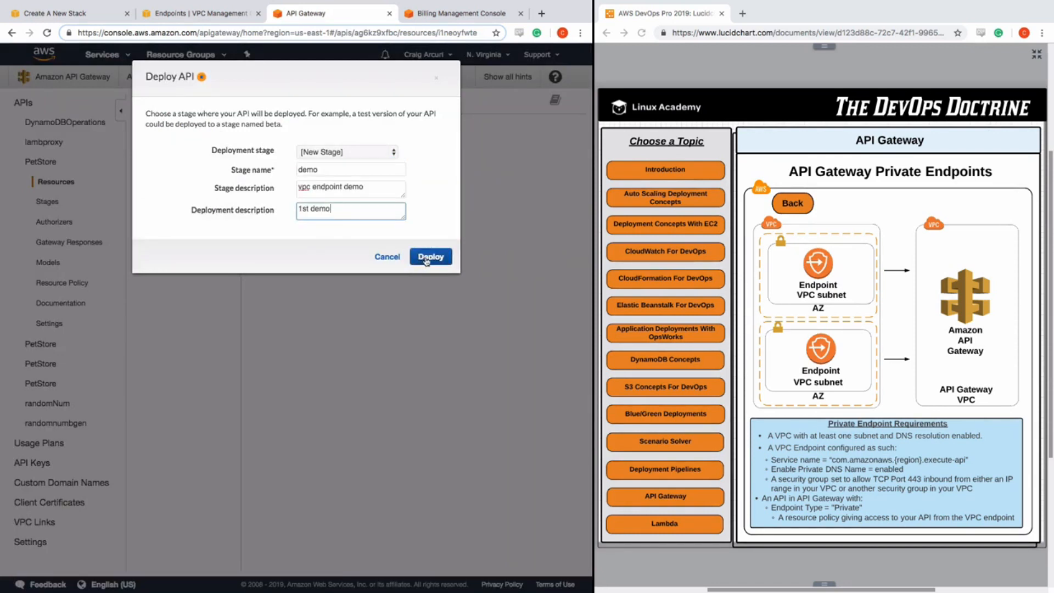
left_click(430, 256)
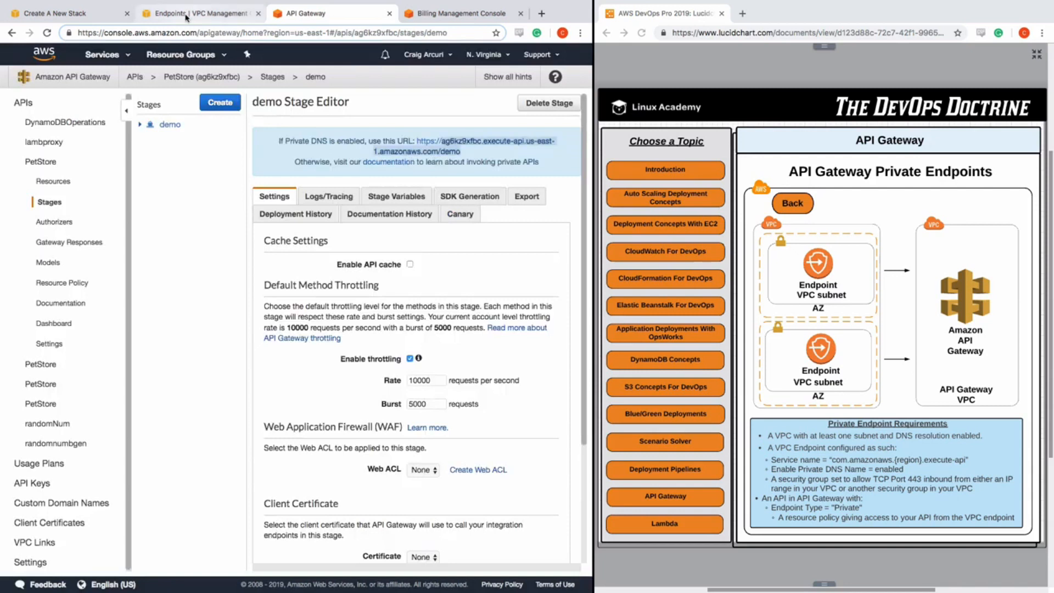
left_click(64, 14)
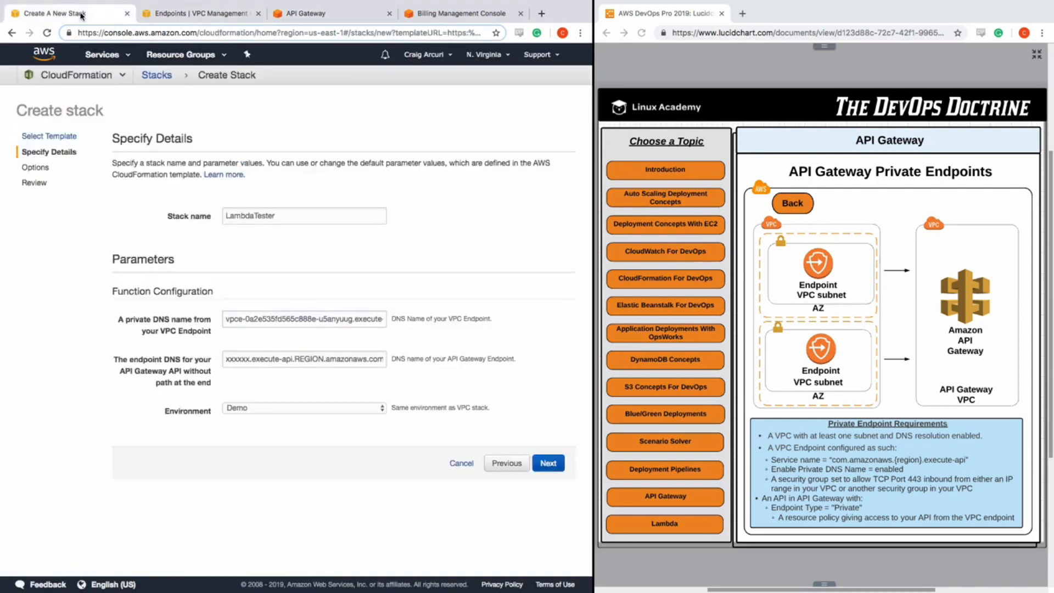
- Enter the API Gateway endpoint DNS 'fbc.execute-api.us-east-1.amazonaws.com/demo' as the stack parameter
left_click(303, 358)
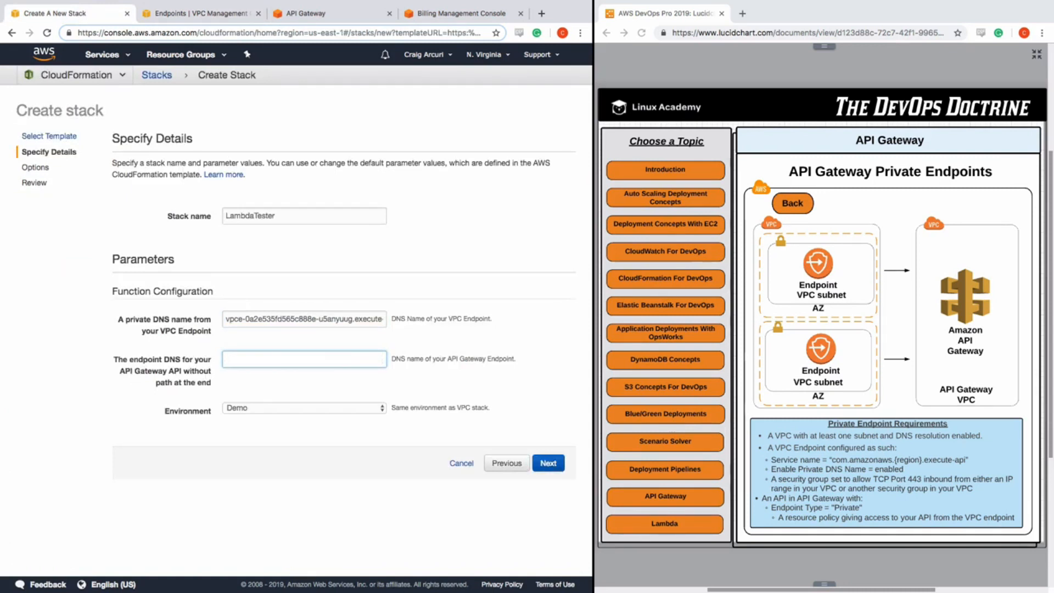
type("execute-api.us-east-1.amazonaws.com/demo")
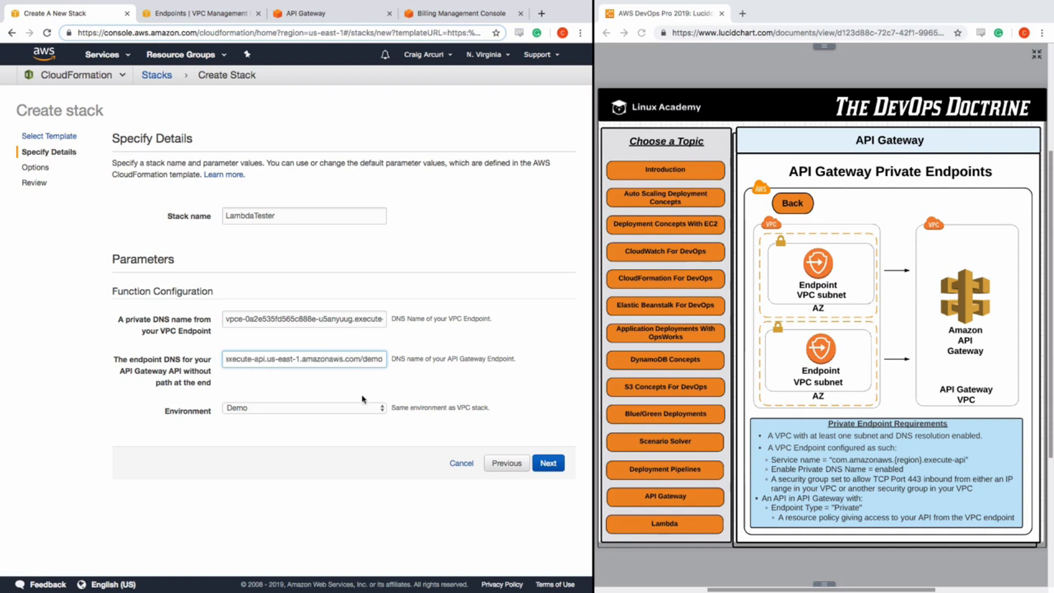
mouse_move(375, 380)
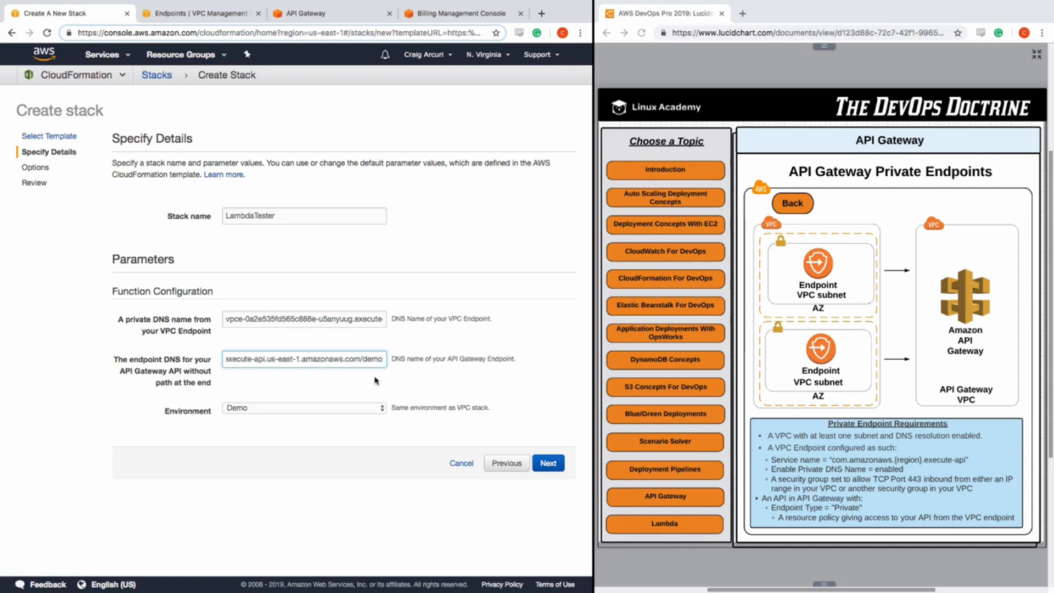
type("fbc.execute-api.us-east-1.amazonaws.com/d")
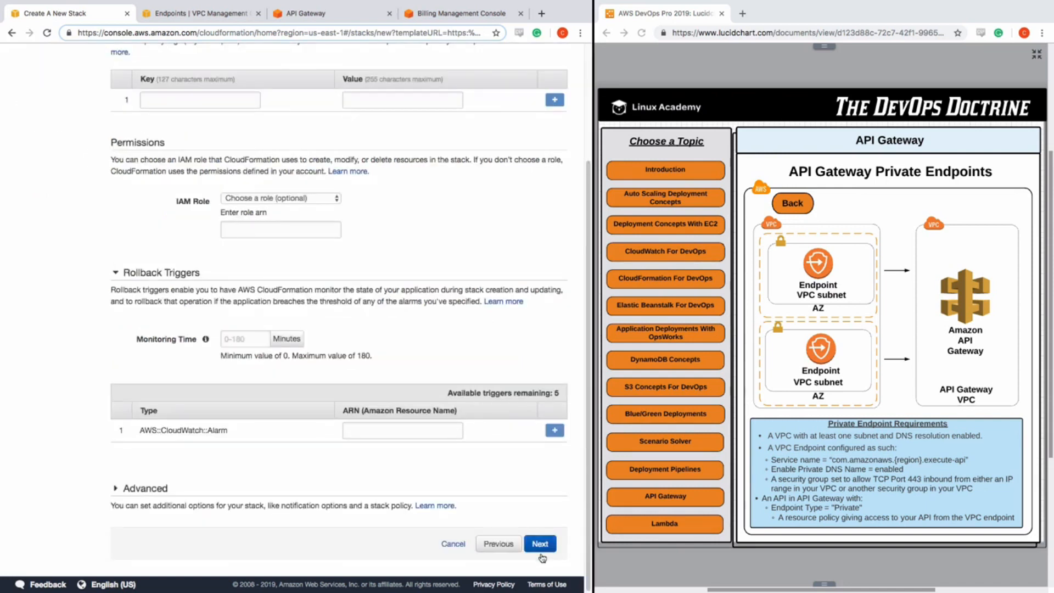
- Proceed to review, acknowledge IAM resource creation, and create the LambdaTester stack
left_click(540, 544)
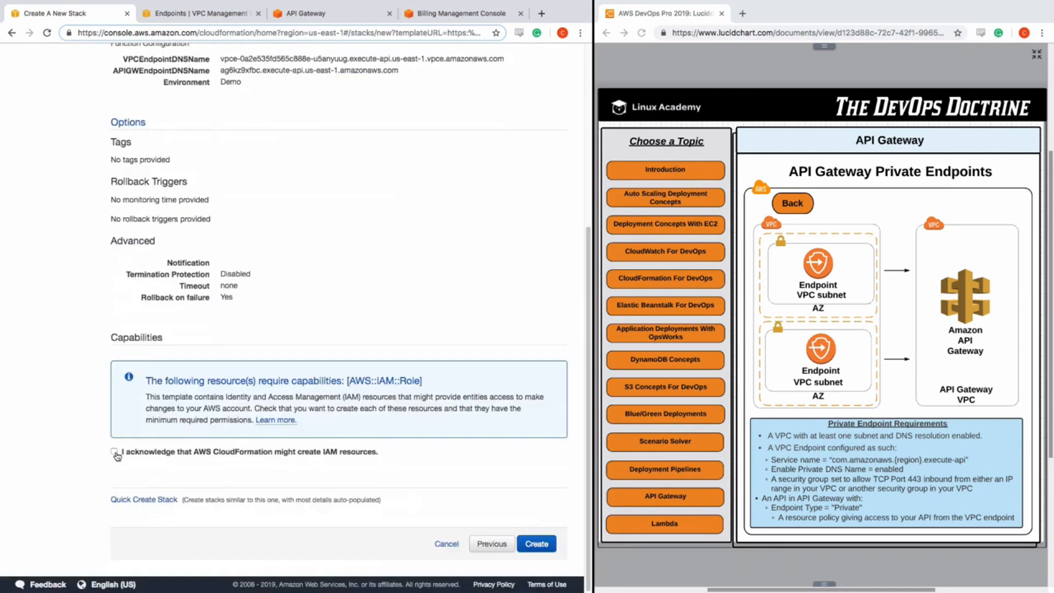
left_click(113, 451)
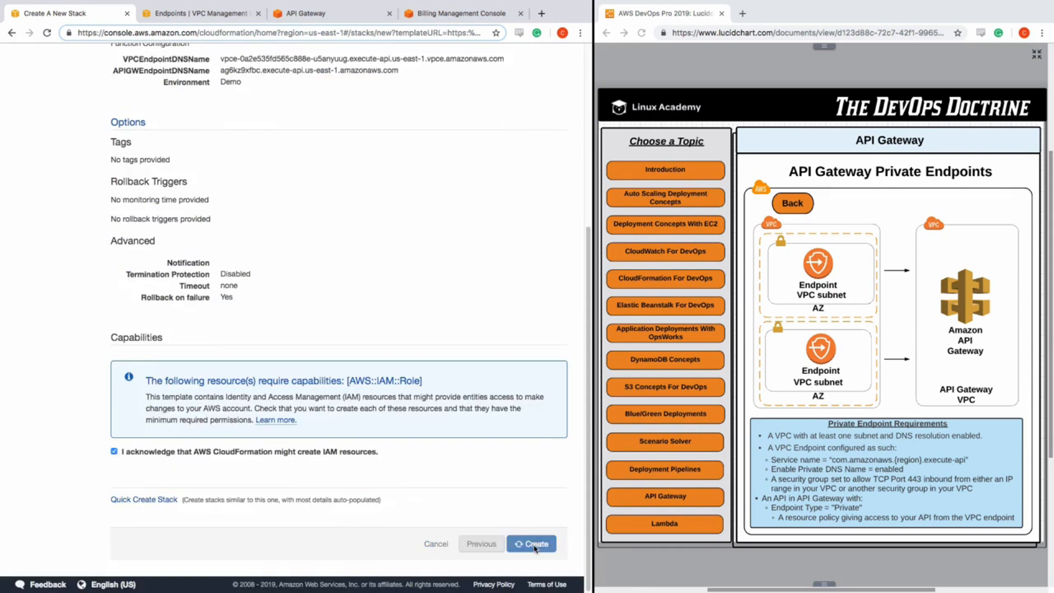
left_click(531, 544)
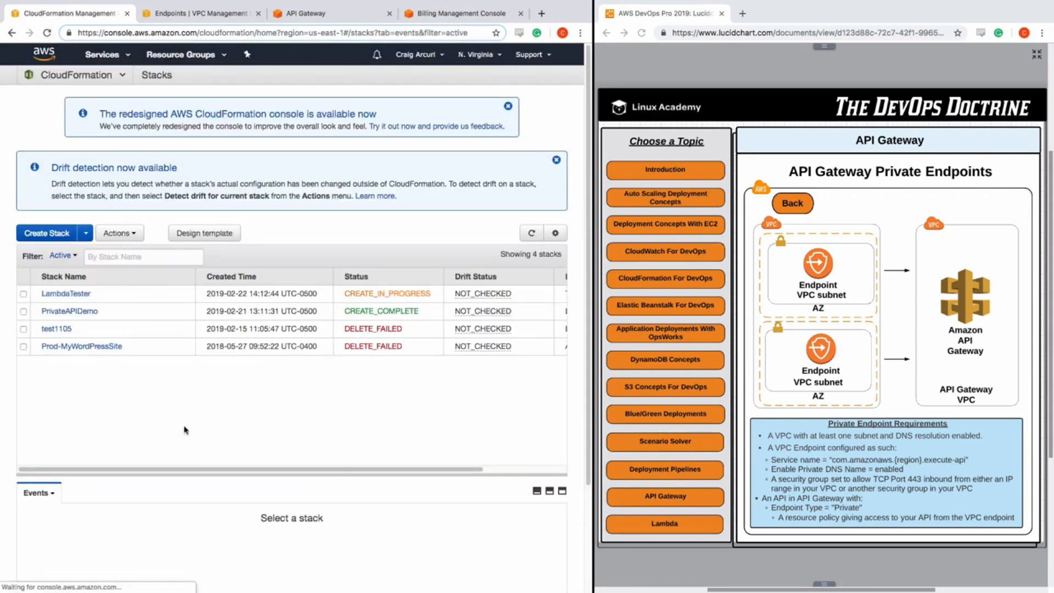
- Check LambdaTester reached CREATE_COMPLETE and open its APITesterFunction from the Resources view
left_click(65, 293)
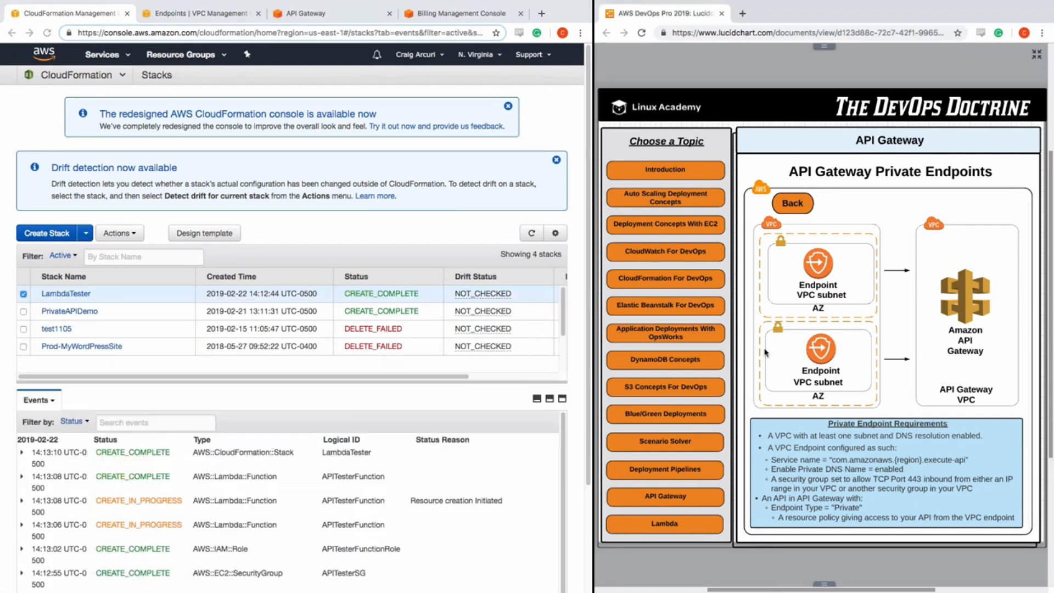
mouse_move(782, 278)
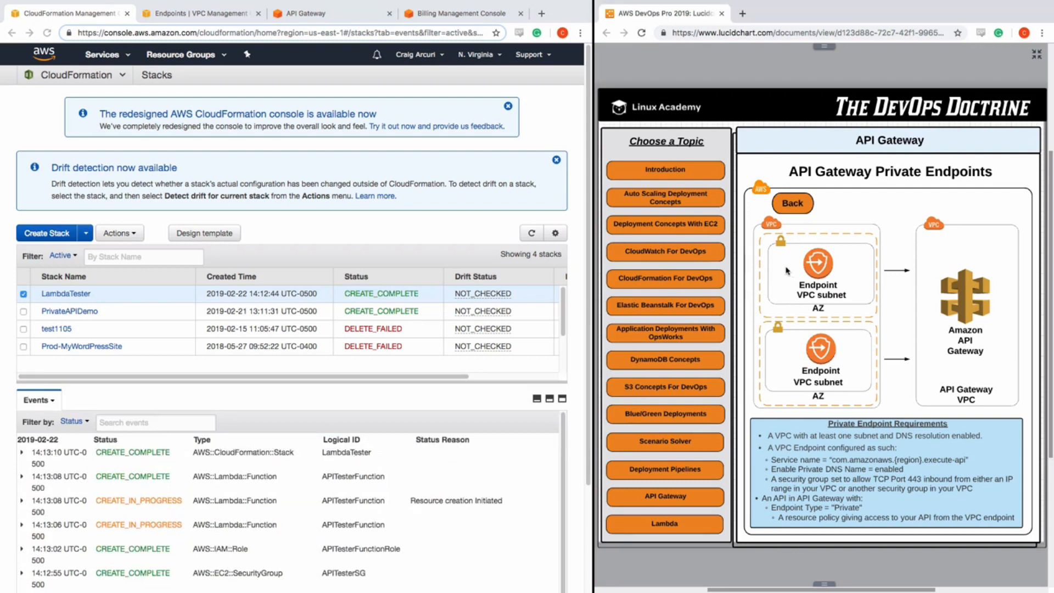
mouse_move(881, 285)
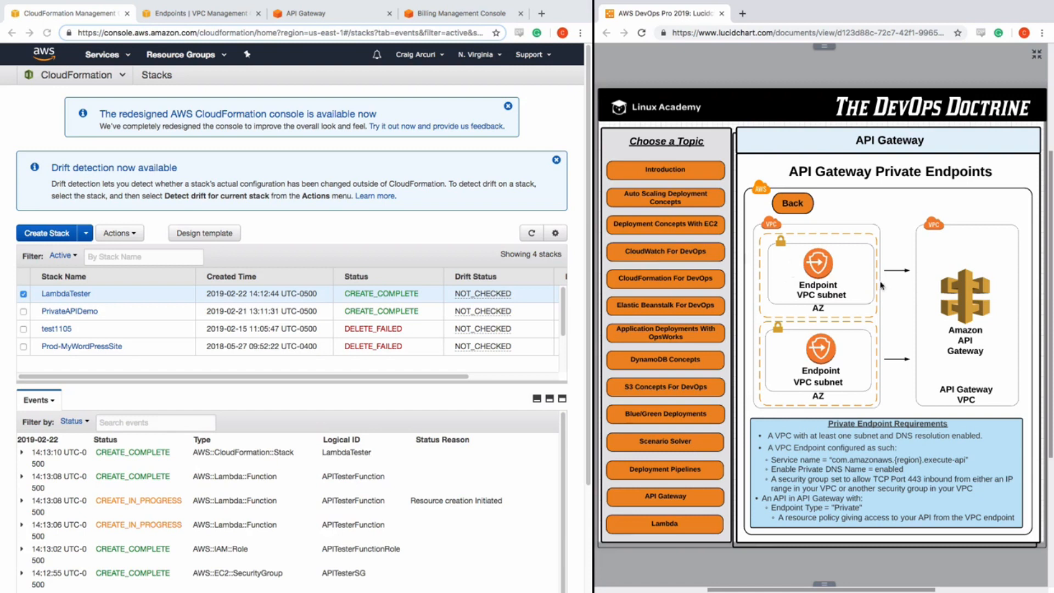
mouse_move(962, 301)
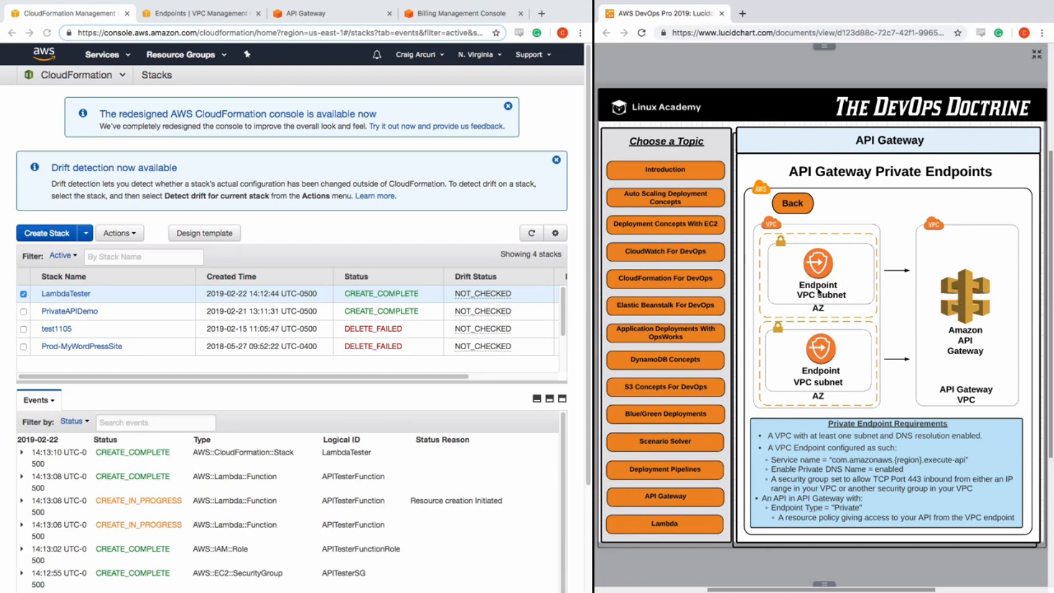
mouse_move(801, 319)
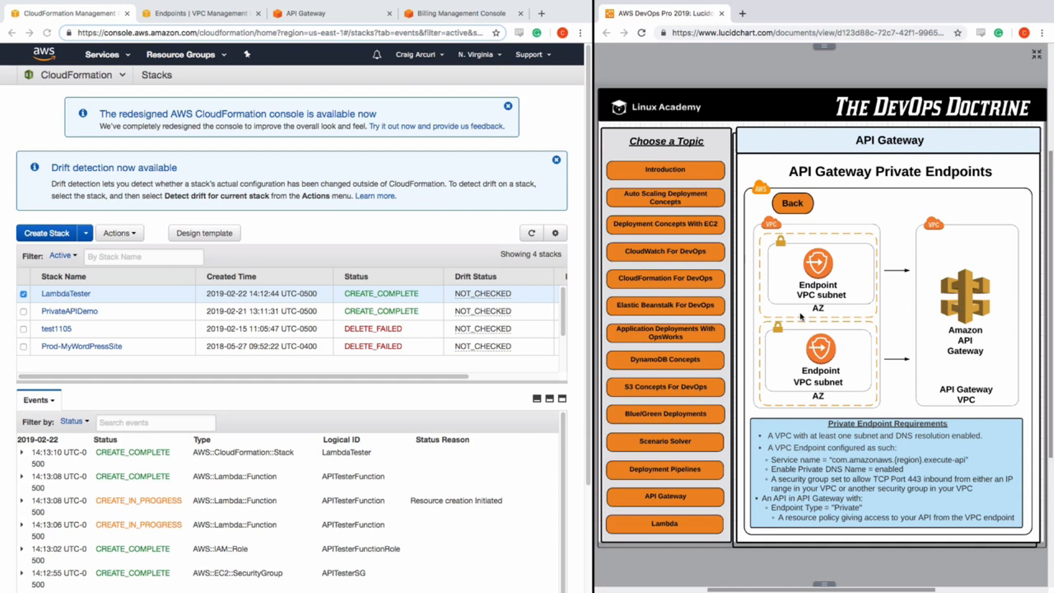
left_click(39, 400)
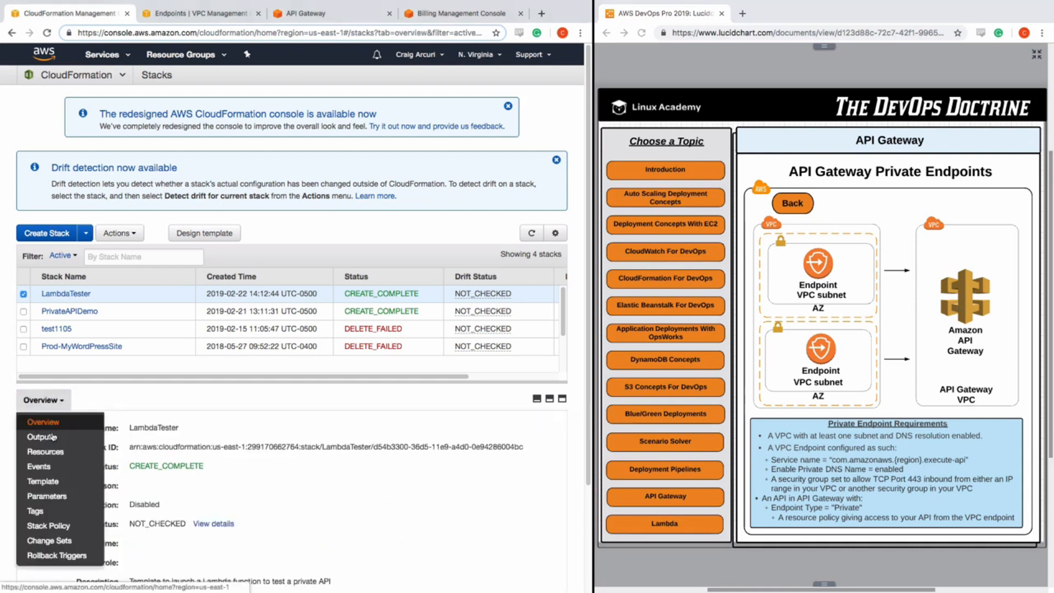
left_click(45, 451)
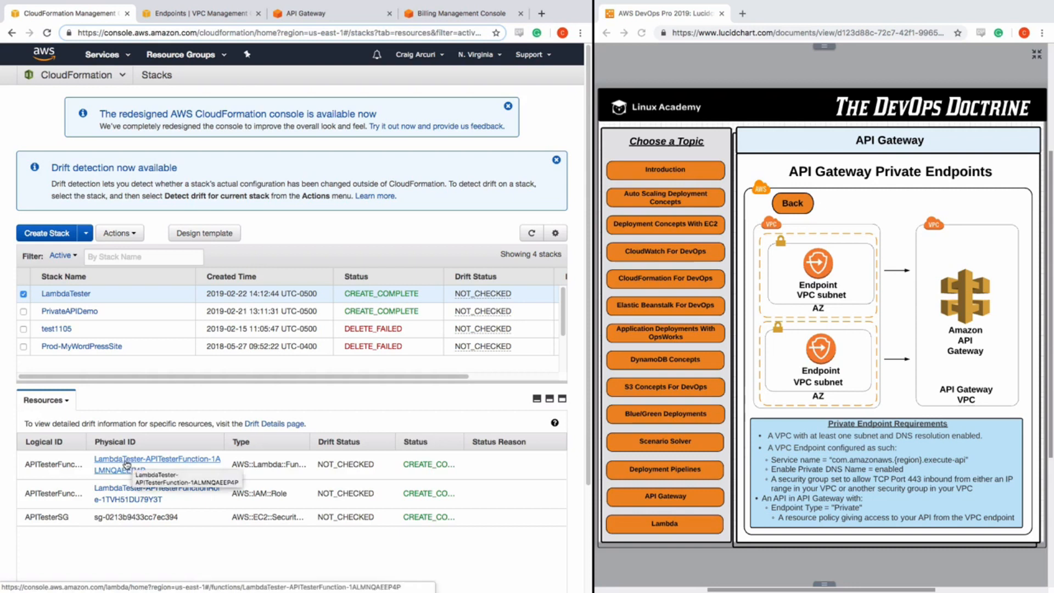
left_click(157, 459)
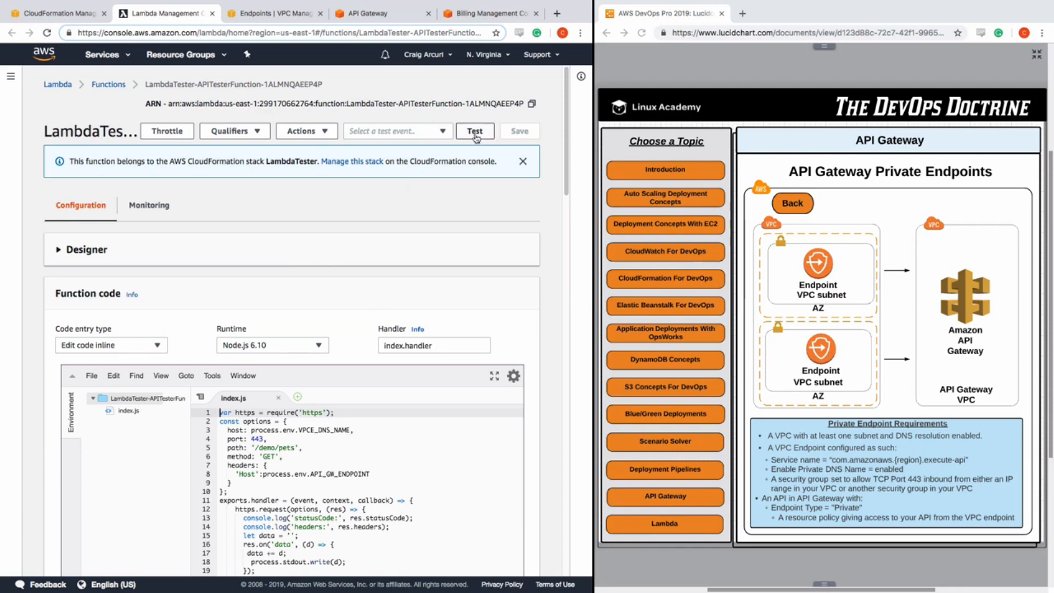
- Create a test event named demo1 and run the tester function, returning the PetStore pet list
type("demo1")
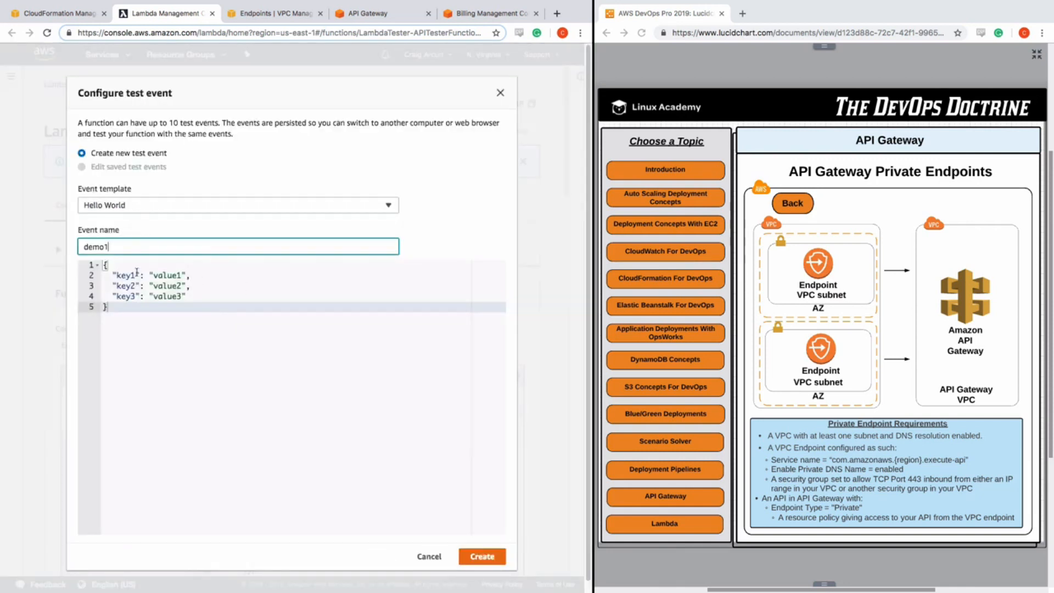
left_click(482, 556)
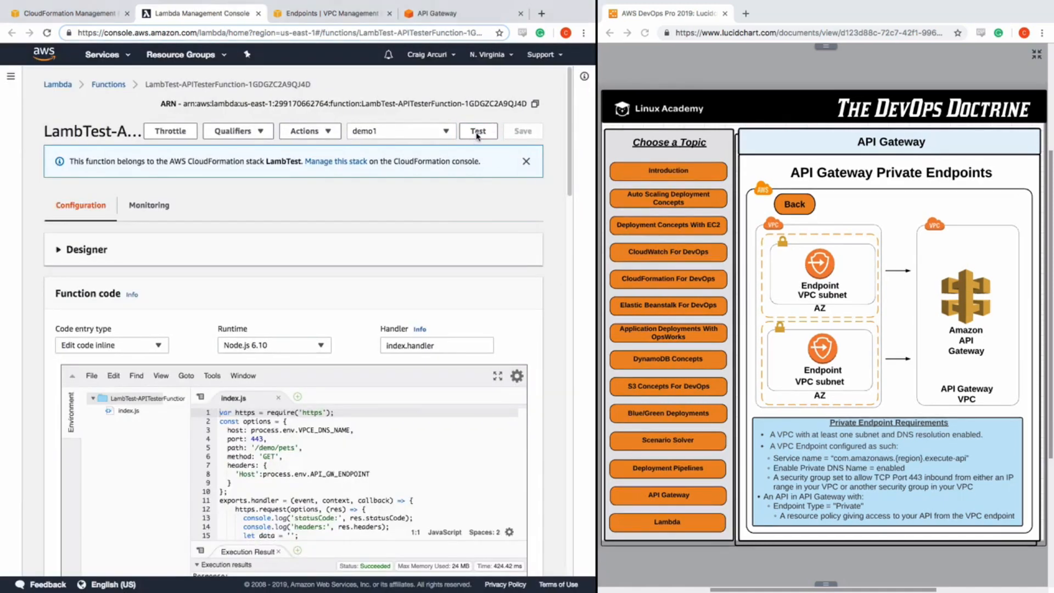
left_click(478, 131)
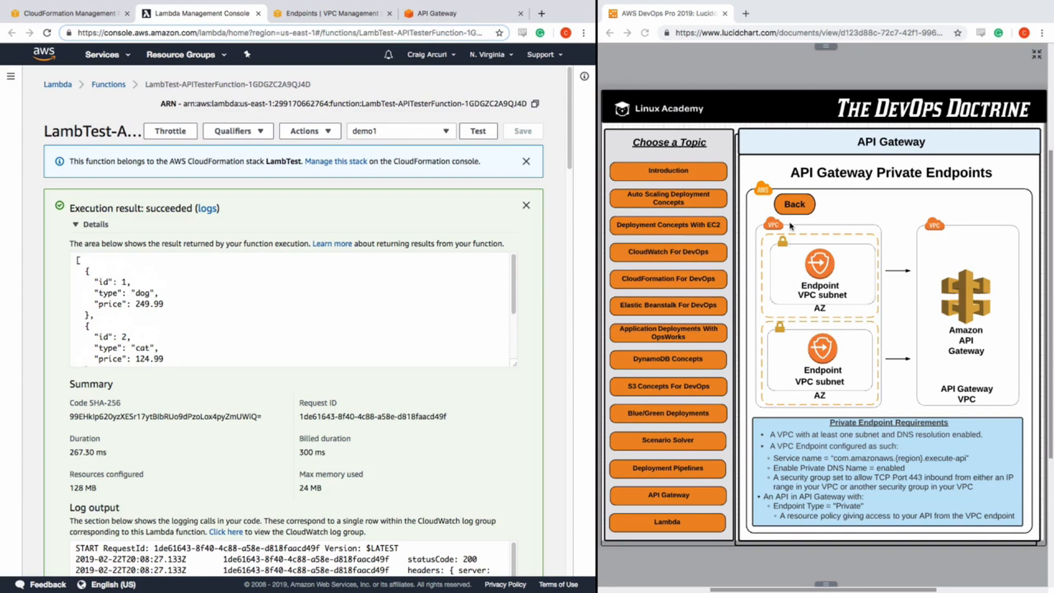
mouse_move(757, 345)
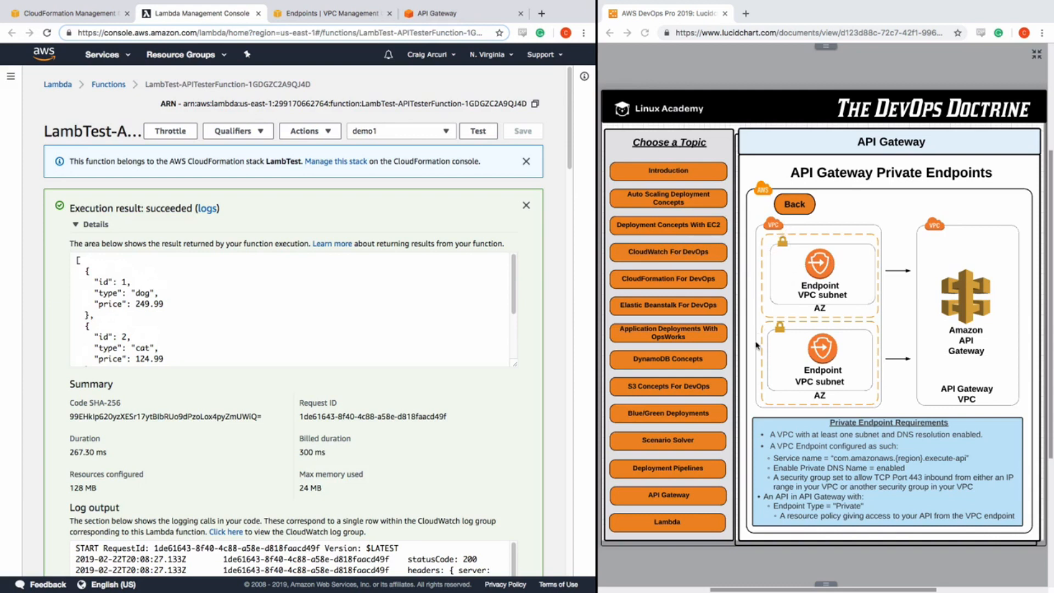
mouse_move(807, 270)
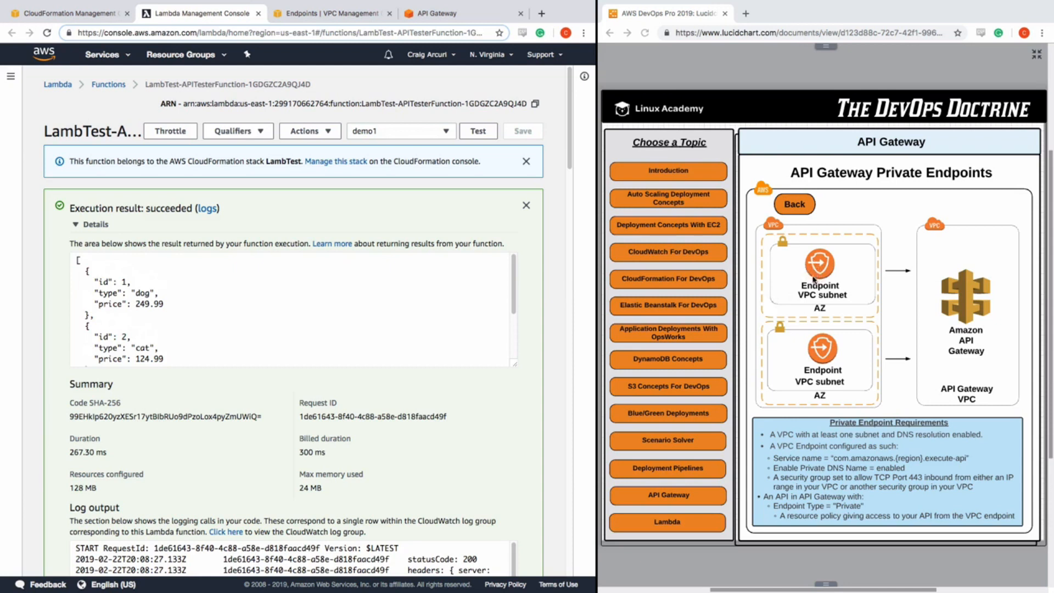
mouse_move(811, 277)
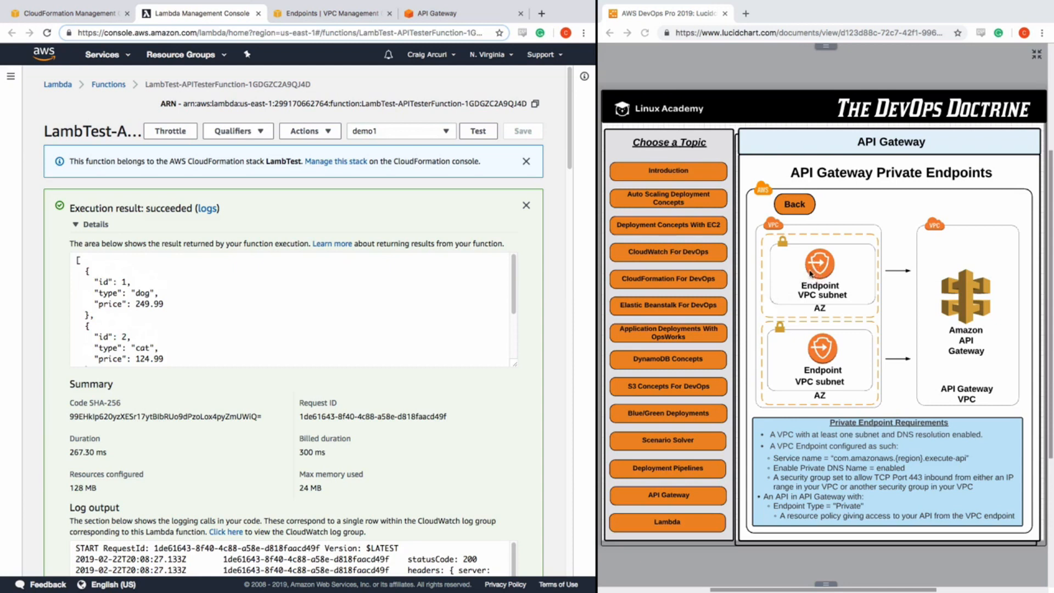
mouse_move(936, 317)
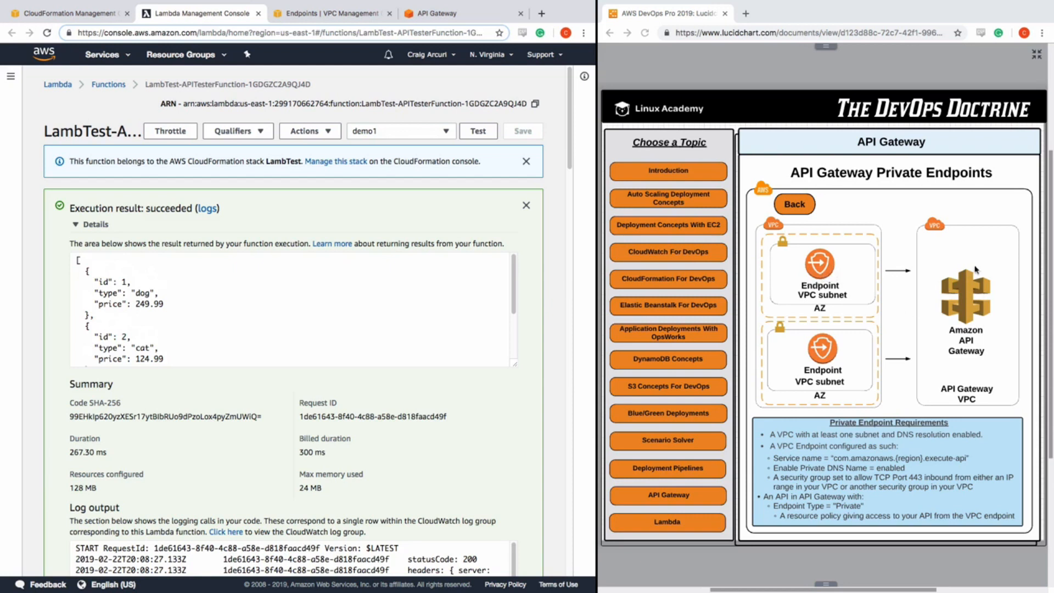
mouse_move(824, 296)
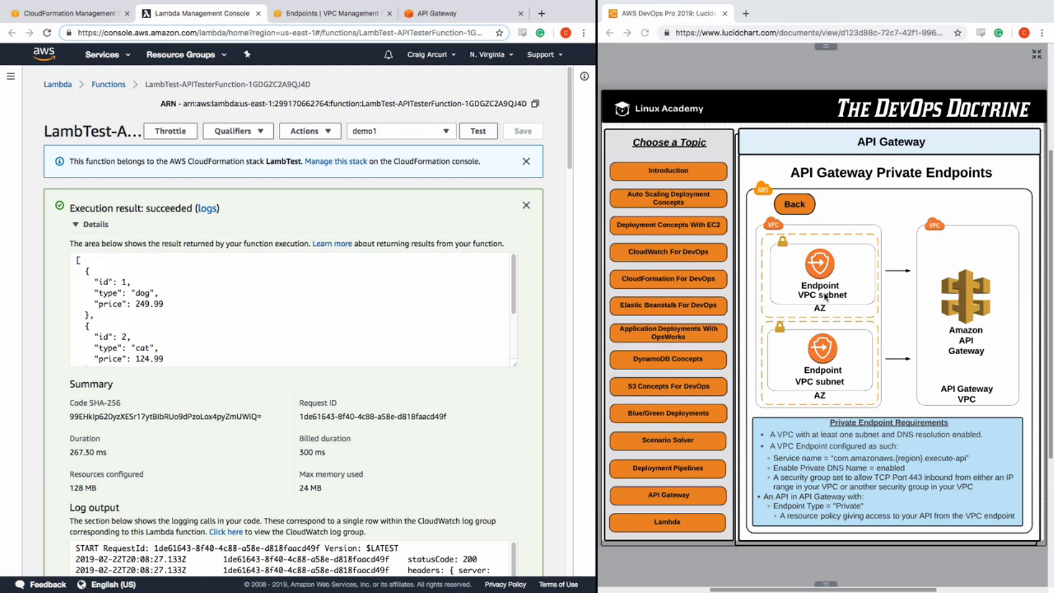
mouse_move(827, 271)
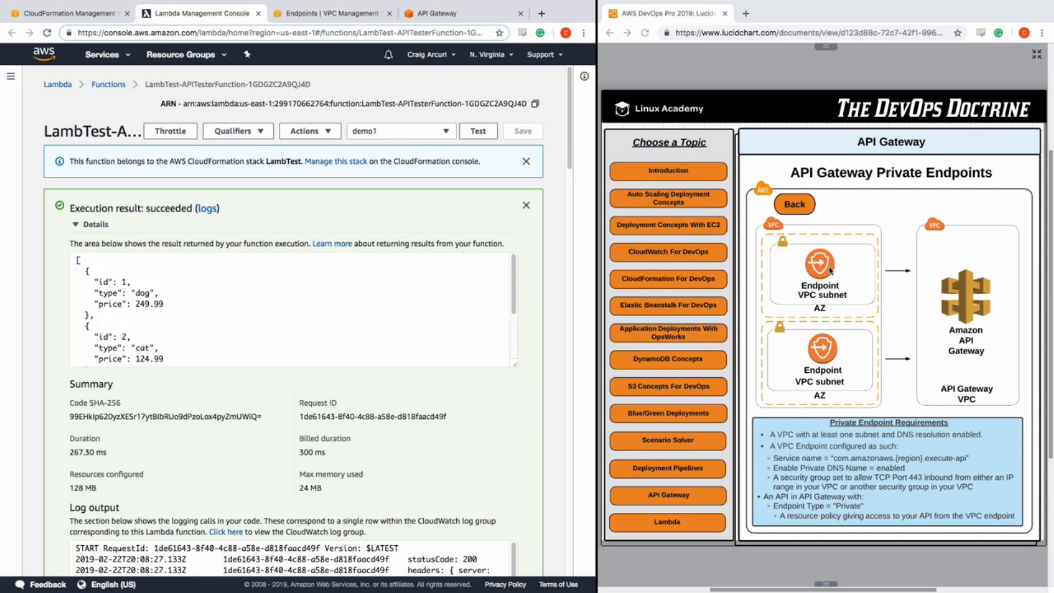
mouse_move(786, 281)
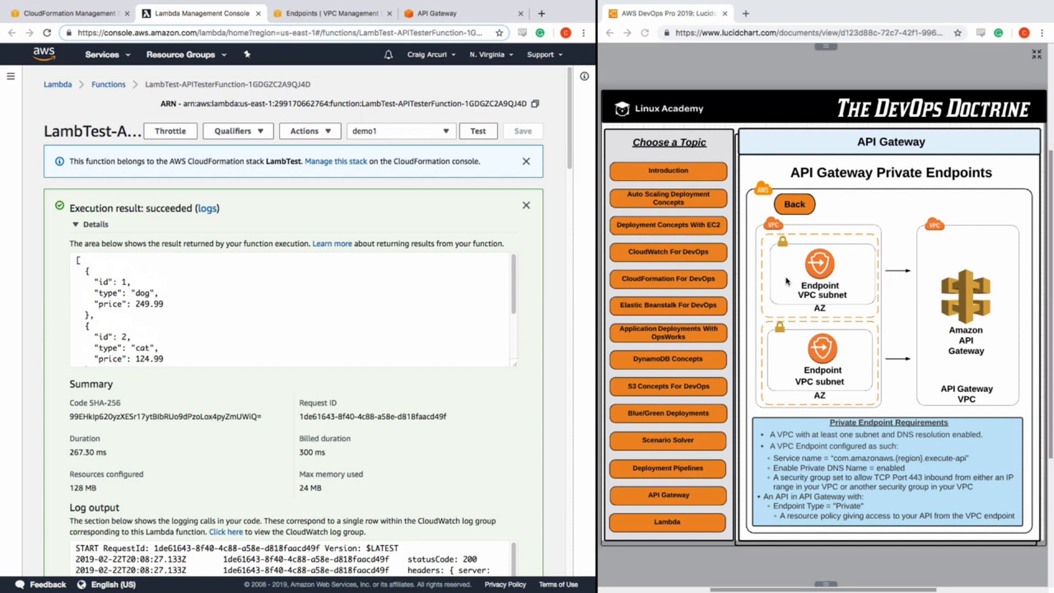
mouse_move(790, 273)
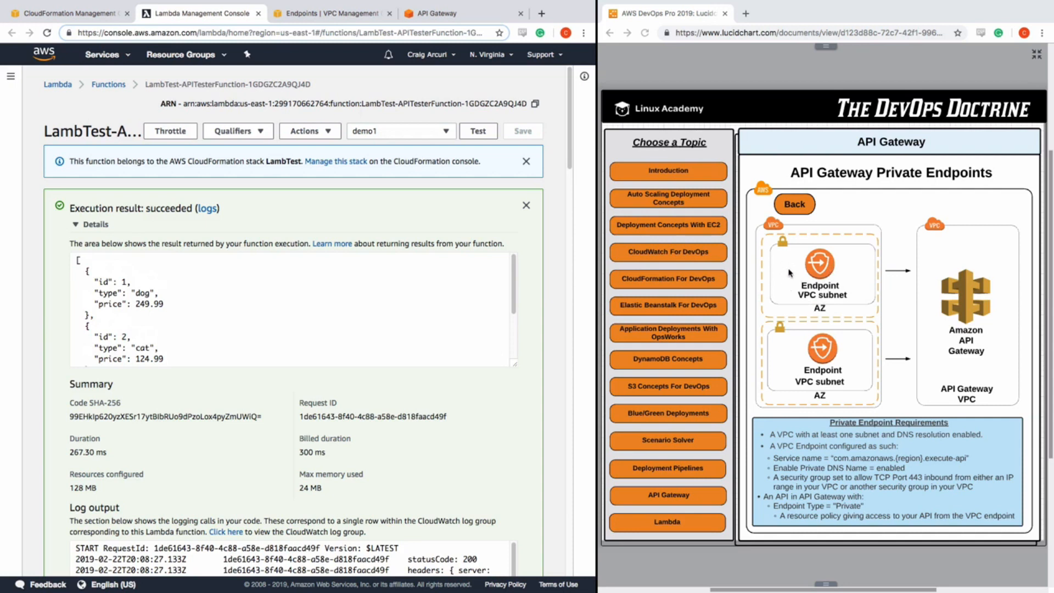